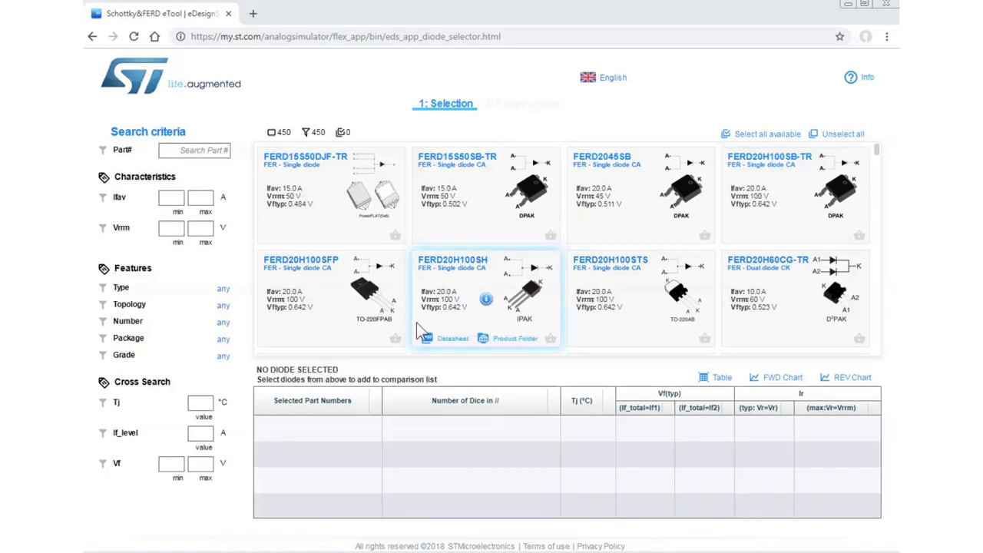
Step: Add FERD15S50DJF-TR, review its forward and reverse charts, and run Simu_0 from a saved waveform
{"action": "left_click", "coordinate": [395, 235]}
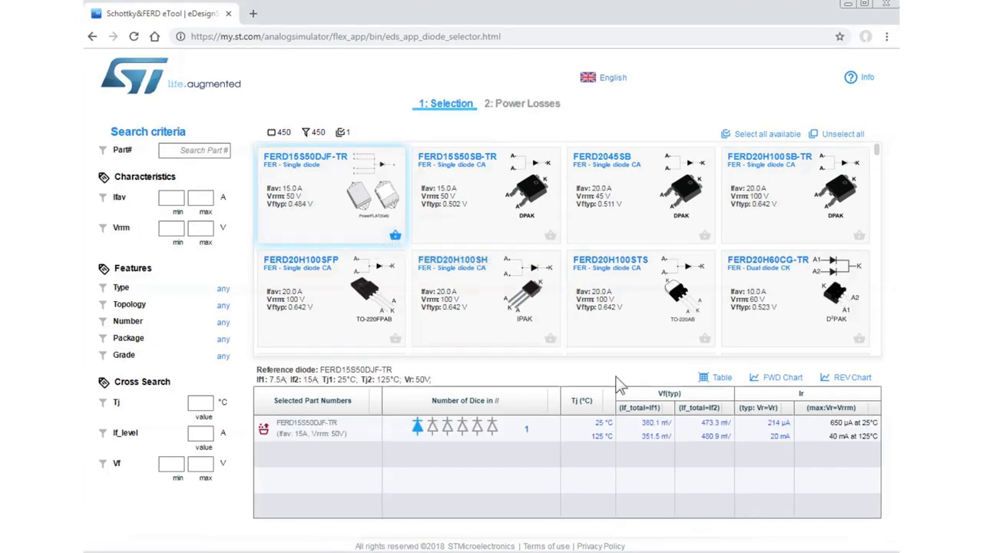
{"action": "left_click", "coordinate": [783, 377]}
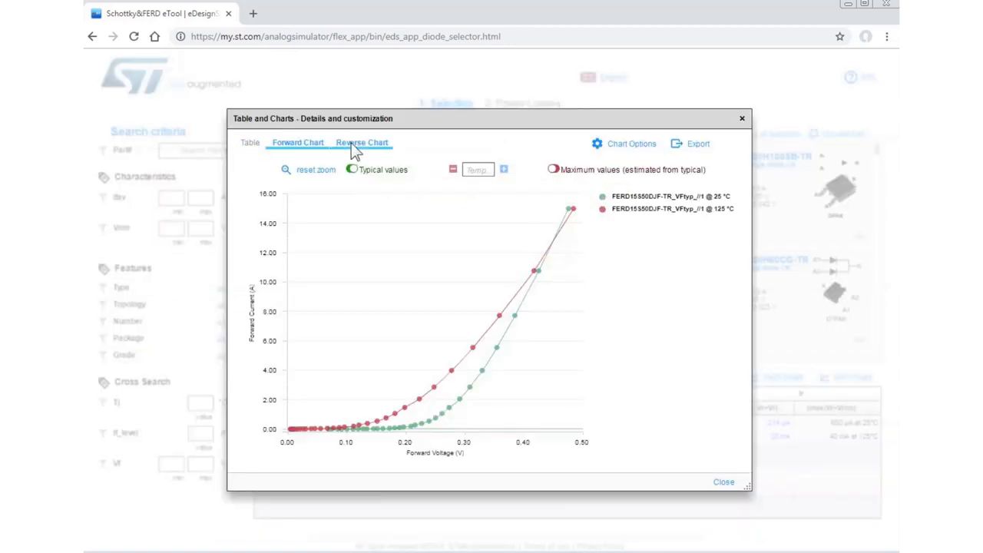
{"action": "left_click", "coordinate": [361, 142]}
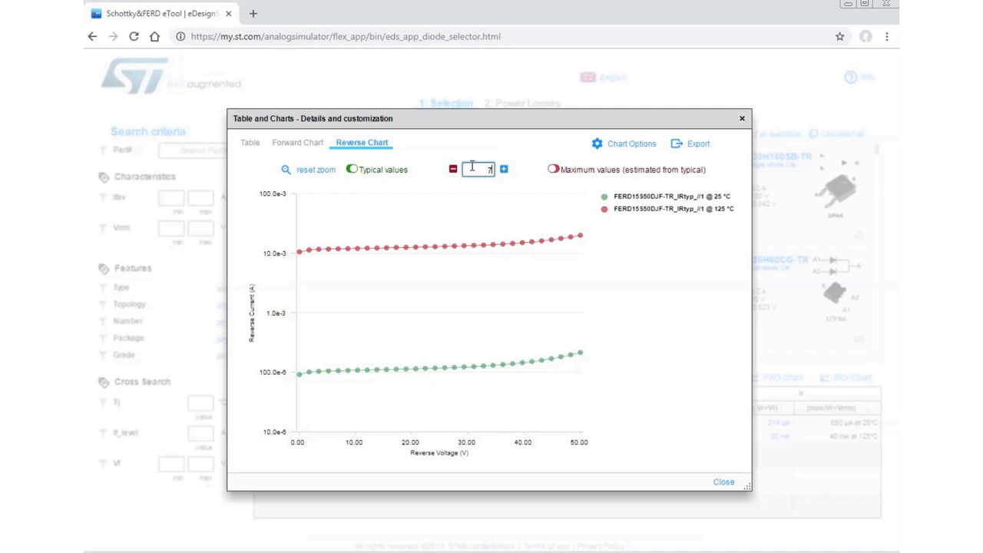
{"action": "left_click", "coordinate": [502, 168]}
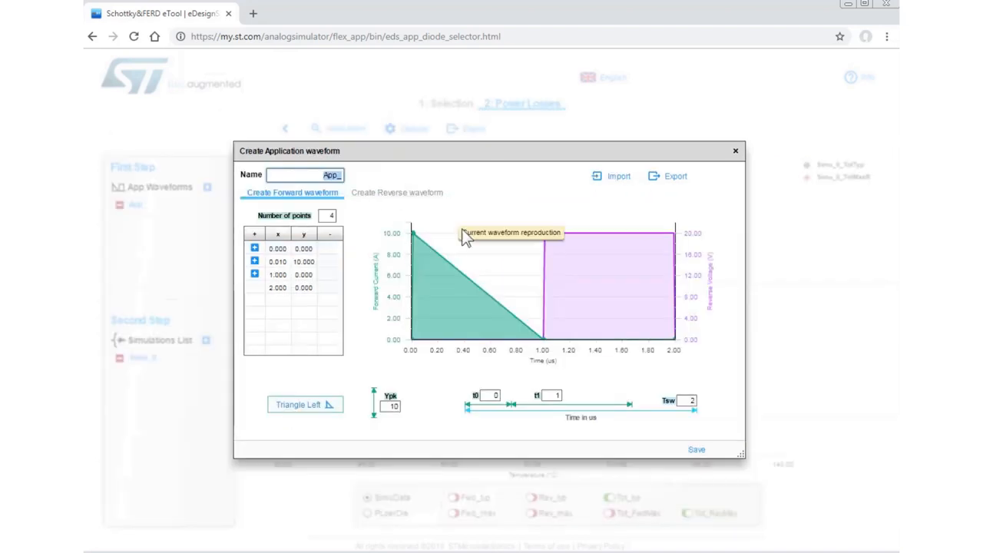
{"action": "left_click", "coordinate": [696, 449]}
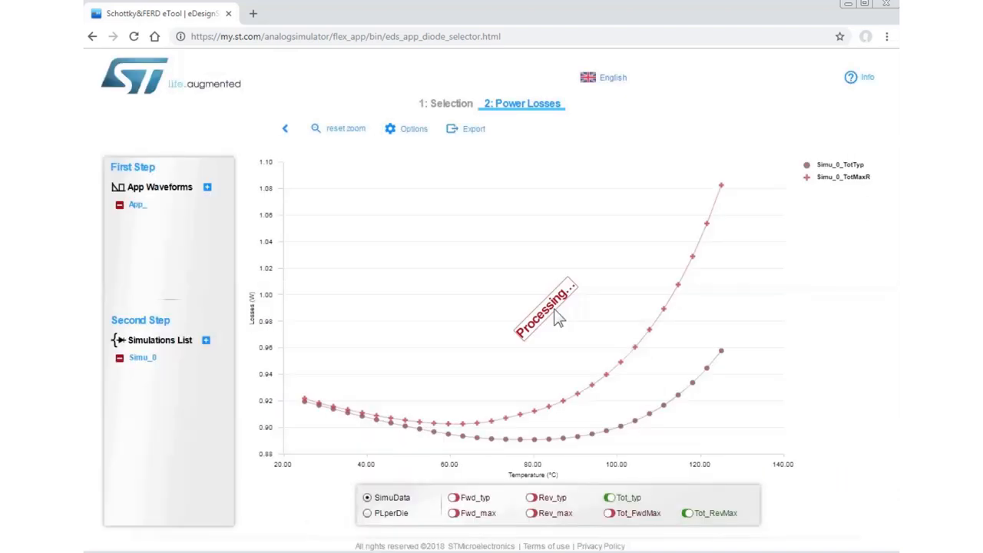
{"action": "mouse_move", "coordinate": [655, 411]}
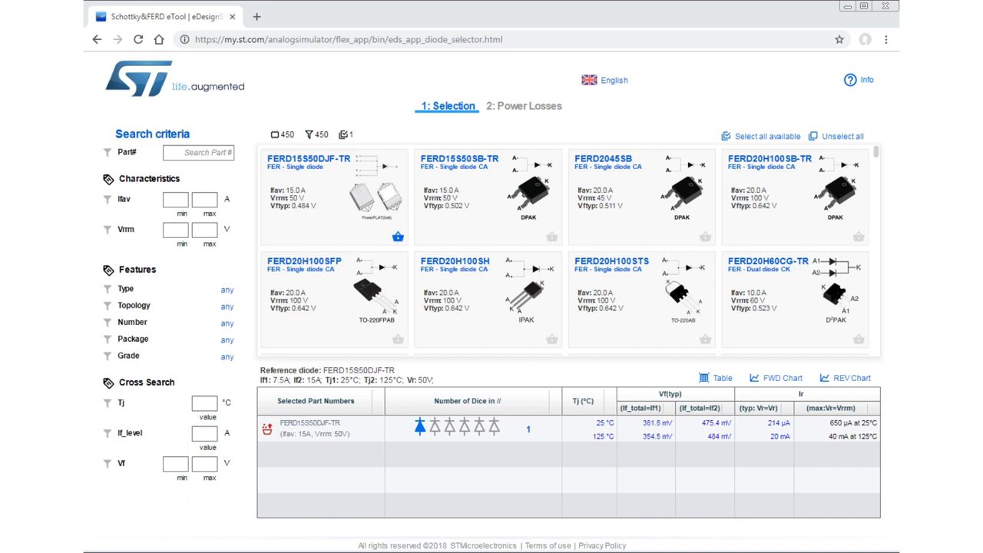
Step: Open the Create Application waveform dialog from the Power Losses step's App Waveforms
{"action": "left_click", "coordinate": [776, 377]}
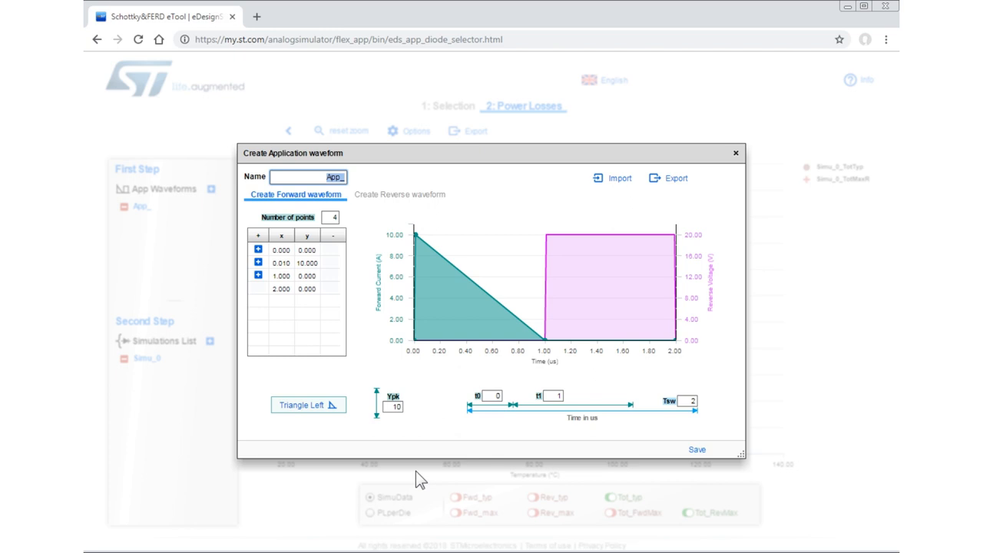
{"action": "left_click", "coordinate": [734, 153]}
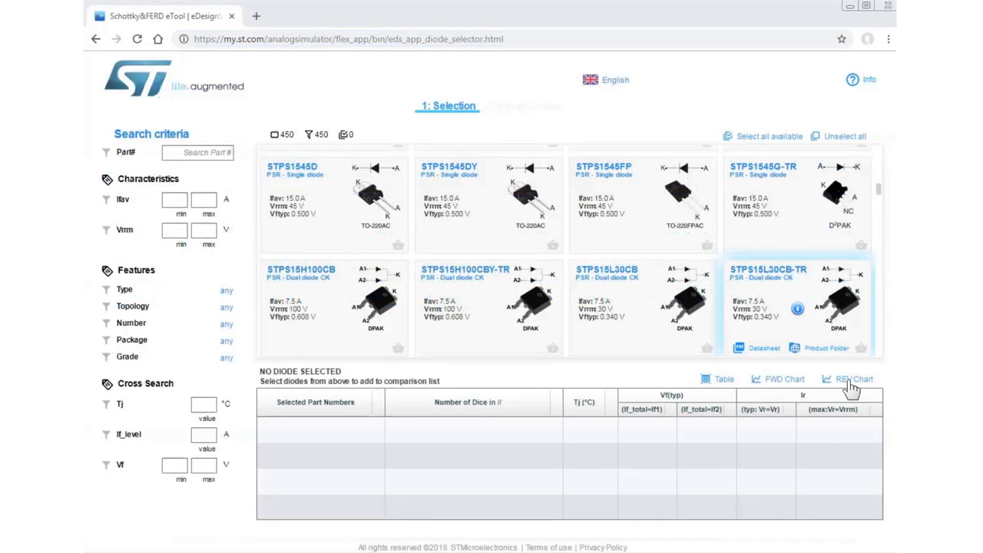
{"action": "mouse_move", "coordinate": [153, 68]}
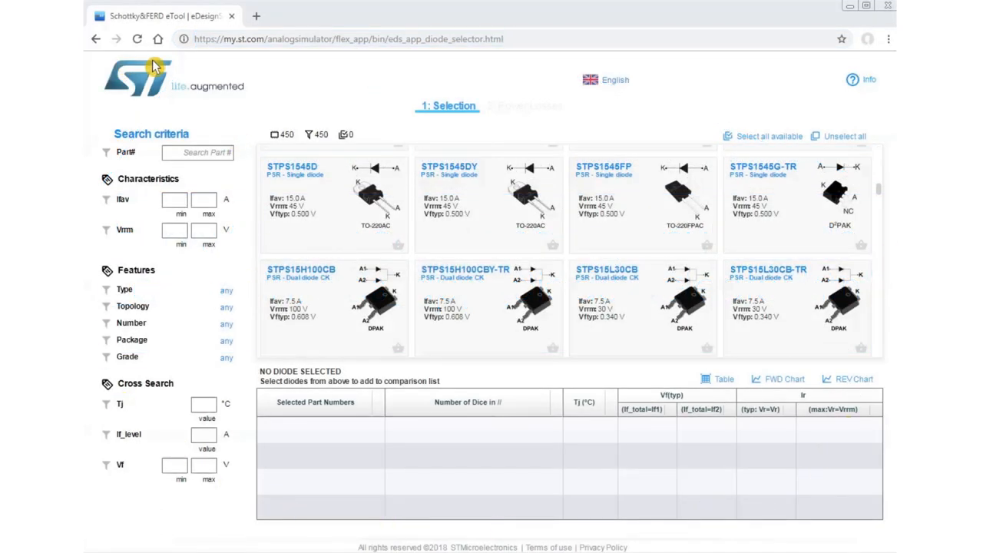
{"action": "mouse_move", "coordinate": [549, 92]}
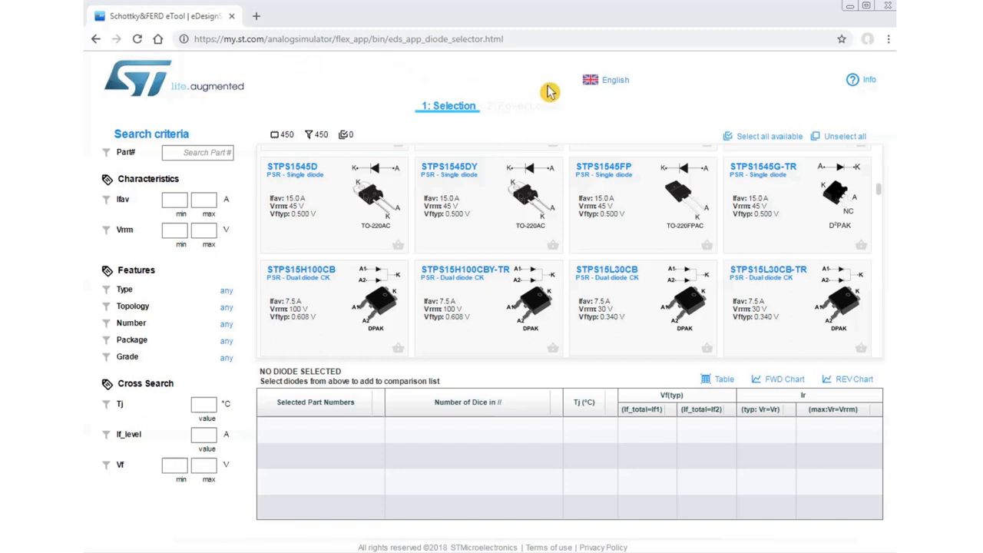
Step: Open the language selector to show the English and Chinese options
{"action": "left_click", "coordinate": [614, 80]}
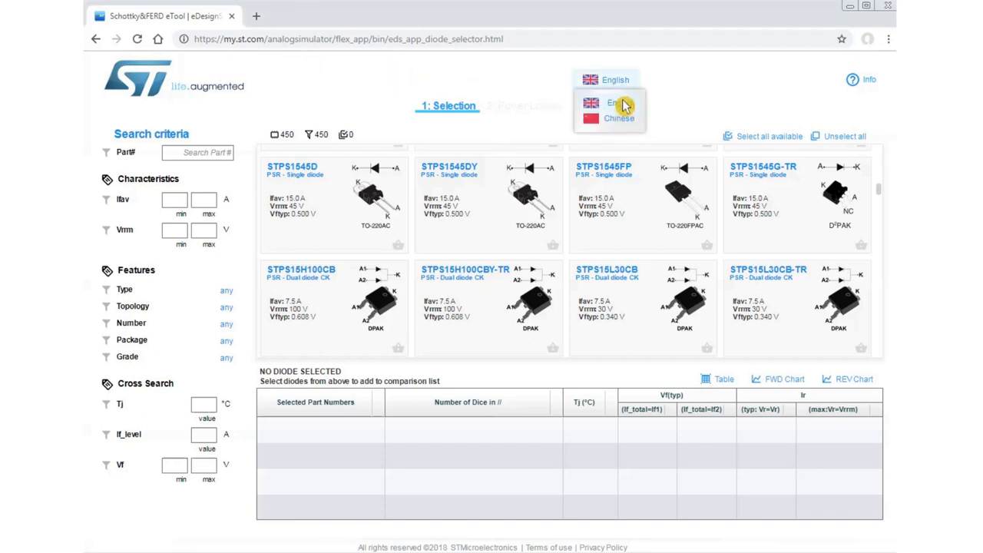
{"action": "mouse_move", "coordinate": [619, 117]}
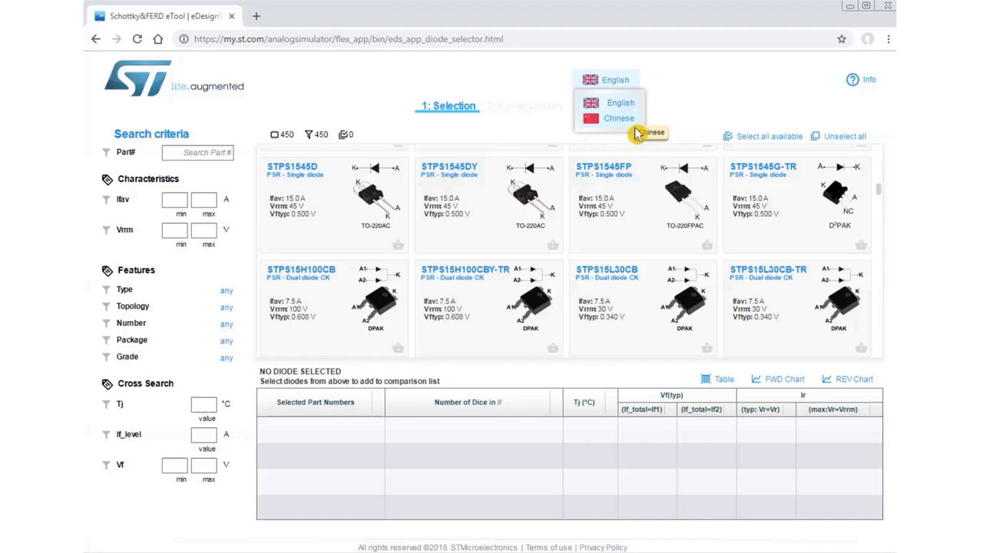
{"action": "mouse_move", "coordinate": [634, 123]}
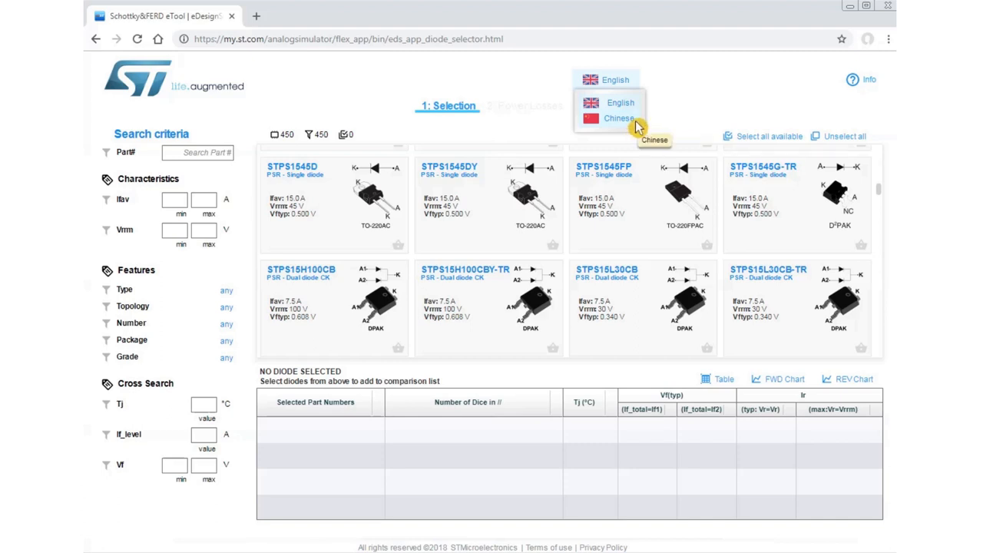
{"action": "mouse_move", "coordinate": [817, 108]}
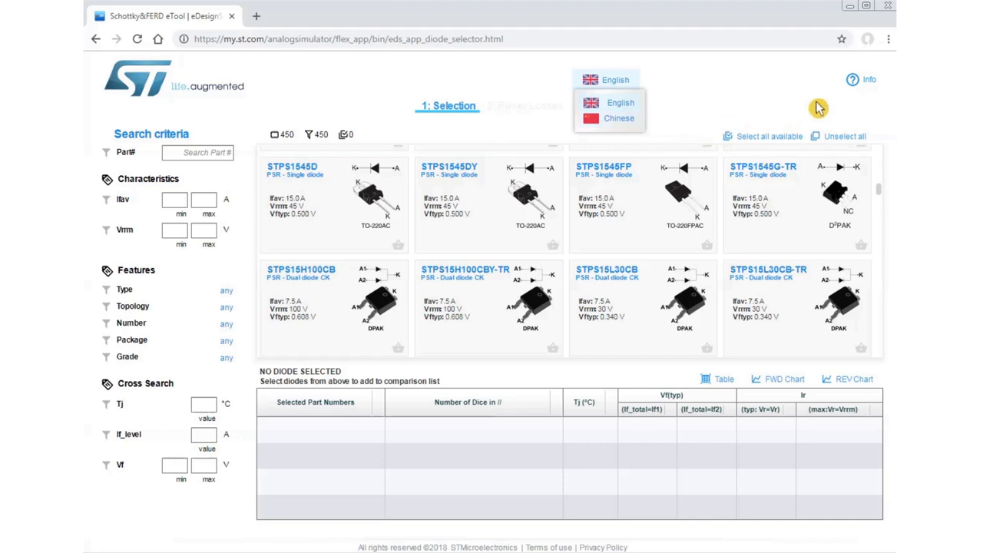
Step: Open the User Manual from Info, scroll to its Contents page, then close it
{"action": "left_click", "coordinate": [869, 79]}
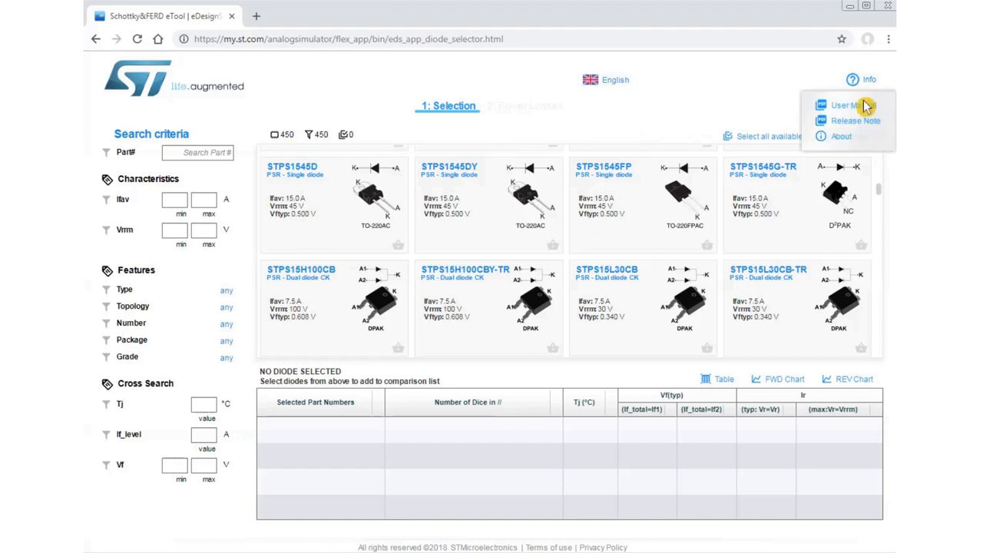
{"action": "left_click", "coordinate": [844, 105]}
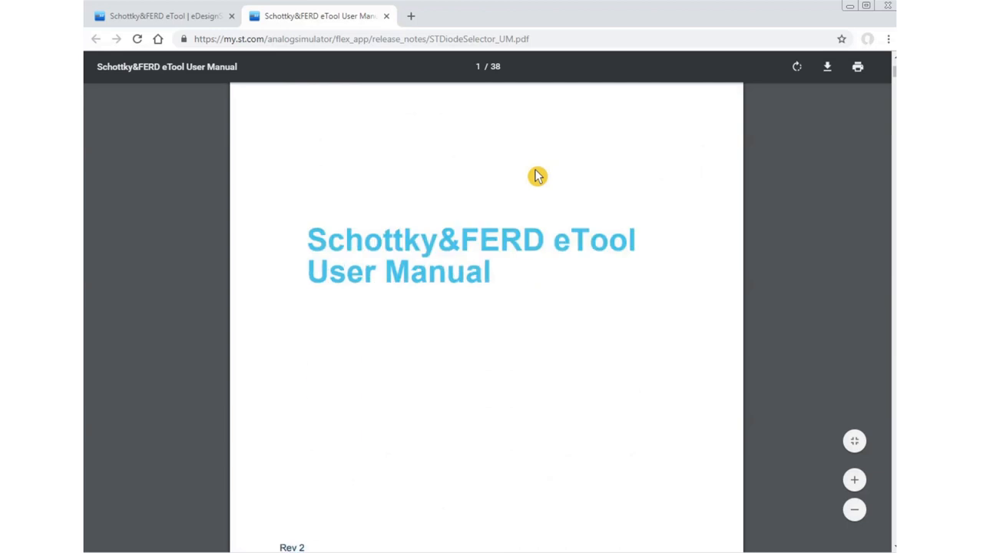
{"action": "scroll", "scroll_direction": "down", "scroll_amount": 3}
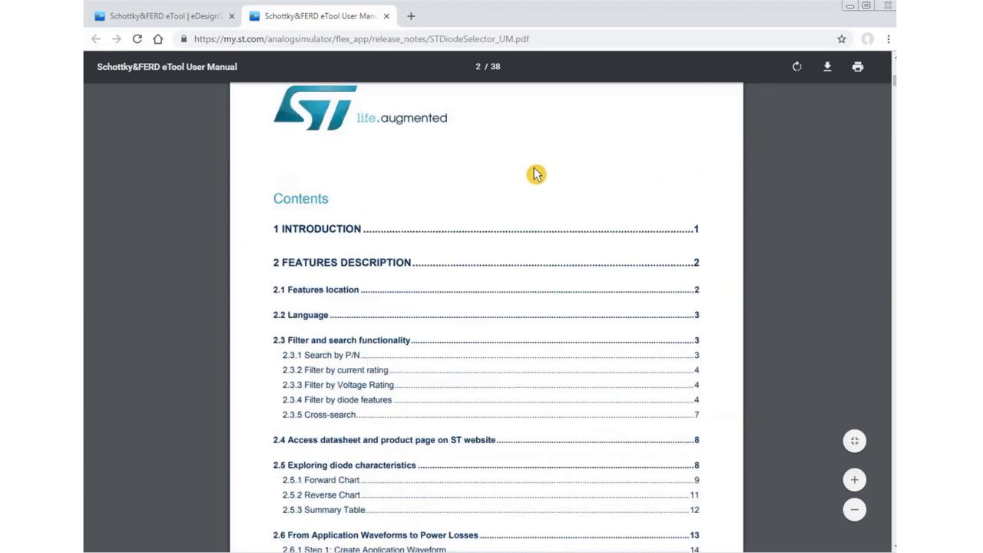
{"action": "scroll", "scroll_direction": "down", "scroll_amount": 3}
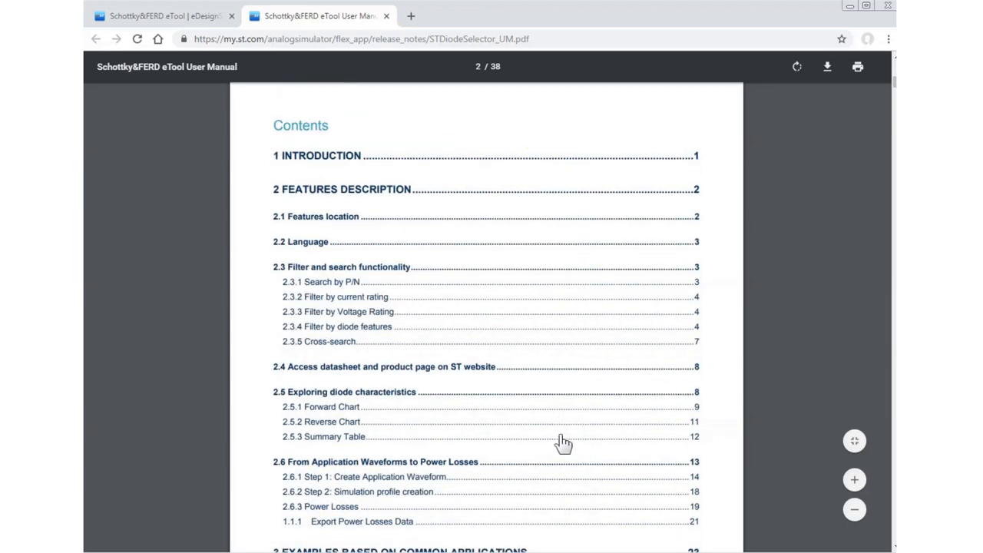
{"action": "mouse_move", "coordinate": [398, 34]}
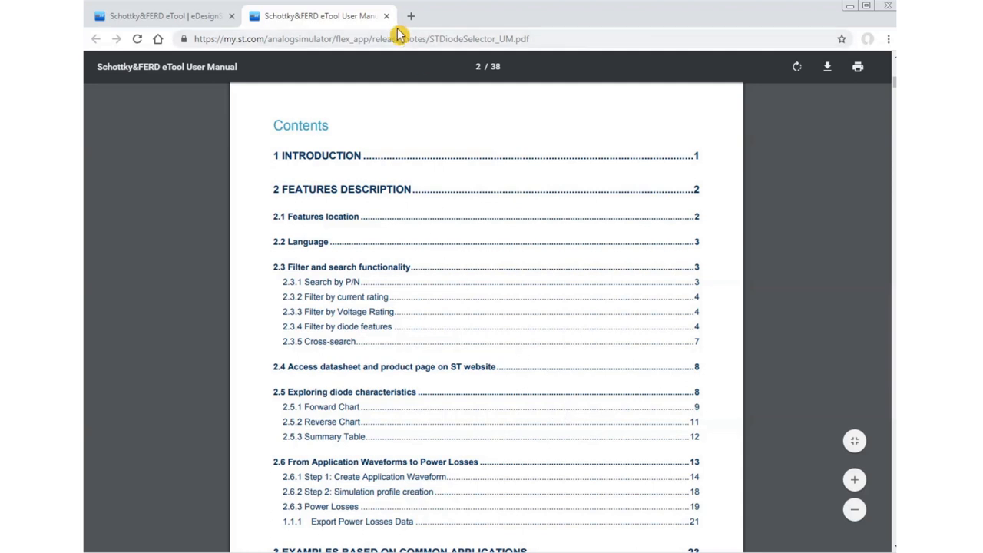
{"action": "left_click", "coordinate": [386, 15]}
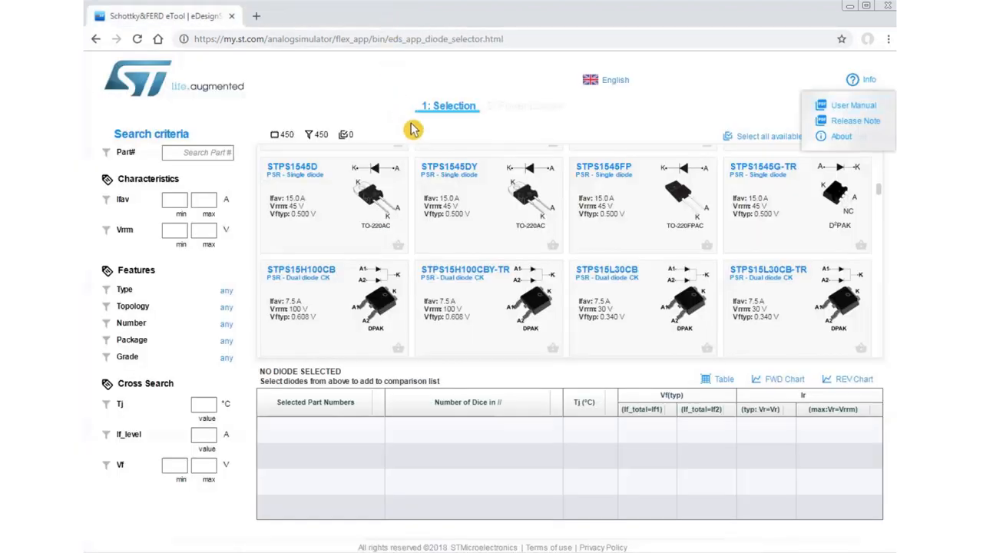
{"action": "mouse_move", "coordinate": [625, 274]}
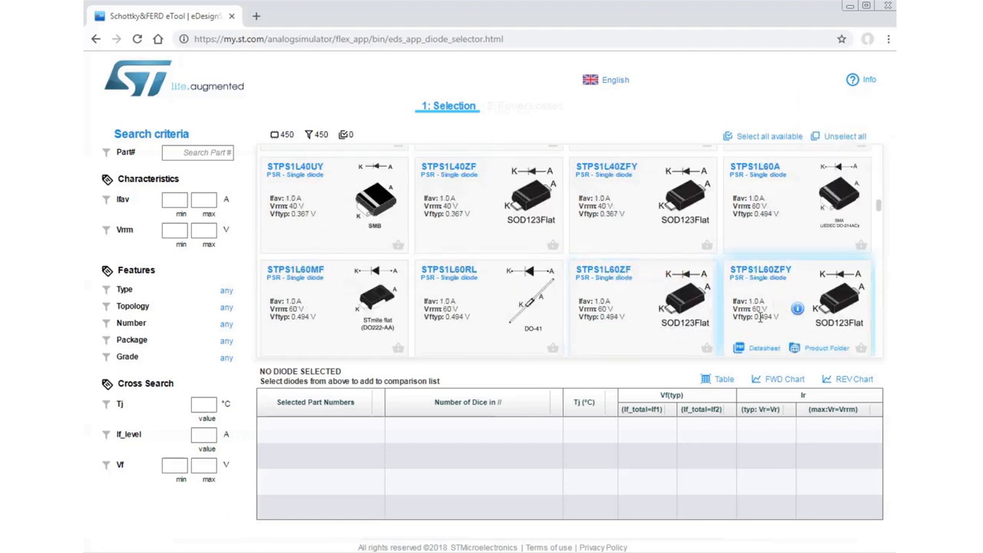
{"action": "mouse_move", "coordinate": [274, 135]}
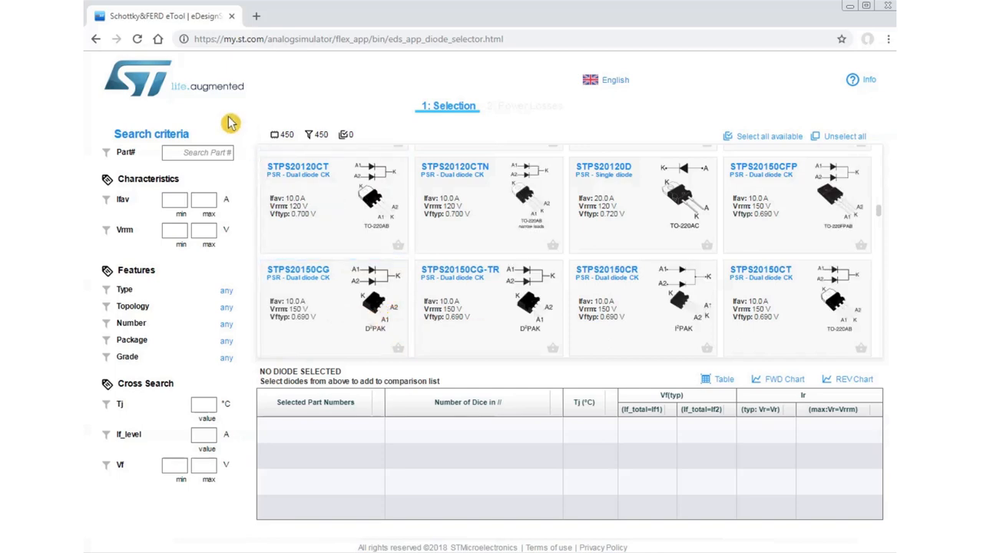
{"action": "mouse_move", "coordinate": [242, 284]}
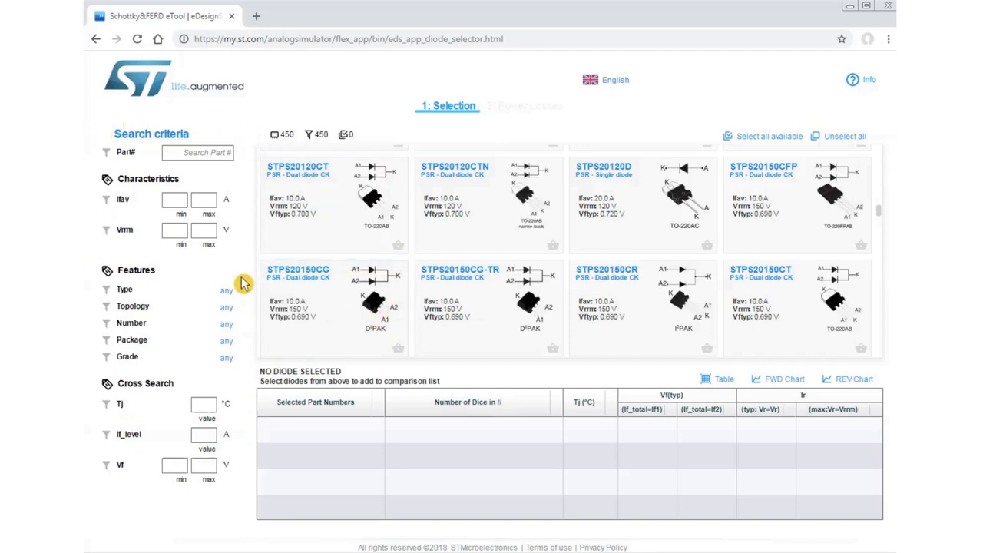
{"action": "mouse_move", "coordinate": [231, 298]}
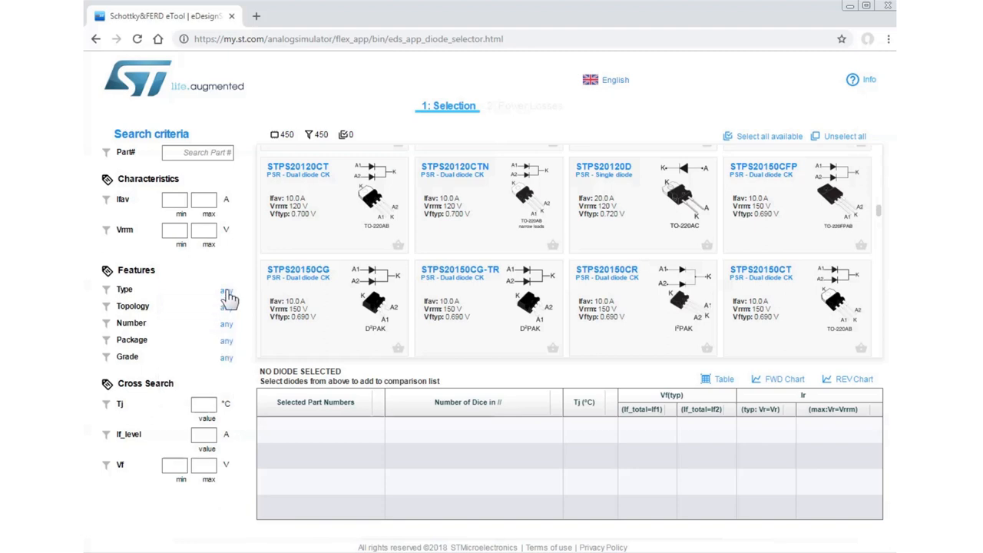
Step: Open the Package filter list under Features, showing D2PAK through TO-247
{"action": "left_click", "coordinate": [226, 339]}
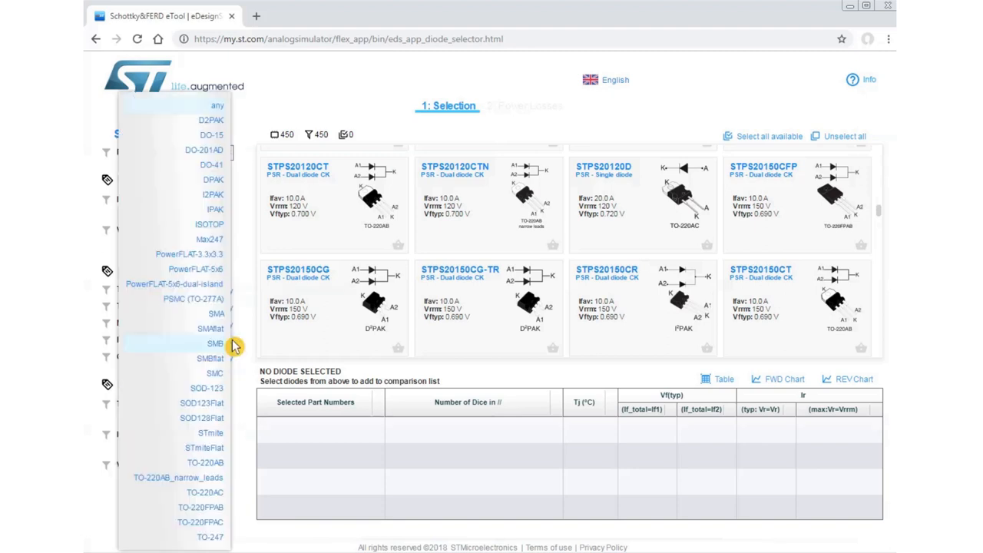
{"action": "mouse_move", "coordinate": [294, 407]}
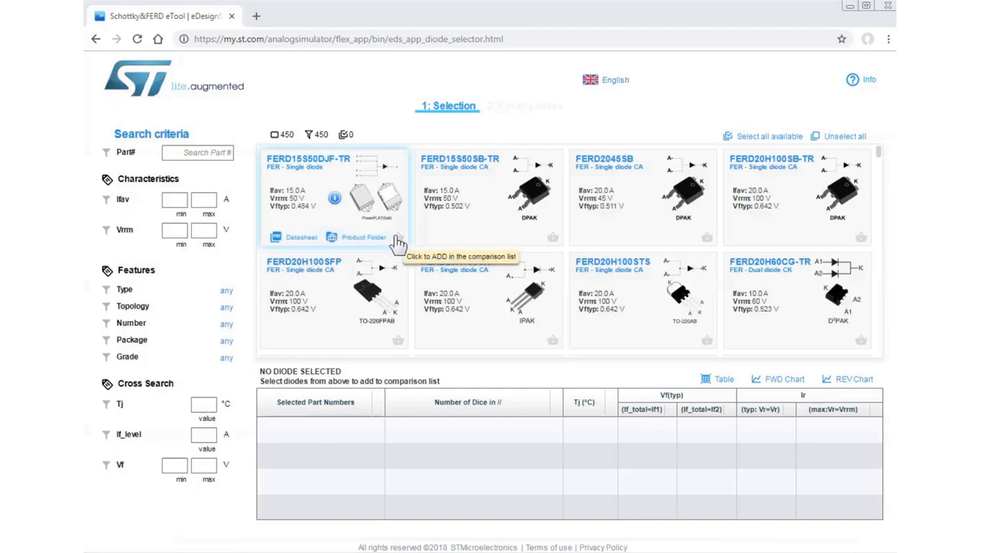
{"action": "mouse_move", "coordinate": [410, 254]}
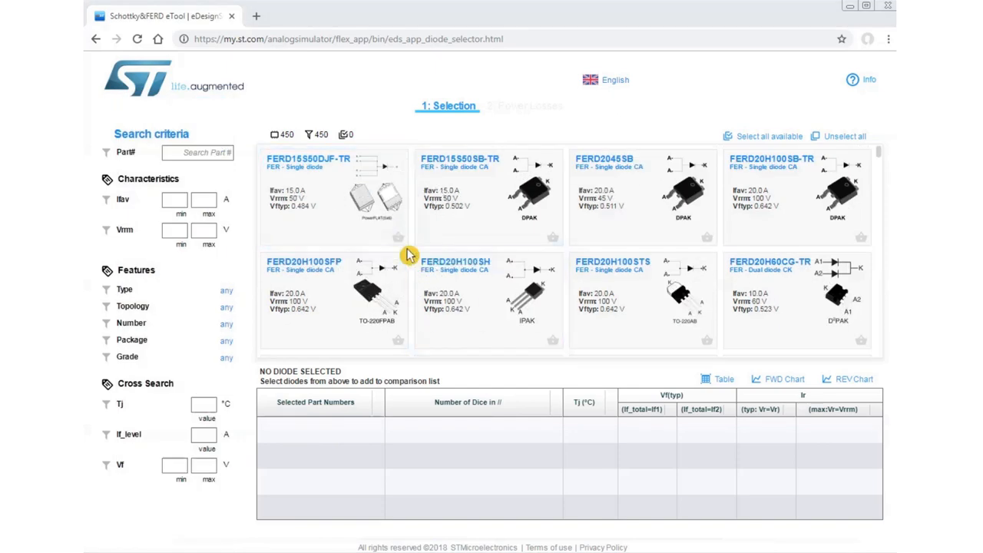
{"action": "left_click", "coordinate": [398, 237]}
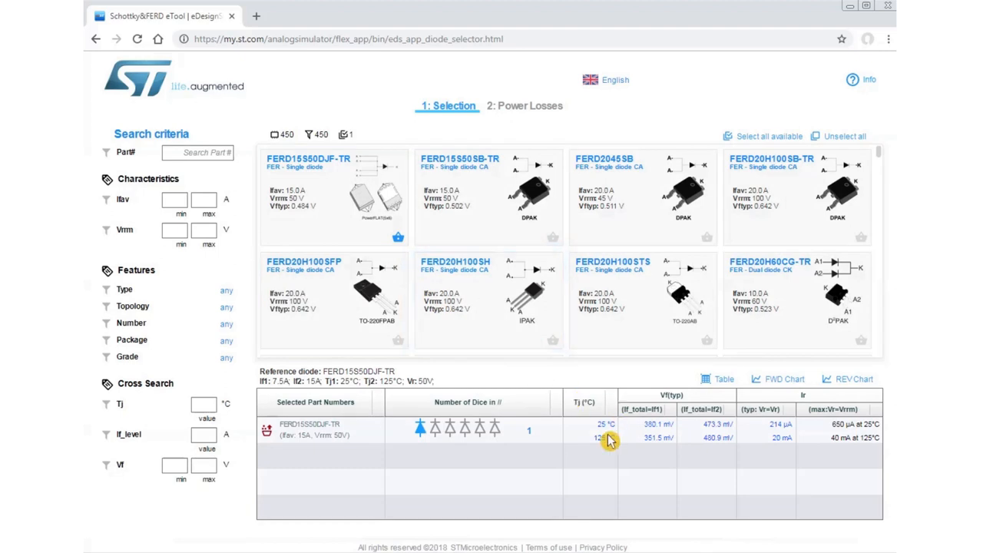
{"action": "mouse_move", "coordinate": [414, 451]}
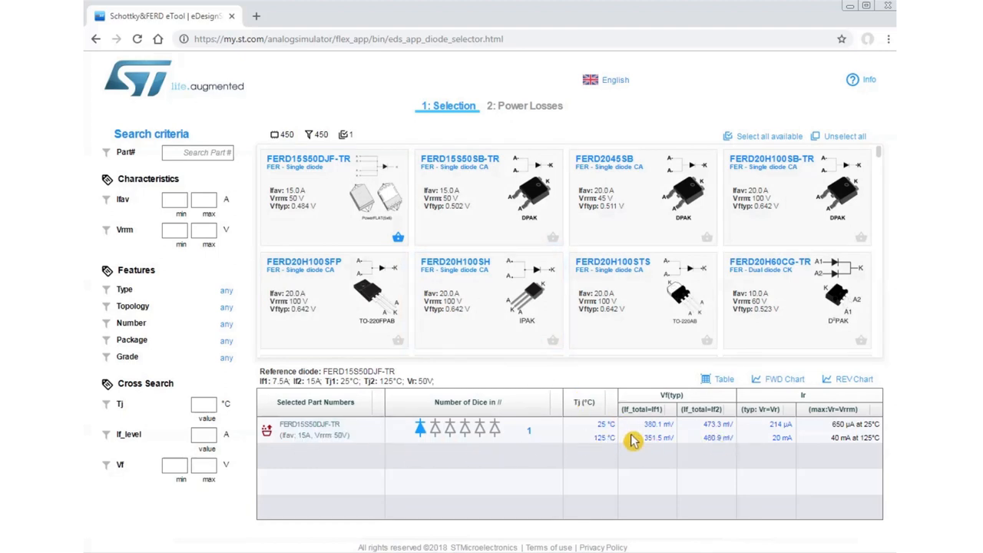
{"action": "mouse_move", "coordinate": [734, 417]}
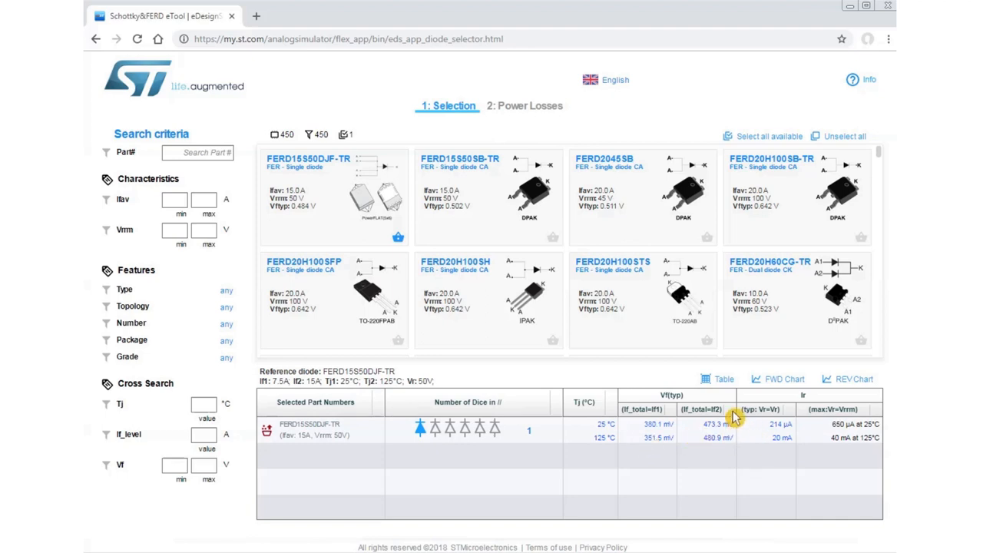
{"action": "mouse_move", "coordinate": [845, 379]}
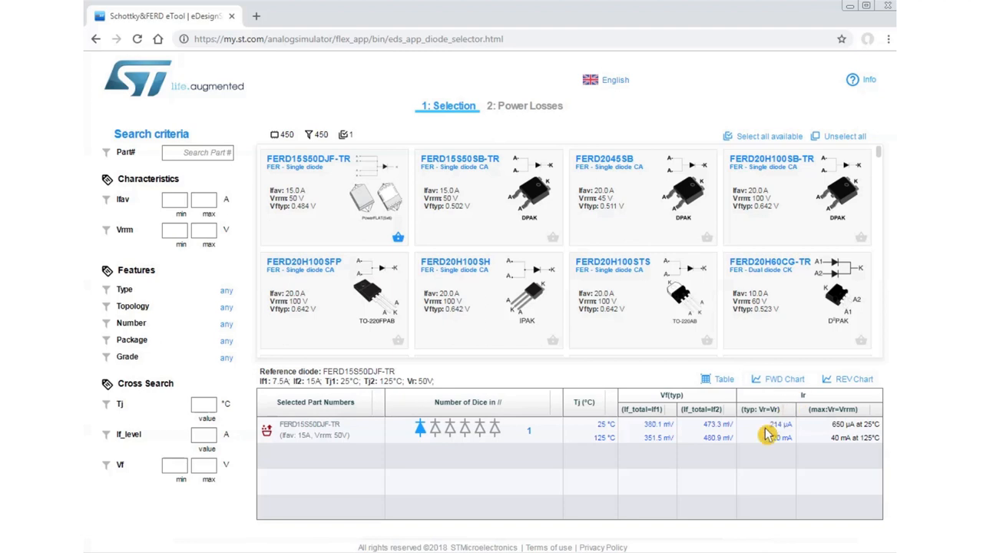
{"action": "mouse_move", "coordinate": [658, 483]}
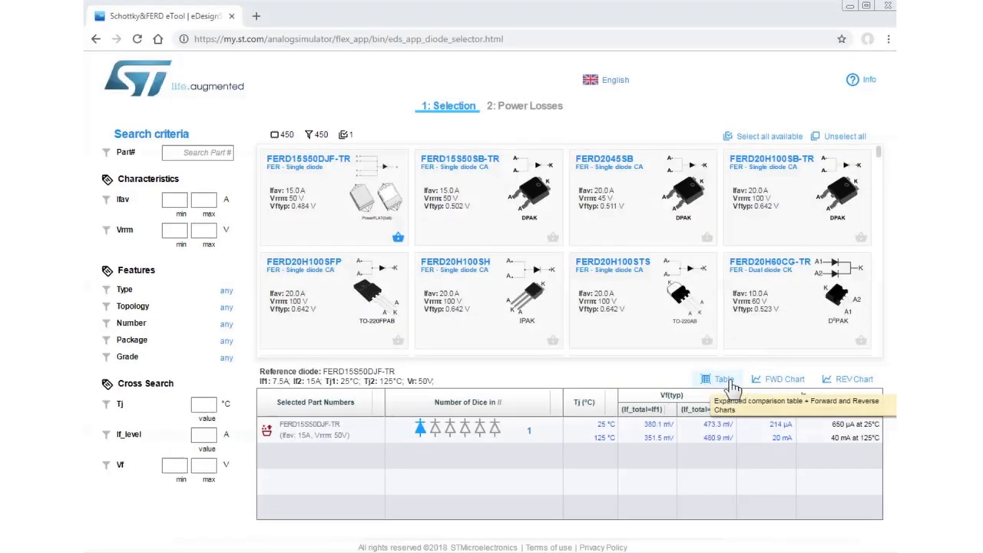
Step: Open the Table and Charts window with FERD20H100SFP as the reference diode
{"action": "left_click", "coordinate": [721, 379]}
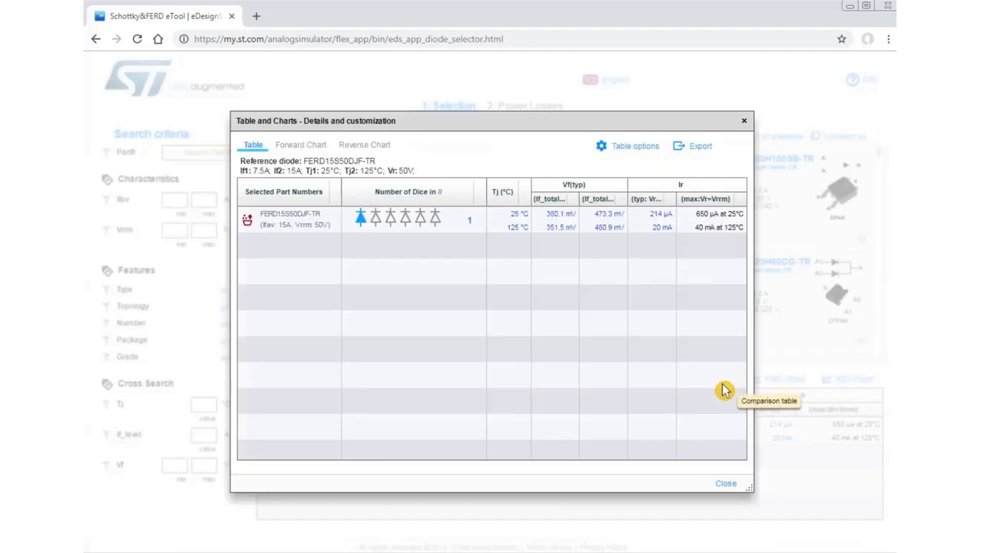
{"action": "mouse_move", "coordinate": [577, 227]}
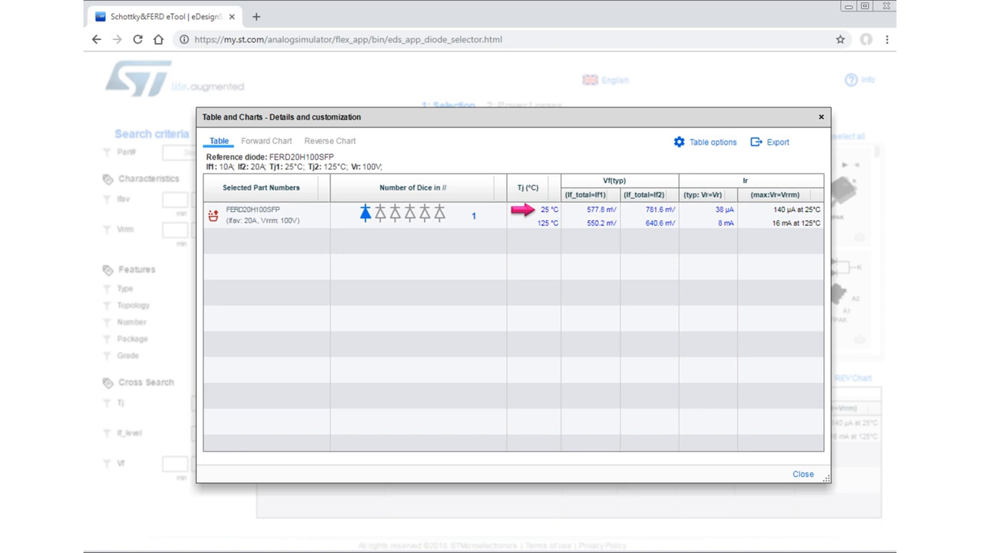
{"action": "left_click", "coordinate": [526, 223]}
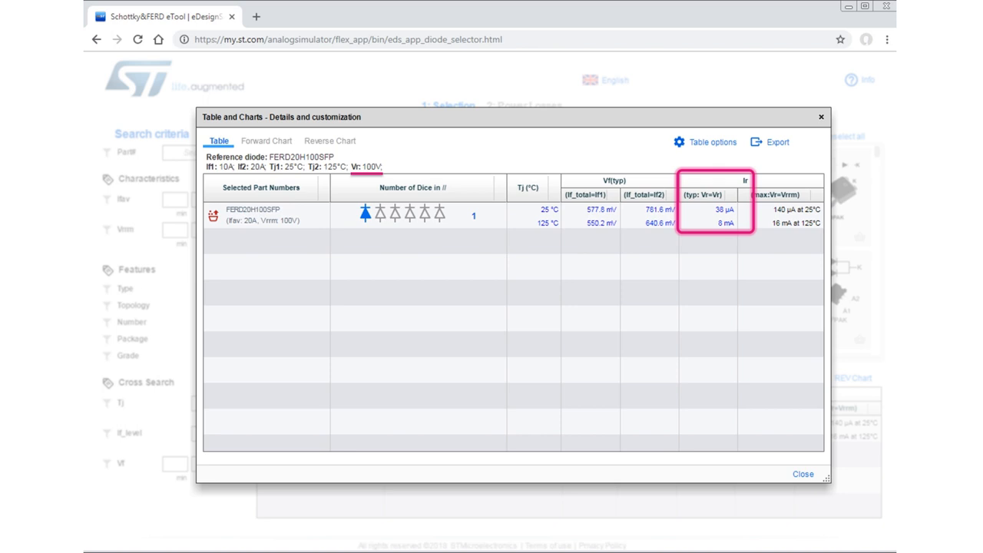
Step: Set table options If2 to 5 A and Tj1 to 100 °C, and choose four dice
{"action": "left_click", "coordinate": [704, 142]}
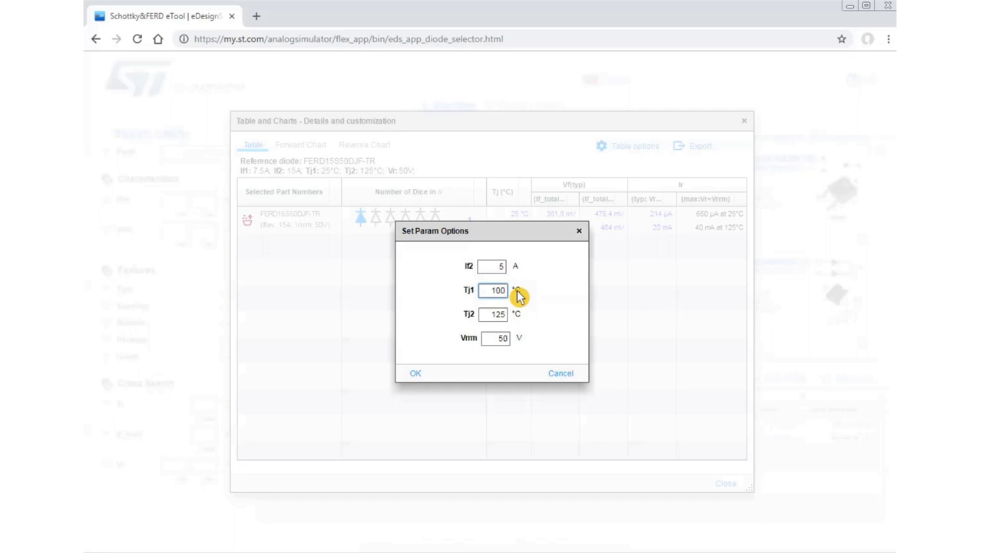
{"action": "left_click", "coordinate": [415, 373]}
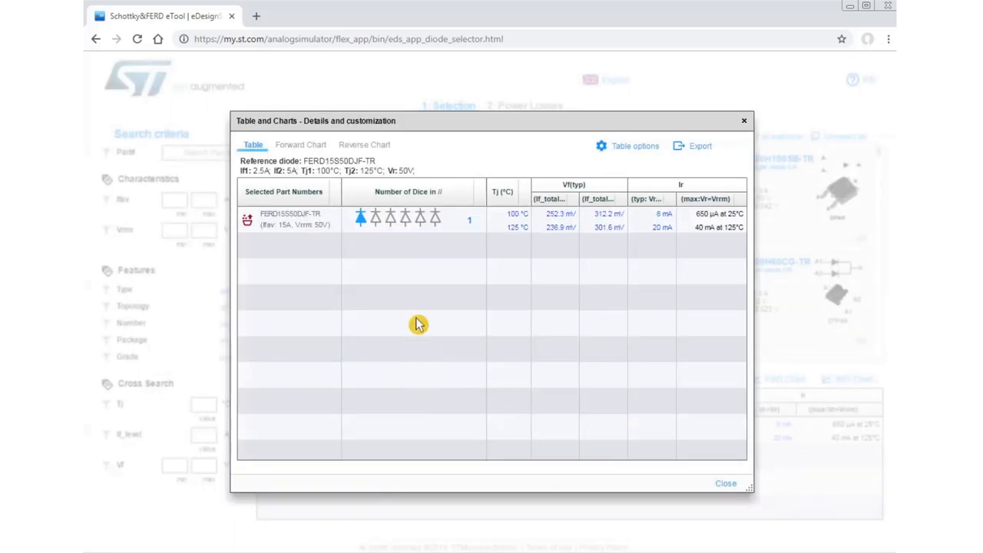
{"action": "left_click", "coordinate": [468, 220]}
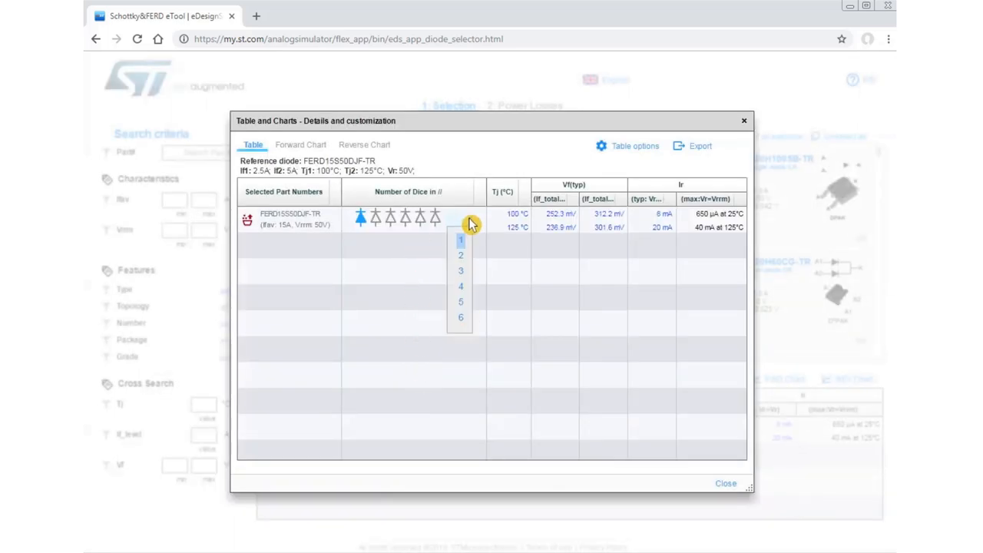
{"action": "mouse_move", "coordinate": [460, 322]}
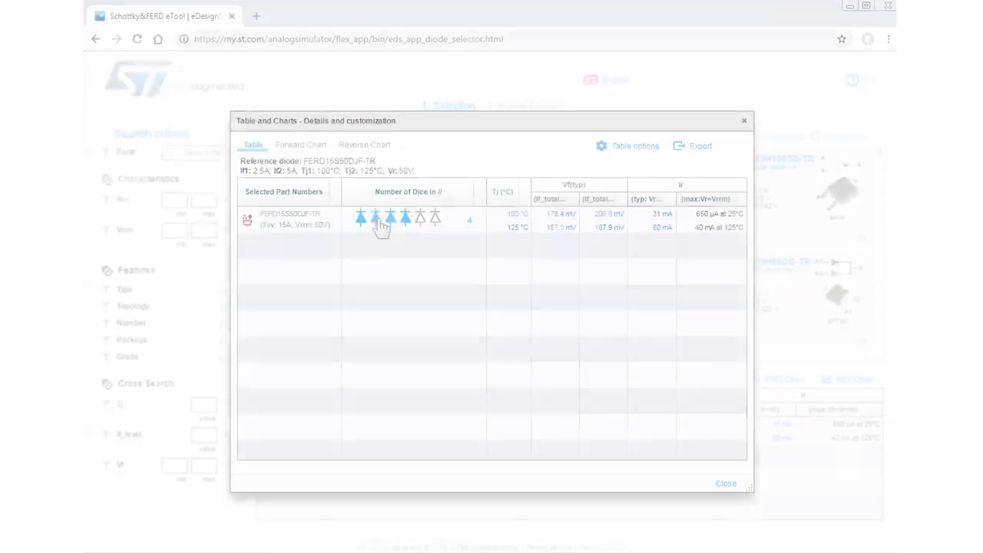
Step: Show the FERD2045SB Forward Chart with 25 °C and 125 °C curves
{"action": "left_click", "coordinate": [300, 144]}
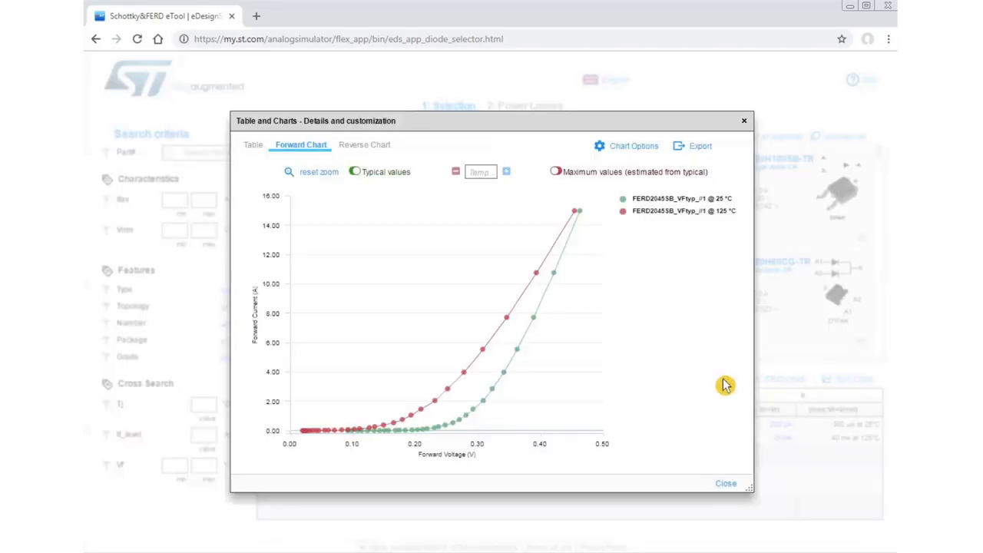
{"action": "mouse_move", "coordinate": [636, 324]}
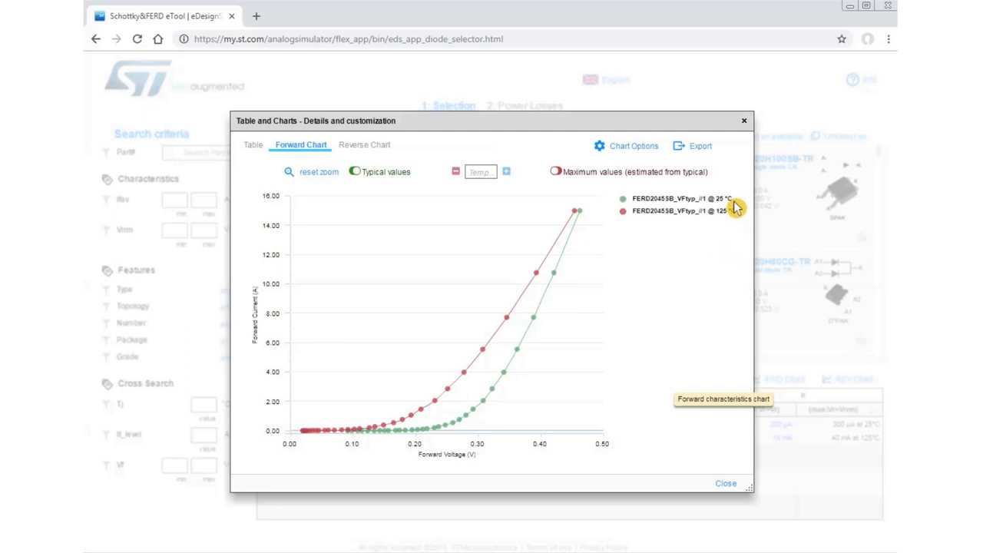
{"action": "mouse_move", "coordinate": [718, 209]}
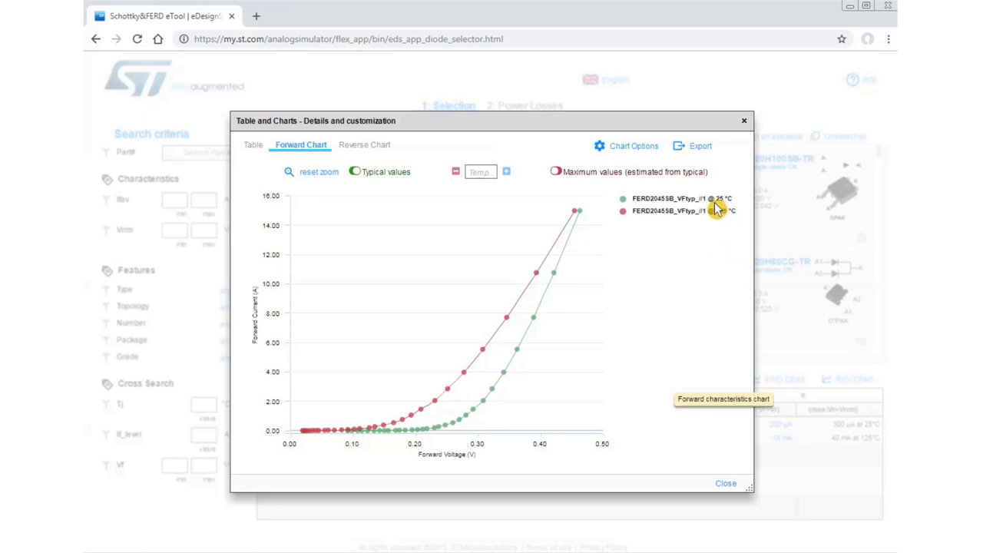
{"action": "mouse_move", "coordinate": [714, 221]}
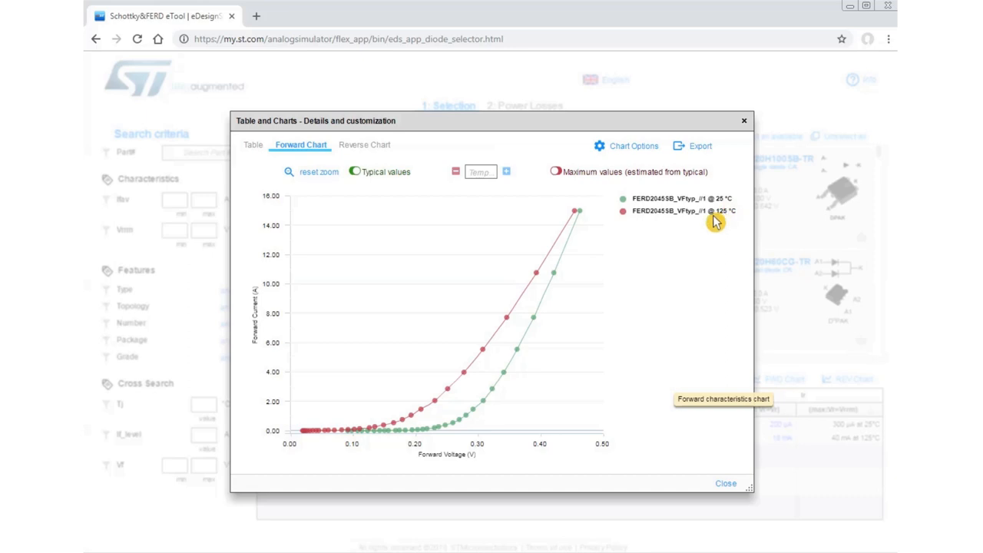
{"action": "mouse_move", "coordinate": [732, 223]}
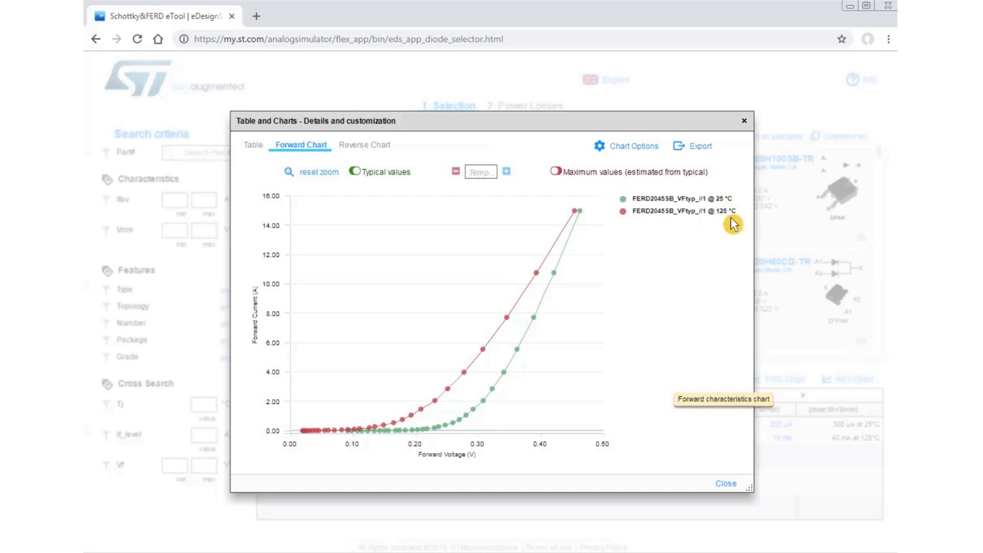
{"action": "mouse_move", "coordinate": [558, 281]}
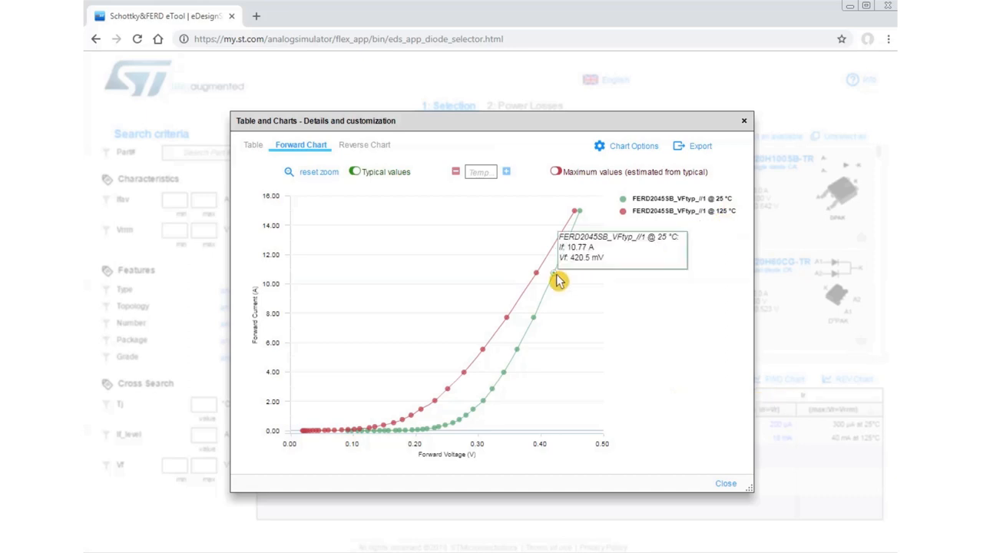
{"action": "mouse_move", "coordinate": [578, 217]}
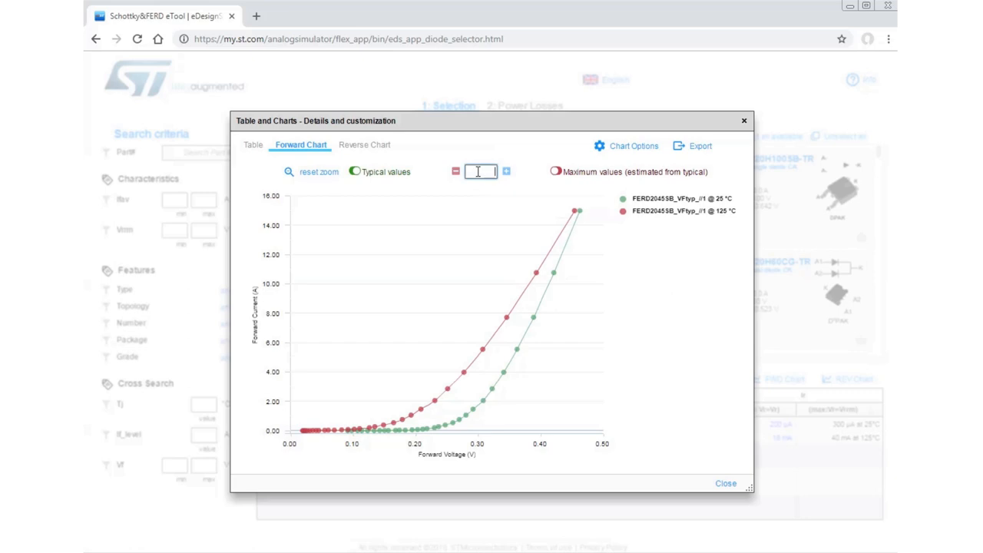
Step: Add a 150 °C curve, show maximum values, and limit the Y range to 0.001–2 A
{"action": "type", "text": "150"}
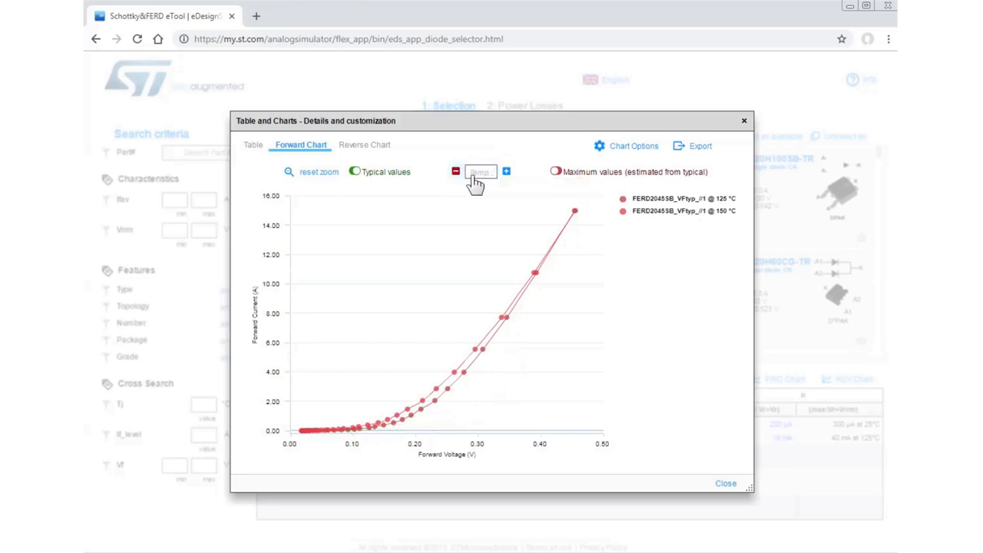
{"action": "left_click", "coordinate": [556, 172]}
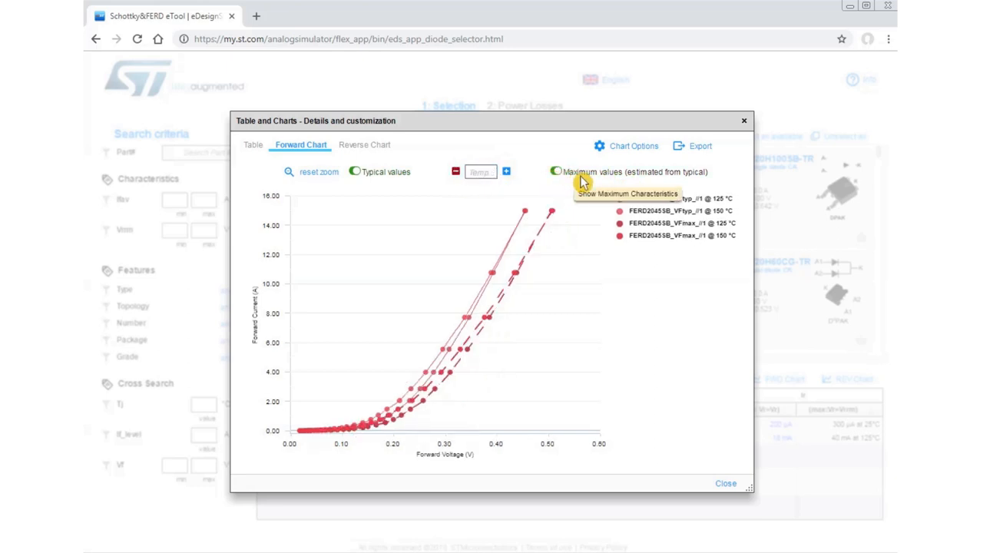
{"action": "mouse_move", "coordinate": [449, 199]}
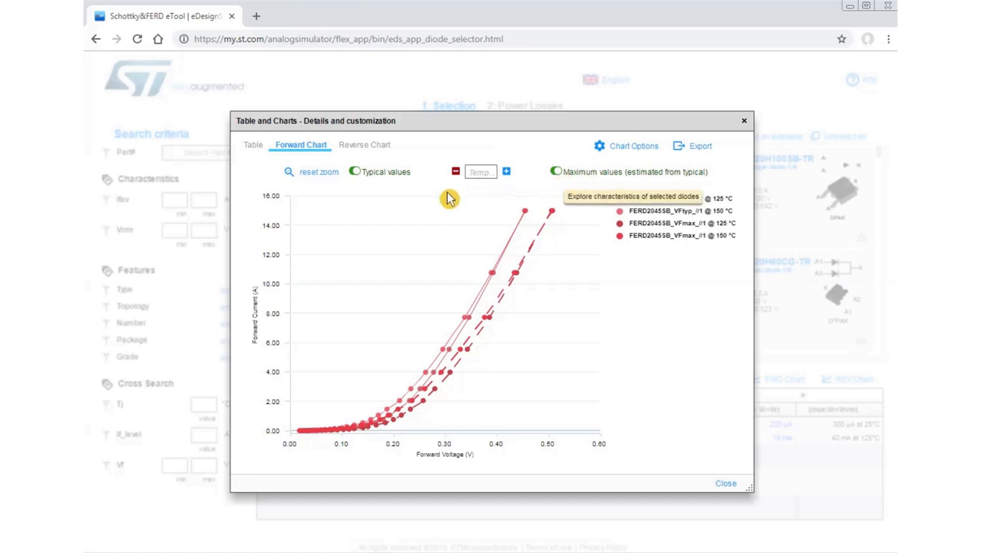
{"action": "left_click", "coordinate": [633, 146]}
{"action": "type", "text": "2"}
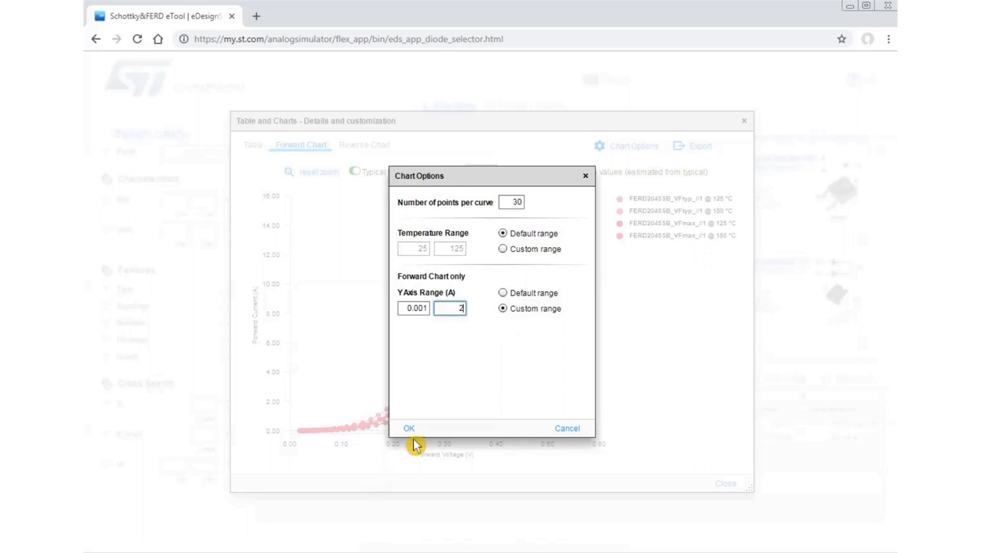
{"action": "left_click", "coordinate": [409, 428]}
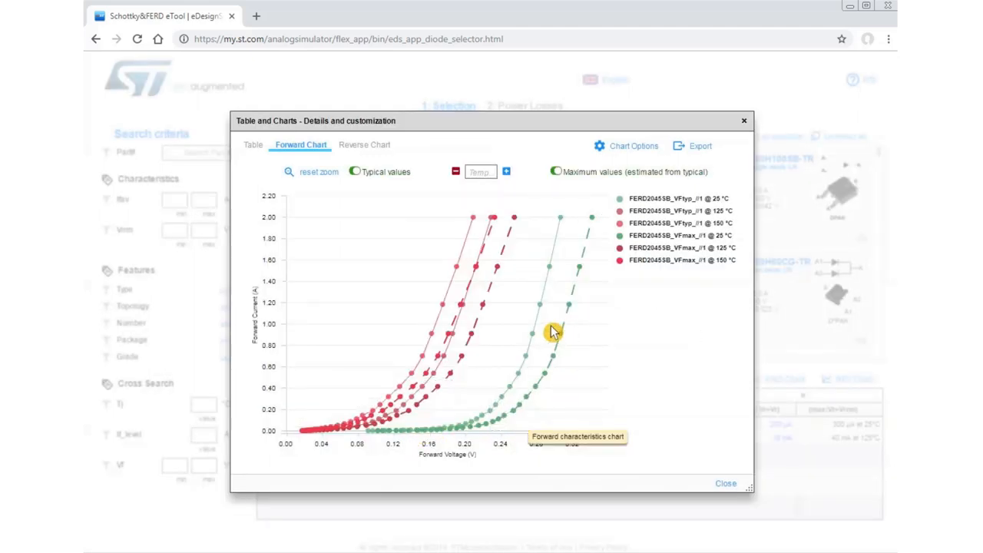
Step: Show the Reverse Chart with reverse current curves at 25, 125 and 150 °C
{"action": "left_click", "coordinate": [363, 144]}
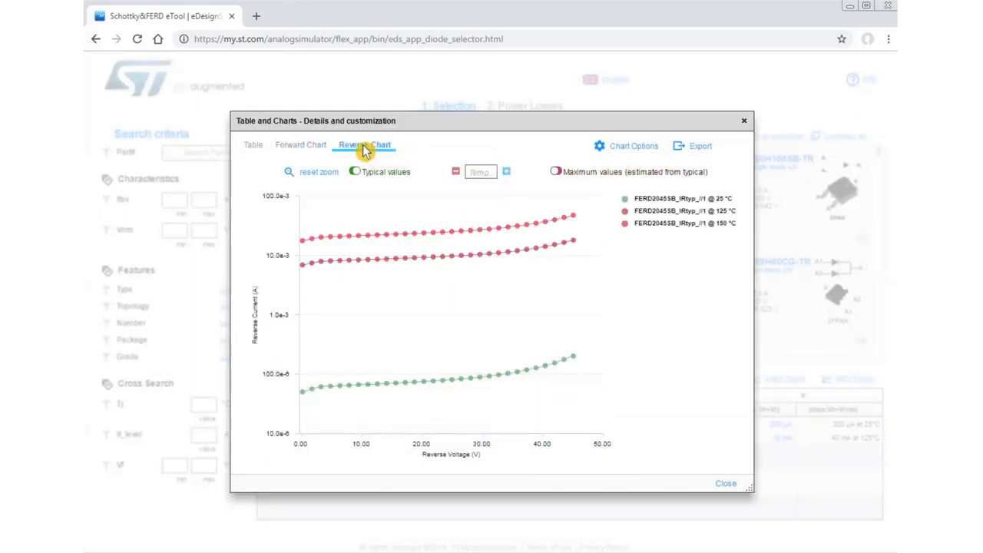
{"action": "mouse_move", "coordinate": [274, 288]}
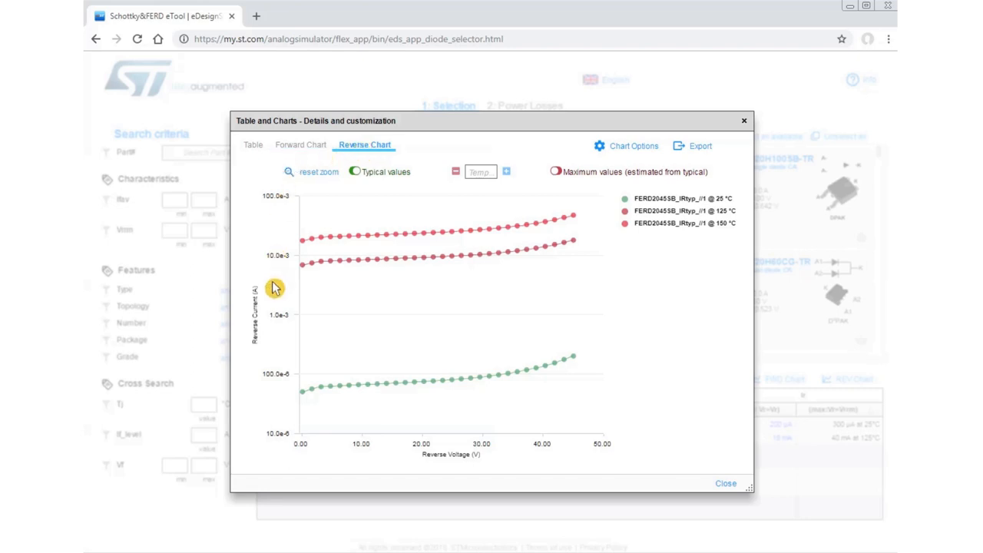
{"action": "mouse_move", "coordinate": [282, 397]}
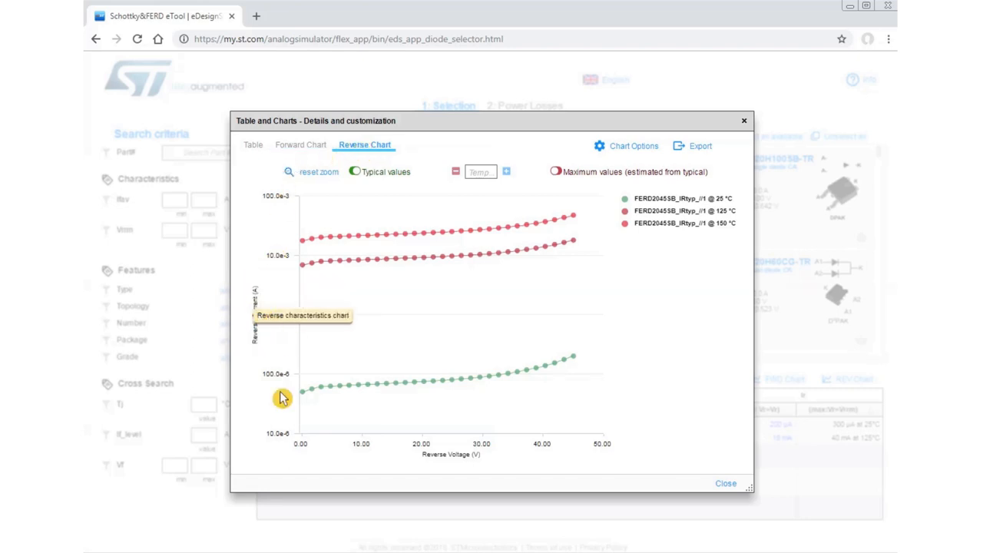
{"action": "mouse_move", "coordinate": [577, 436]}
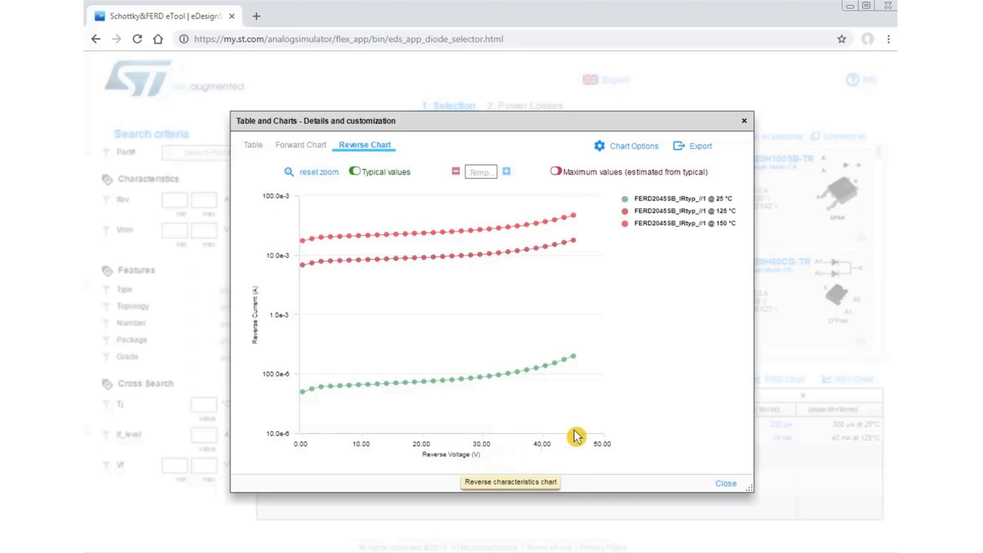
{"action": "mouse_move", "coordinate": [549, 300]}
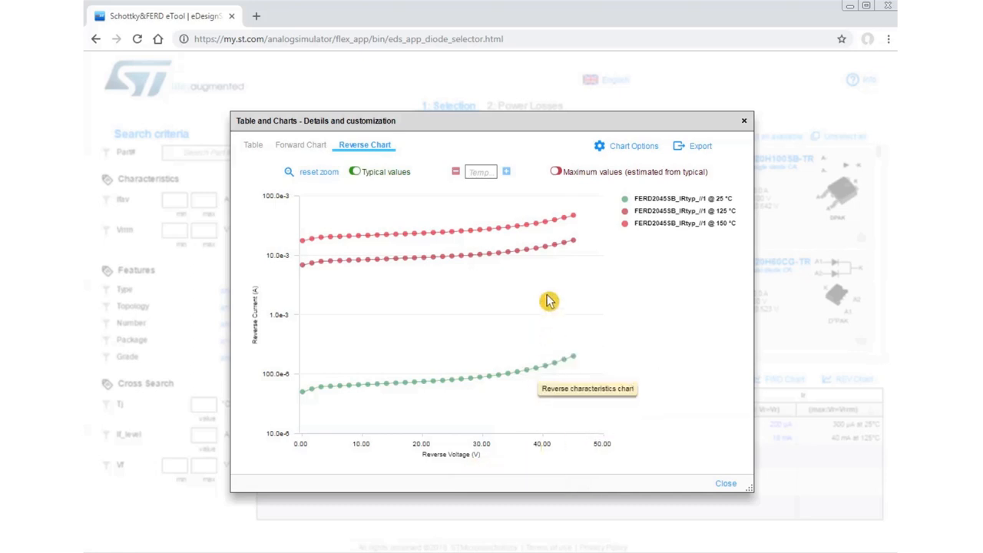
{"action": "mouse_move", "coordinate": [537, 234]}
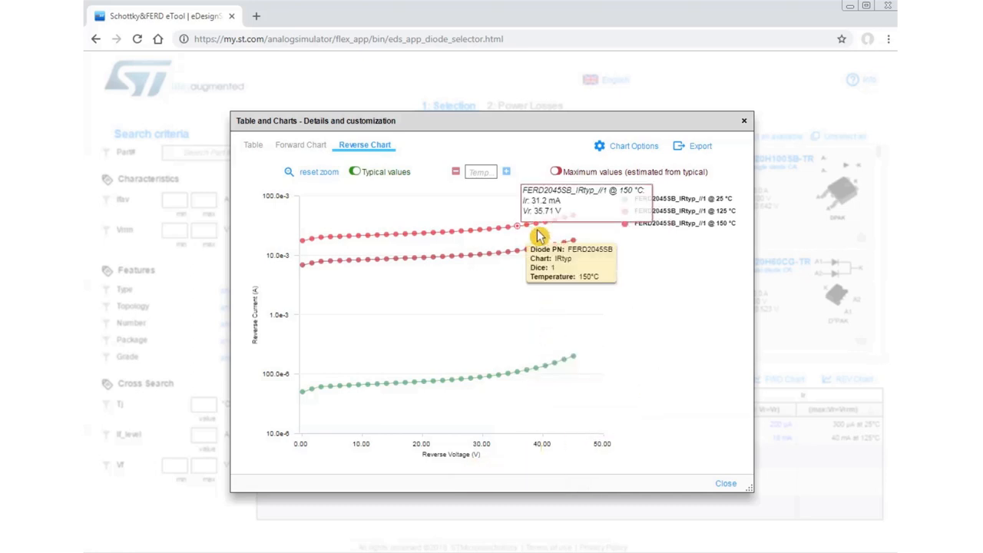
Step: Add a 50 °C reverse-current curve beside FERD2045SB's 25, 125 and 150 °C curves
{"action": "left_click", "coordinate": [252, 144]}
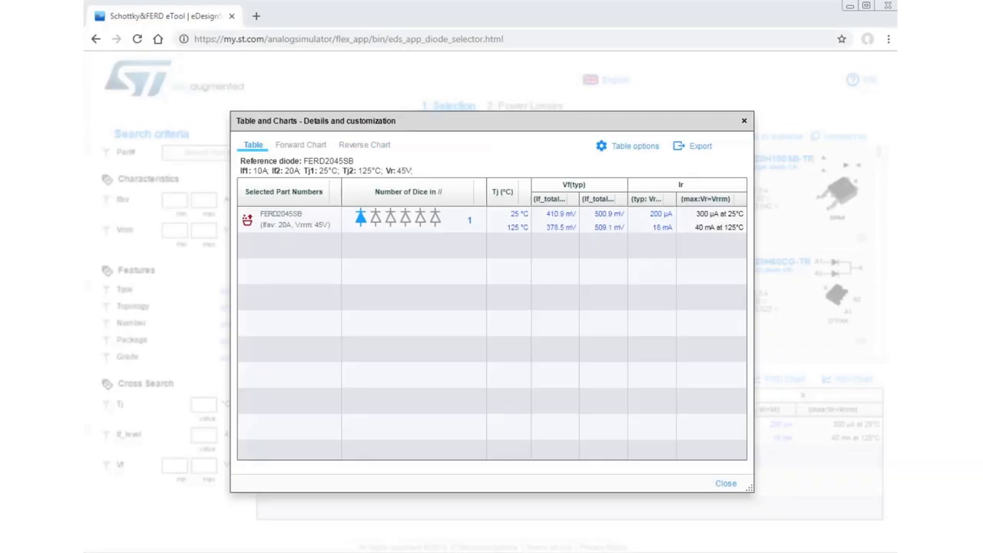
{"action": "mouse_move", "coordinate": [253, 146]}
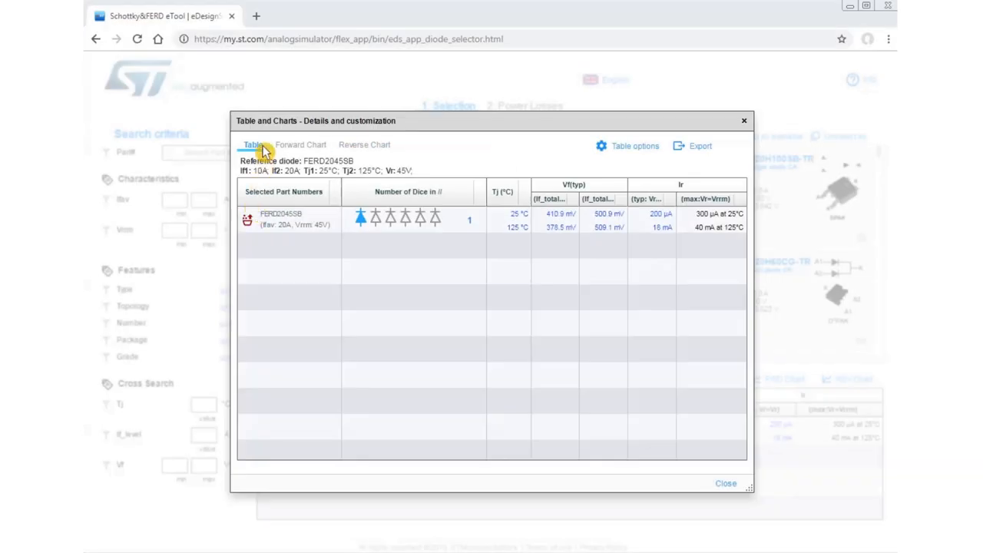
{"action": "left_click", "coordinate": [301, 144]}
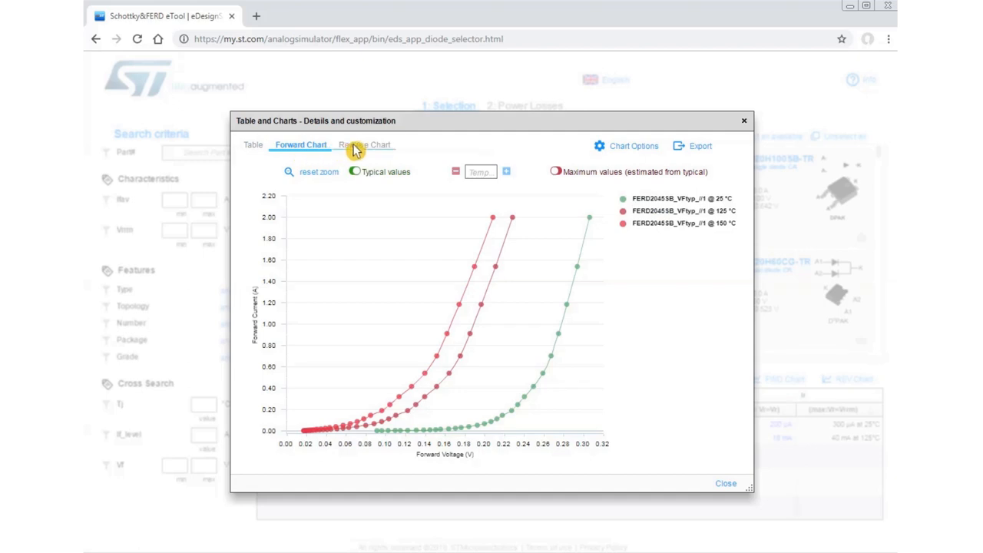
{"action": "left_click", "coordinate": [364, 144]}
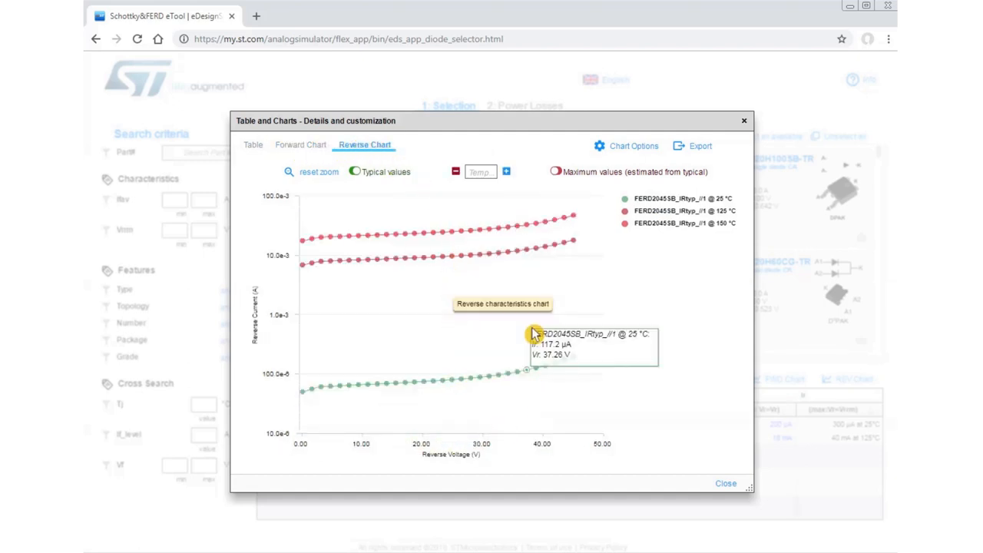
{"action": "left_click", "coordinate": [480, 171]}
{"action": "type", "text": "75"}
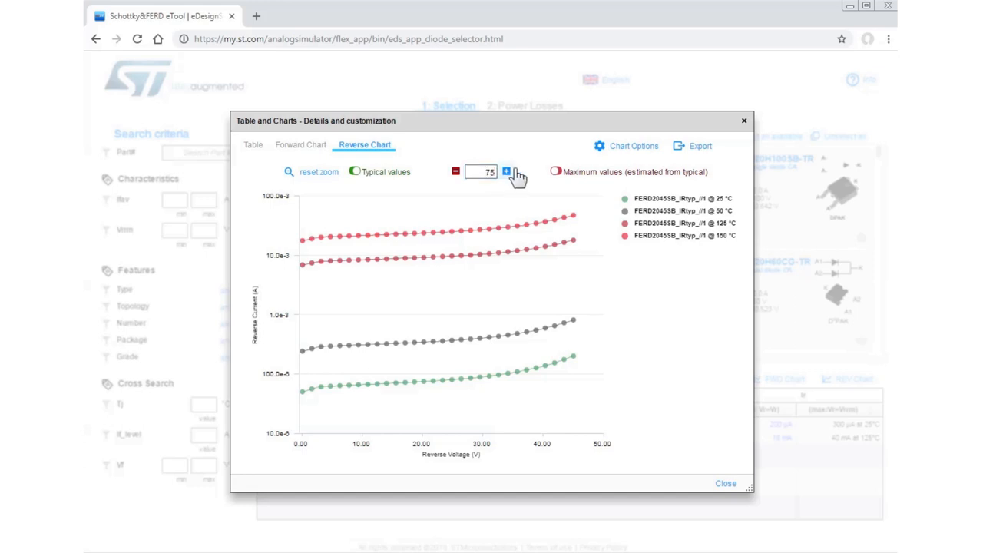
Step: Search Part# for 20H100 and add FERD20H100STS and STPS20H100CT to the comparison list
{"action": "left_click", "coordinate": [724, 483]}
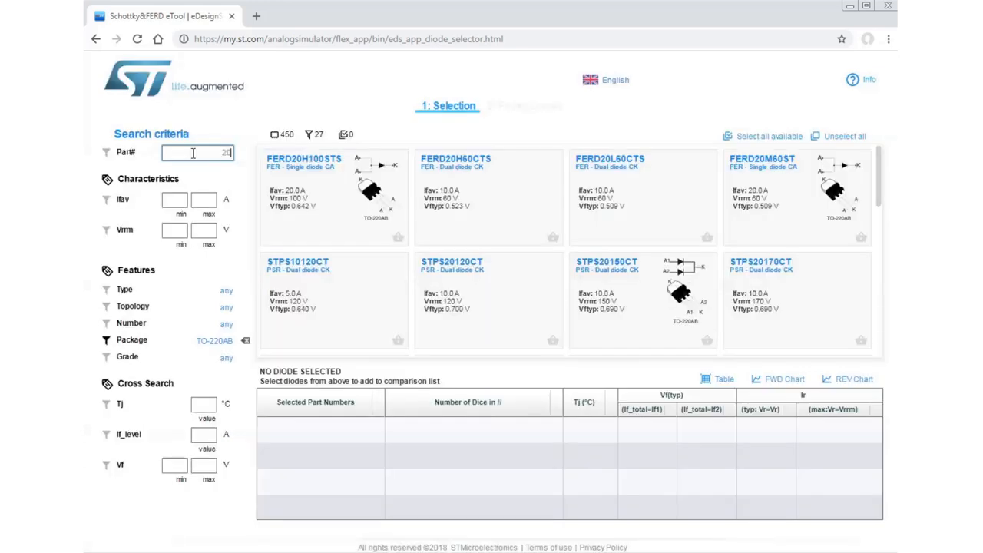
{"action": "type", "text": "0H100"}
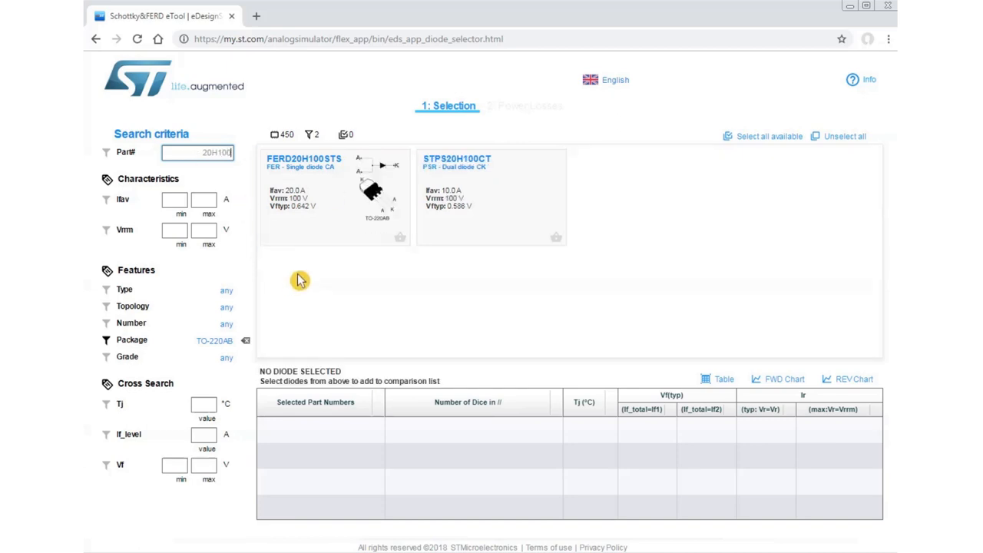
{"action": "mouse_move", "coordinate": [317, 278]}
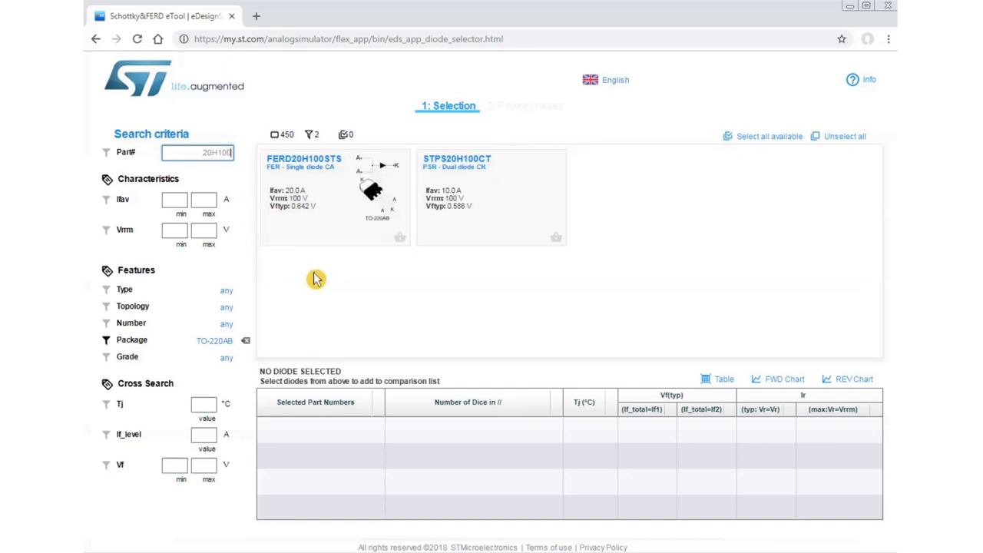
{"action": "mouse_move", "coordinate": [403, 242]}
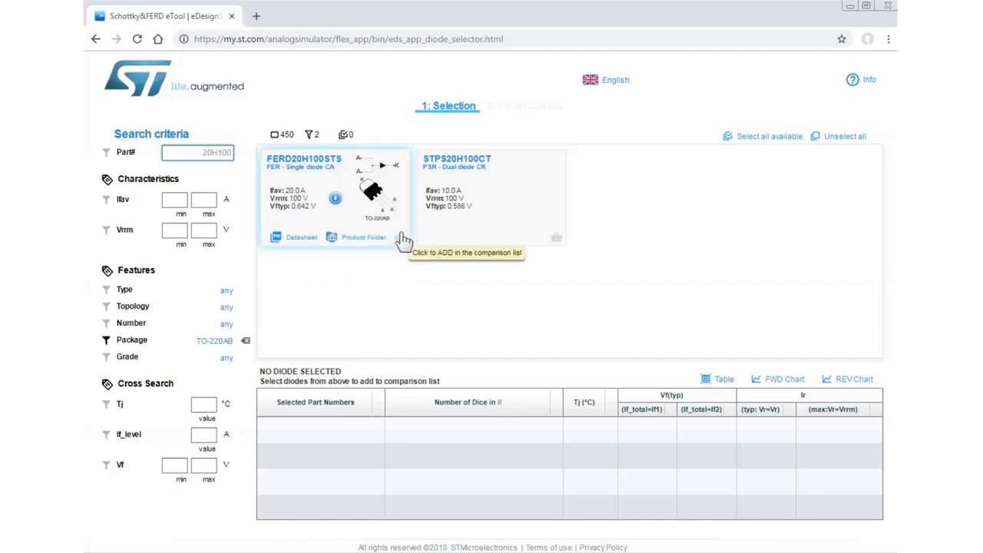
{"action": "left_click", "coordinate": [400, 237]}
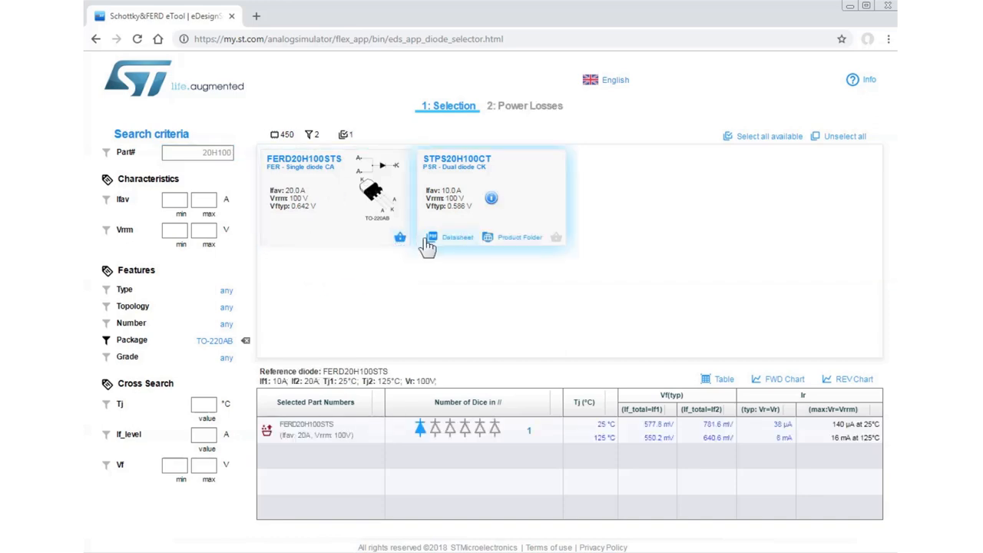
{"action": "left_click", "coordinate": [555, 237]}
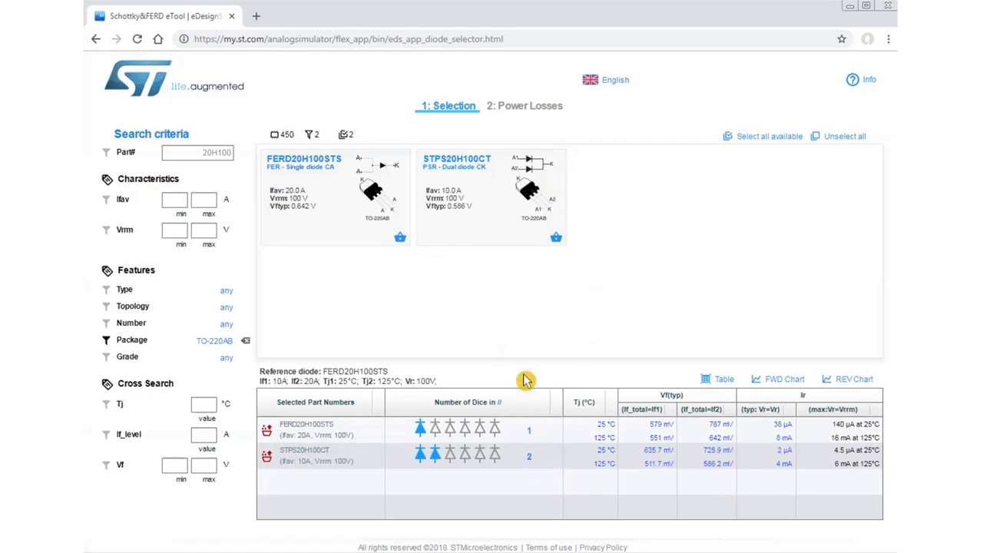
Step: Plot forward curves of FERD20H100STS and STPS20H100CT with the 25 °C curves removed
{"action": "left_click", "coordinate": [777, 379]}
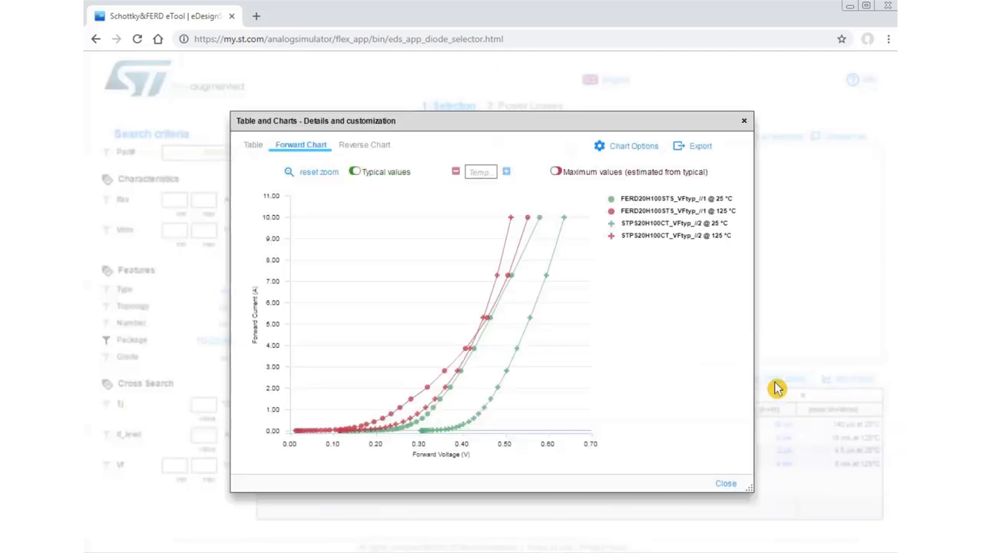
{"action": "mouse_move", "coordinate": [426, 391]}
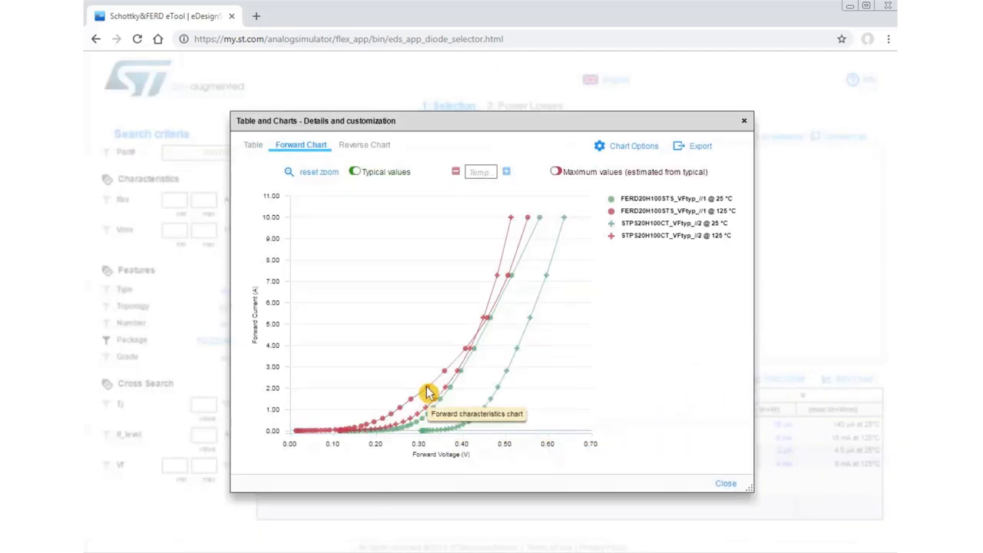
{"action": "mouse_move", "coordinate": [461, 382]}
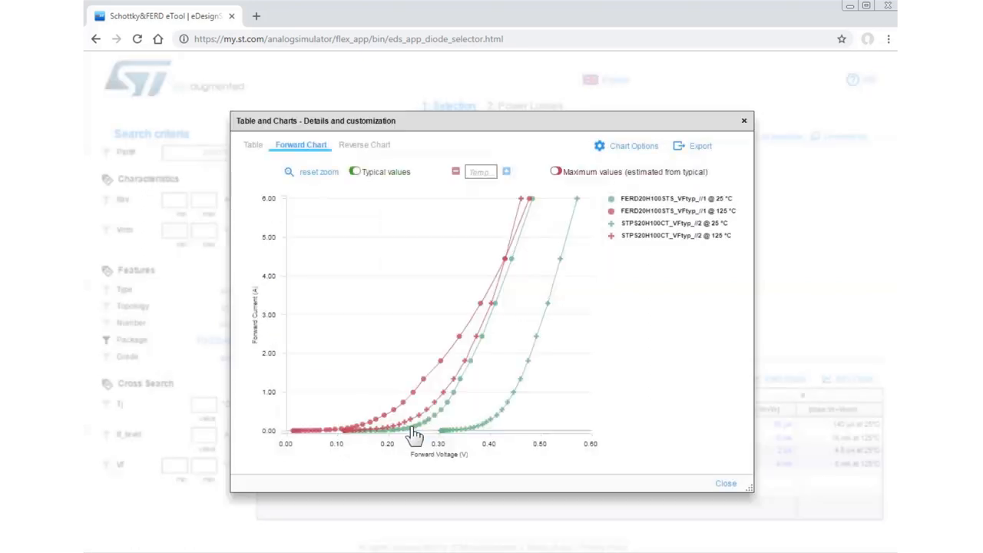
{"action": "mouse_move", "coordinate": [494, 358]}
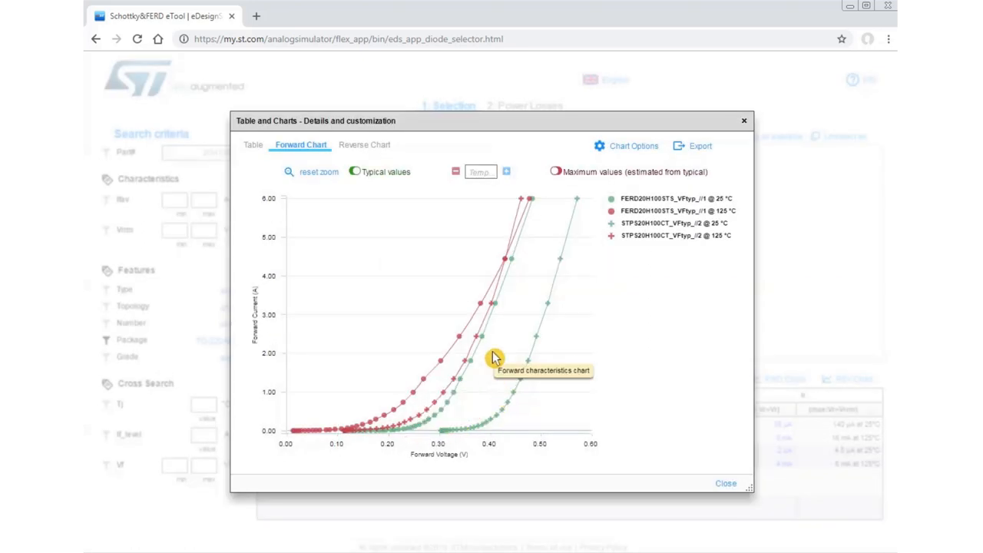
{"action": "left_click", "coordinate": [455, 171]}
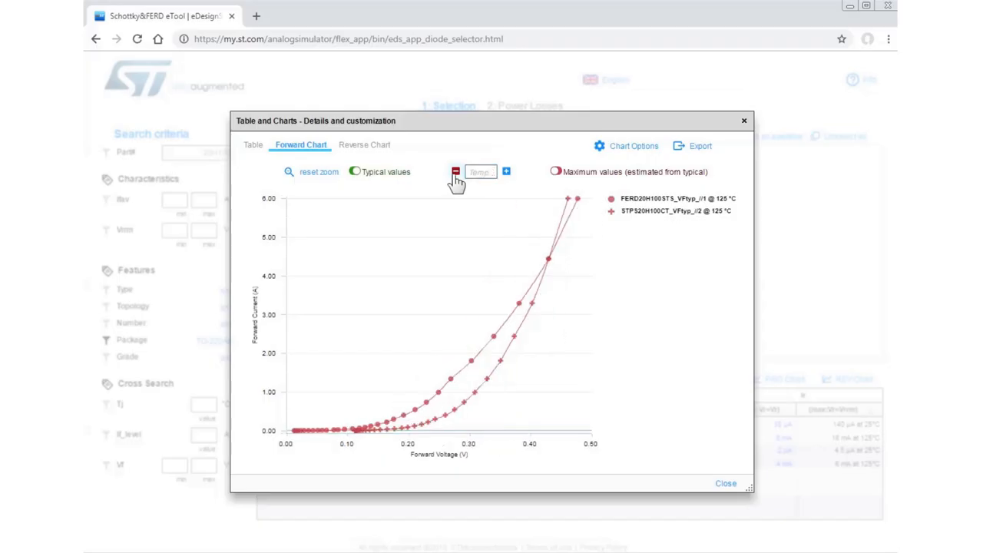
{"action": "mouse_move", "coordinate": [532, 328]}
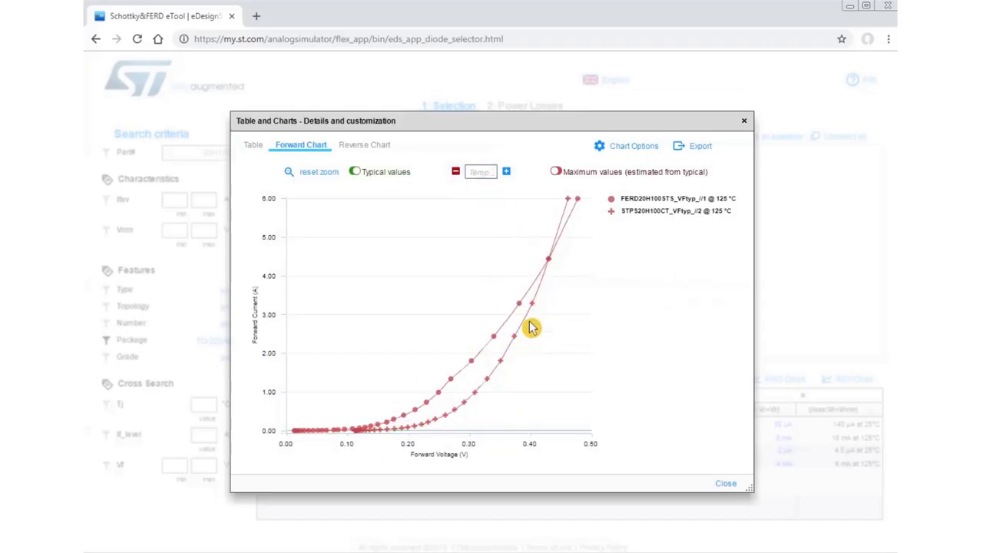
{"action": "mouse_move", "coordinate": [535, 307]}
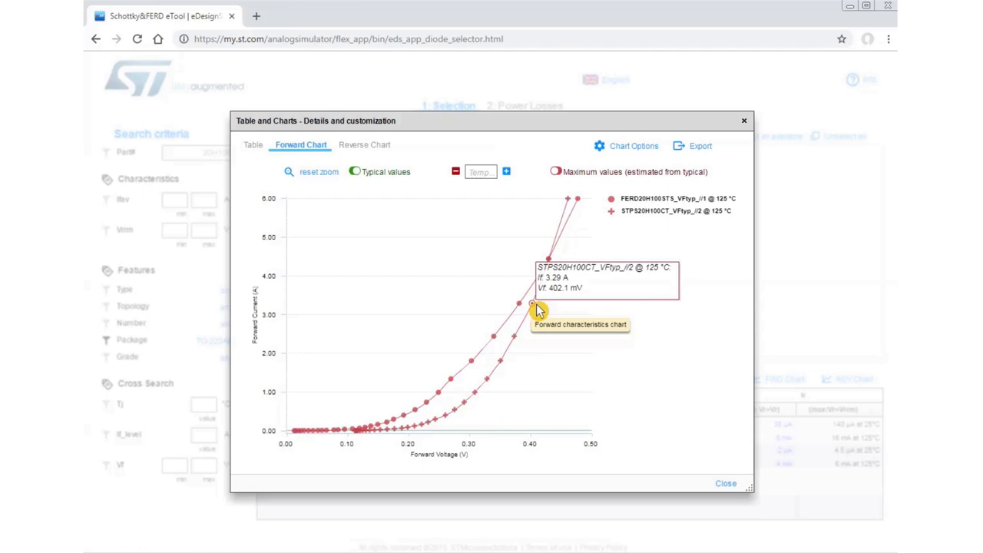
{"action": "mouse_move", "coordinate": [437, 399]}
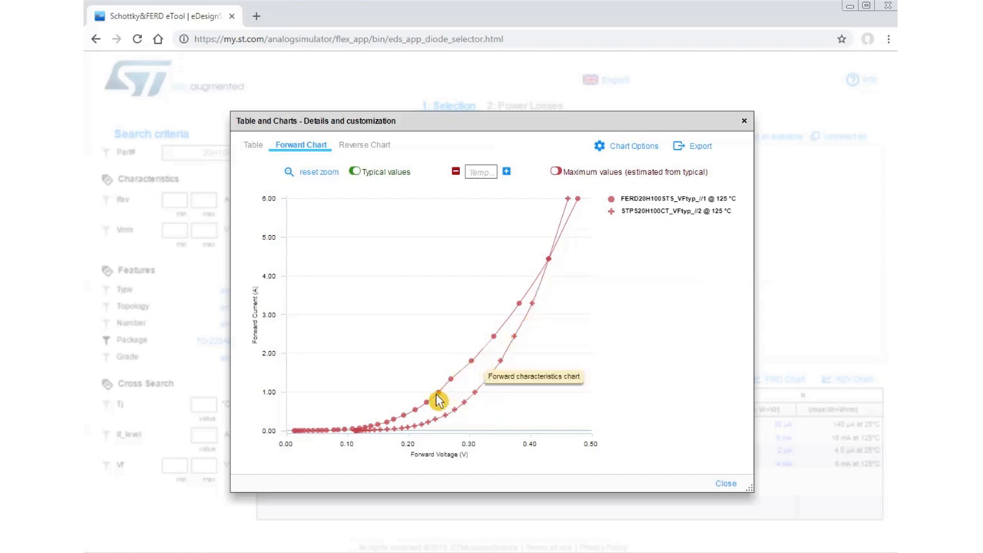
{"action": "left_click", "coordinate": [725, 483]}
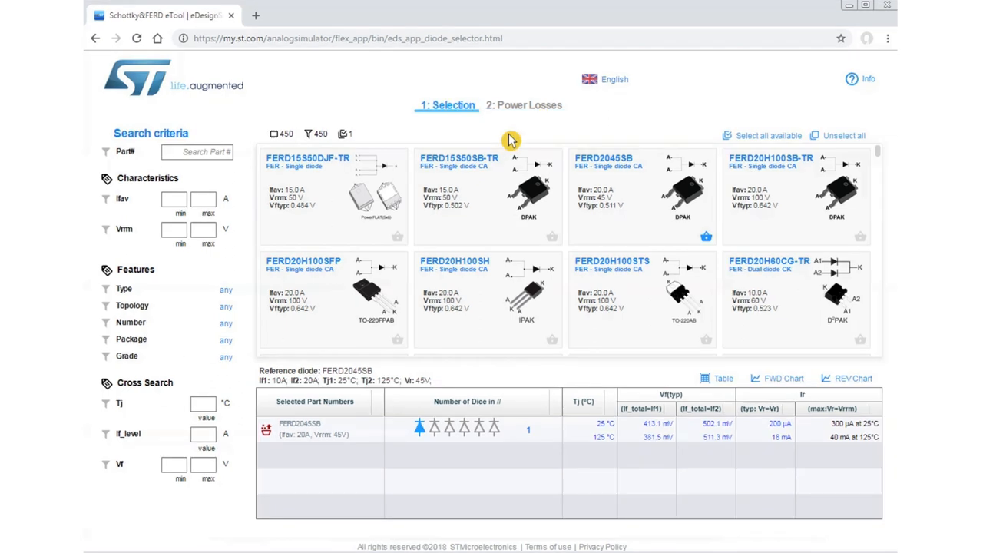
Step: Switch to the 2: Power Losses step, dismissing the App Waveforms dialog without creating one
{"action": "left_click", "coordinate": [528, 106]}
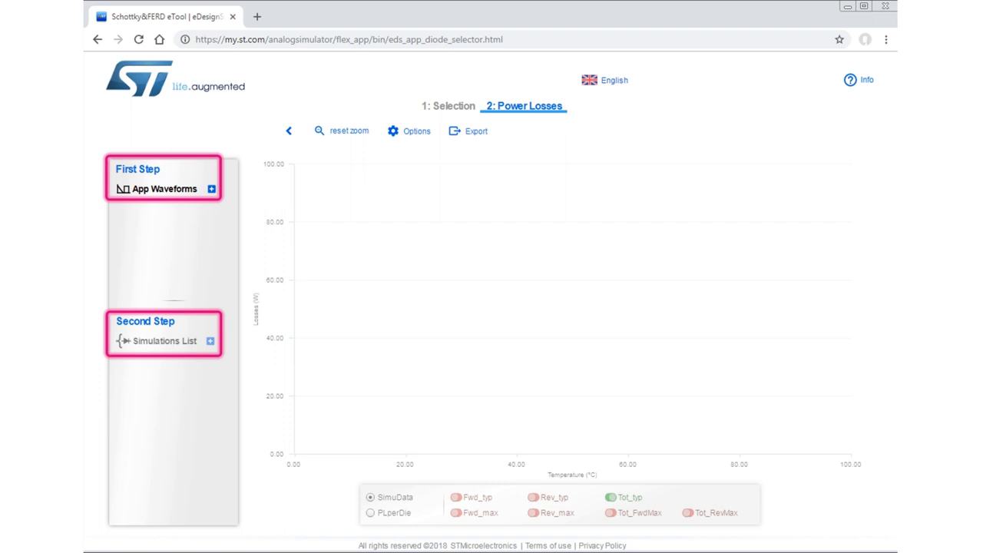
{"action": "left_click", "coordinate": [211, 189]}
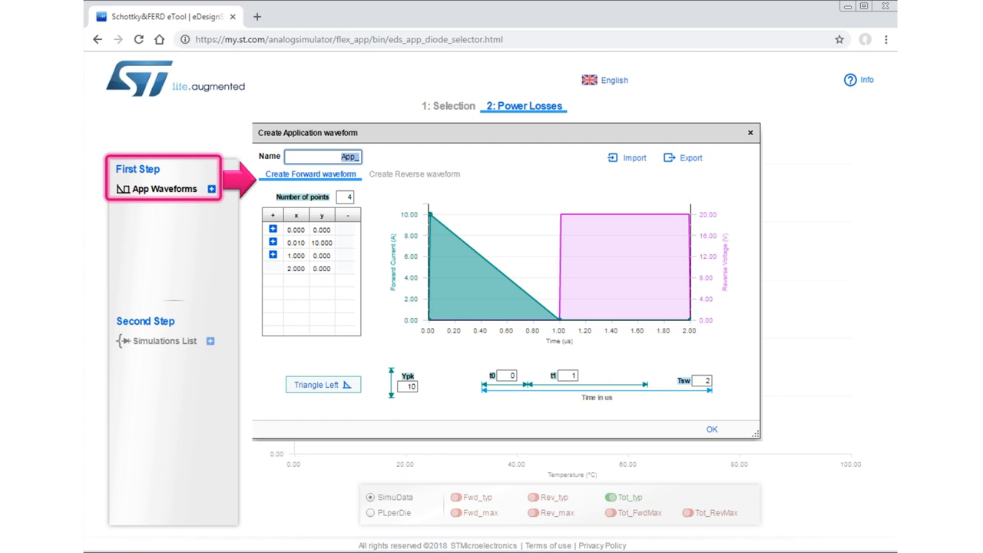
{"action": "left_click", "coordinate": [711, 428]}
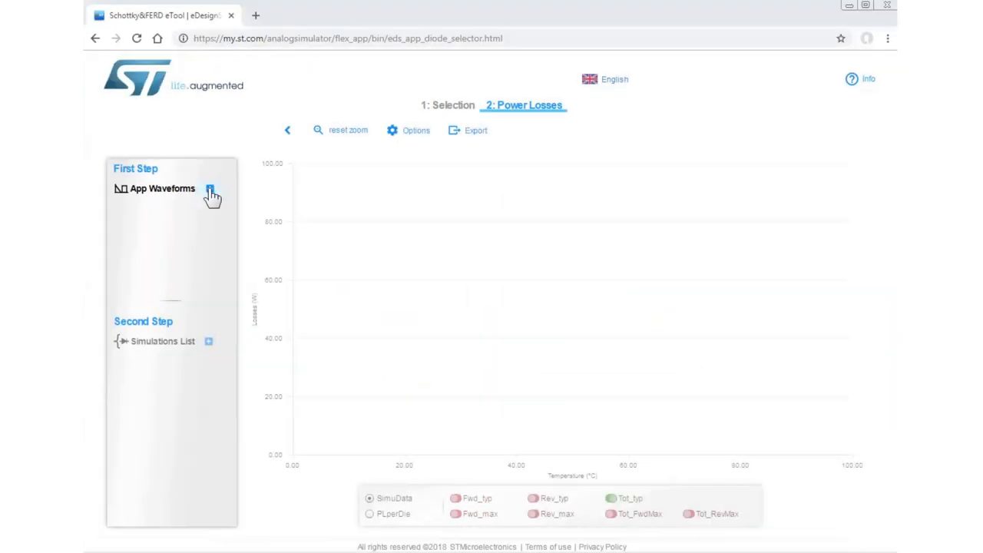
Step: In a new application waveform, set the forward current shape to right triangle instead of half-sine
{"action": "left_click", "coordinate": [210, 189]}
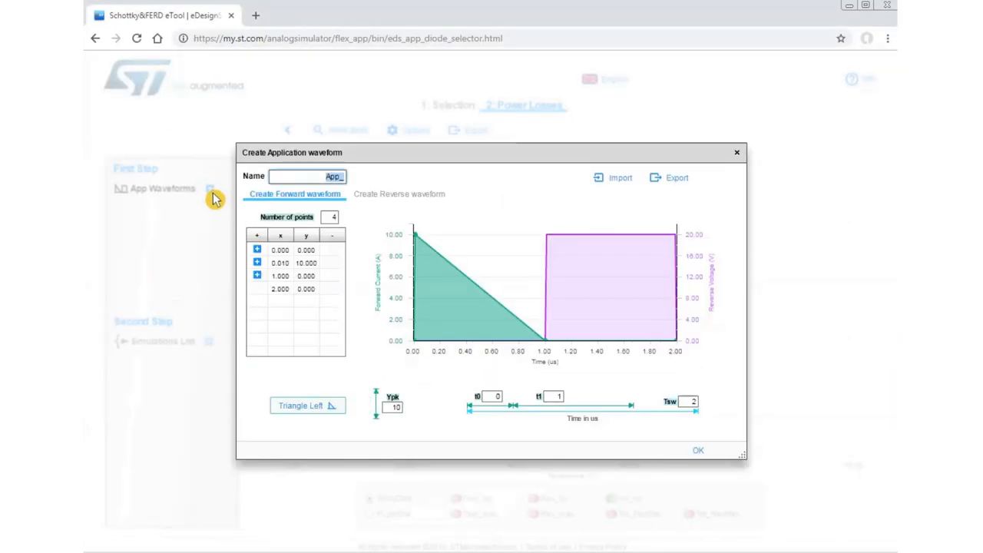
{"action": "mouse_move", "coordinate": [409, 380]}
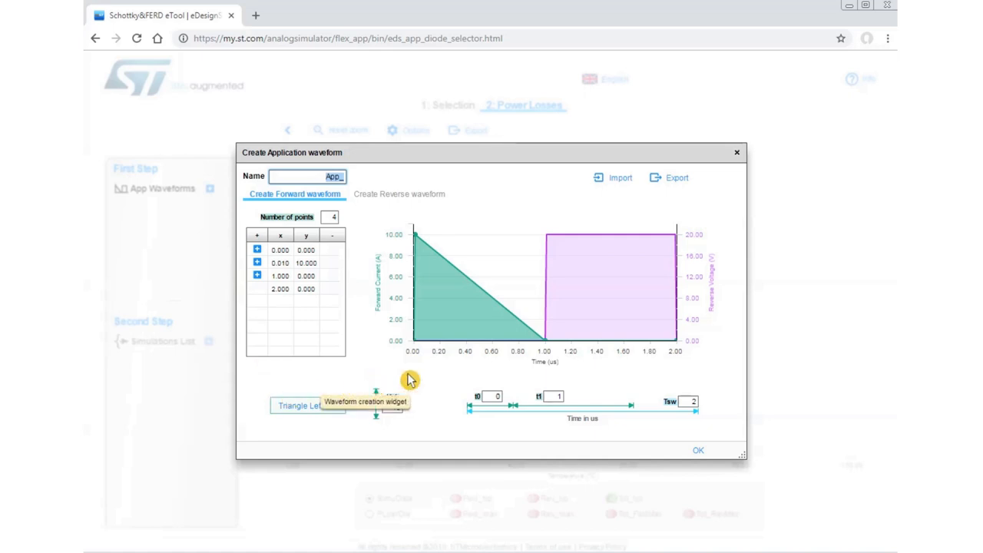
{"action": "mouse_move", "coordinate": [661, 252]}
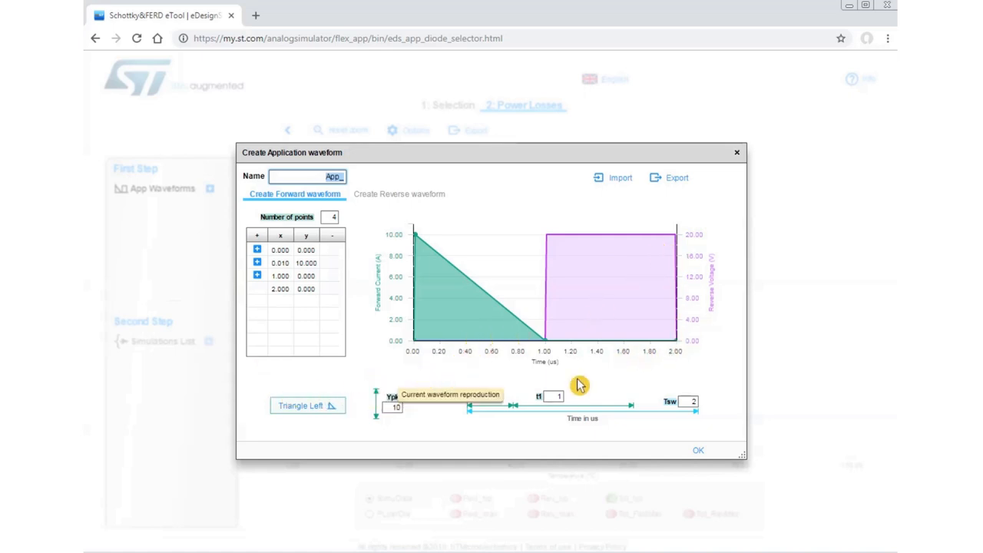
{"action": "mouse_move", "coordinate": [307, 405]}
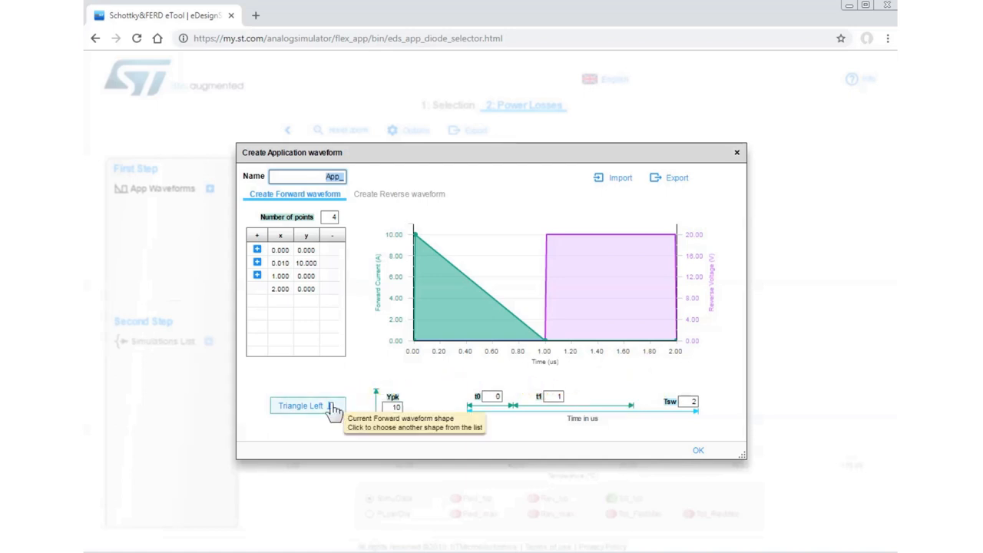
{"action": "left_click", "coordinate": [305, 404]}
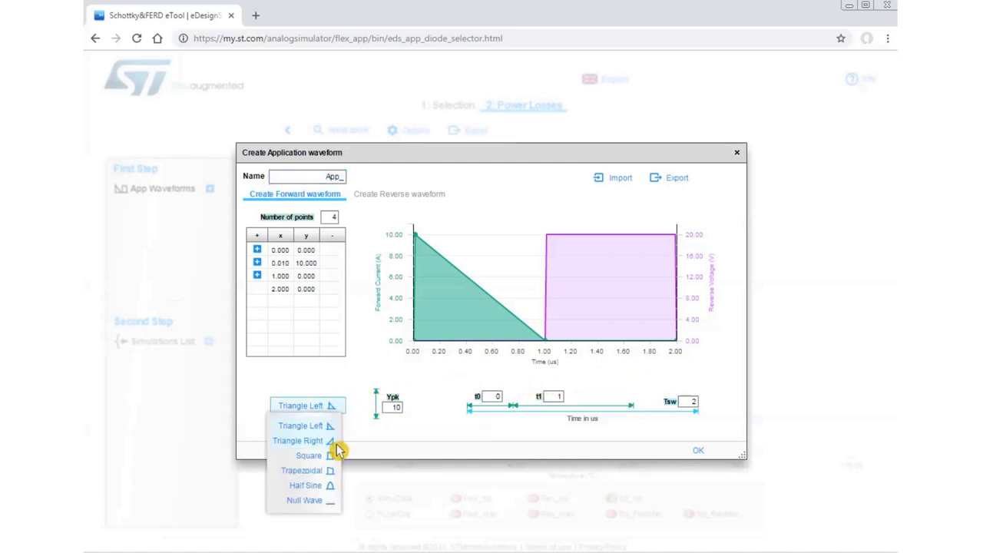
{"action": "left_click", "coordinate": [305, 484]}
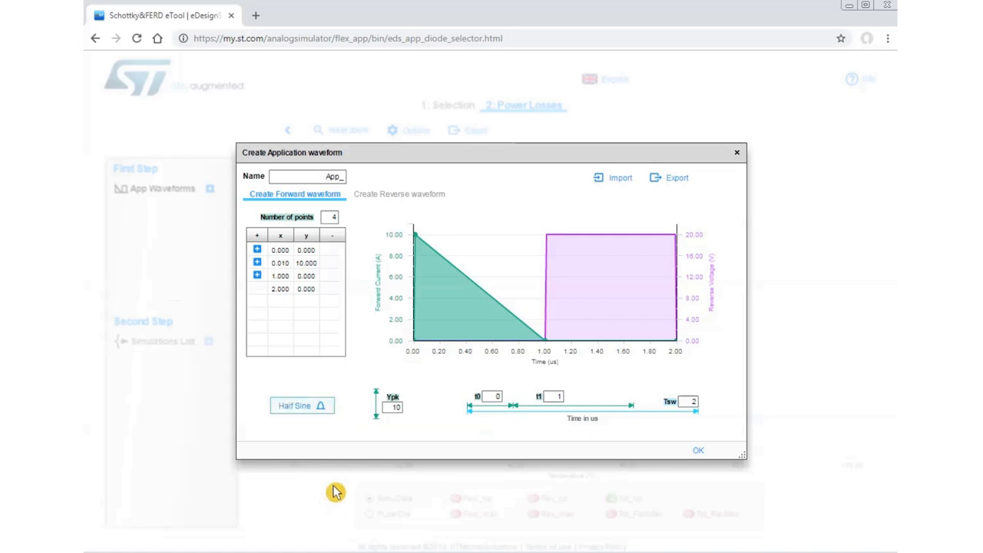
{"action": "left_click", "coordinate": [301, 404]}
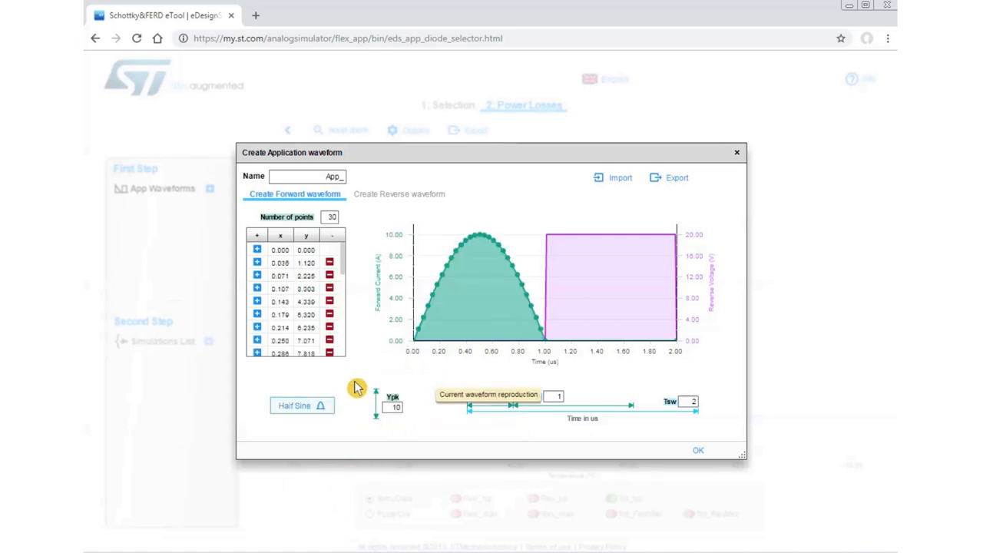
{"action": "left_click", "coordinate": [301, 405]}
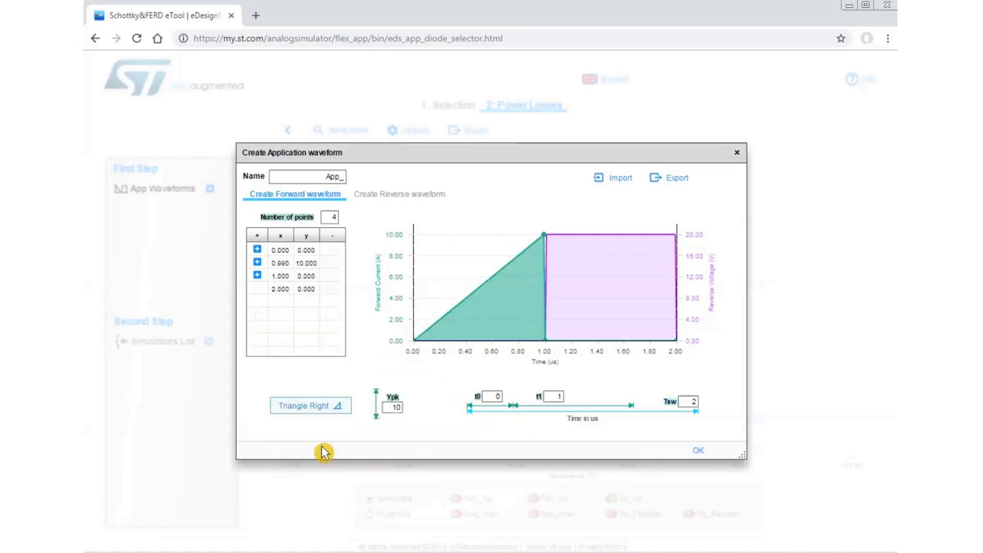
{"action": "mouse_move", "coordinate": [444, 313]}
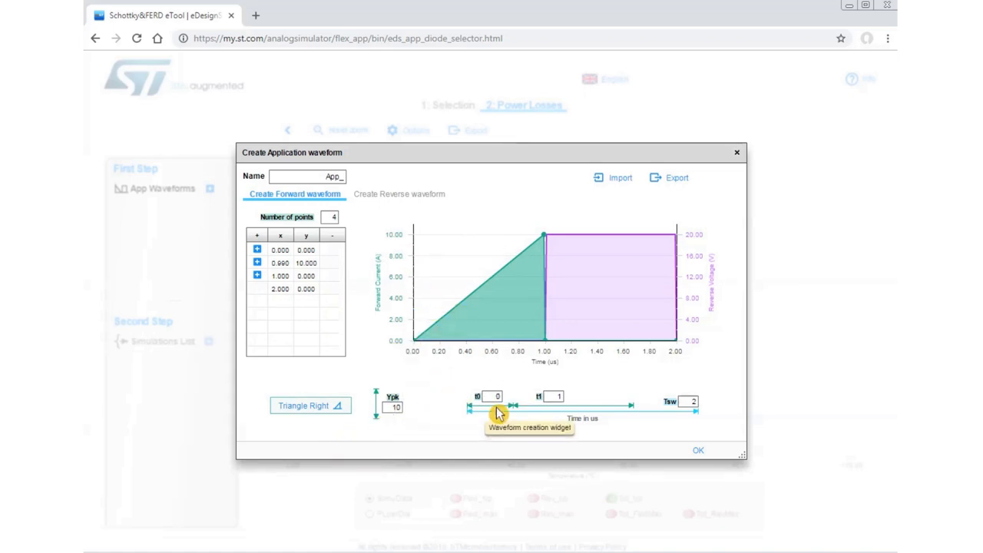
{"action": "mouse_move", "coordinate": [685, 401]}
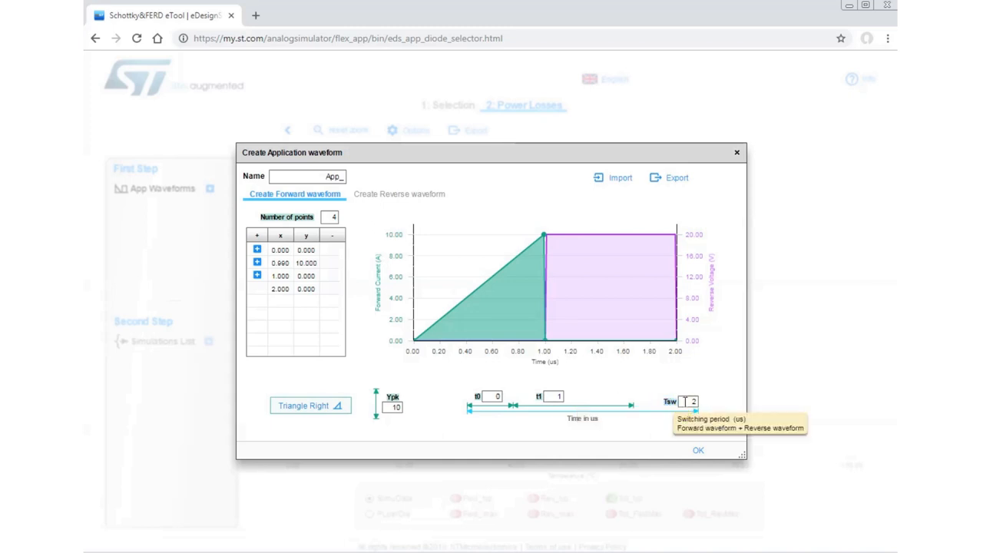
{"action": "mouse_move", "coordinate": [554, 423]}
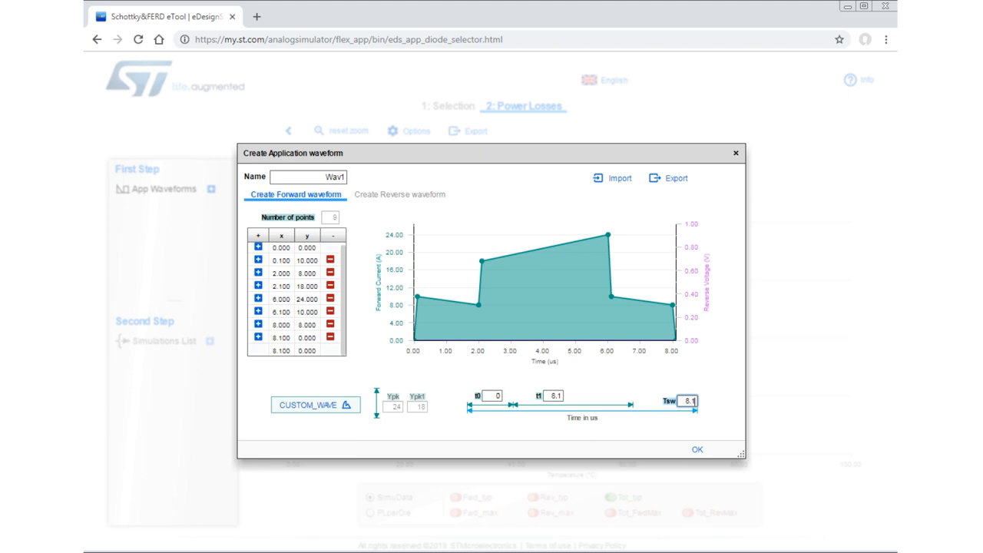
Step: Open the User Manual and scroll to section 2.6.1.2 Custom waveforms
{"action": "left_click", "coordinate": [612, 177]}
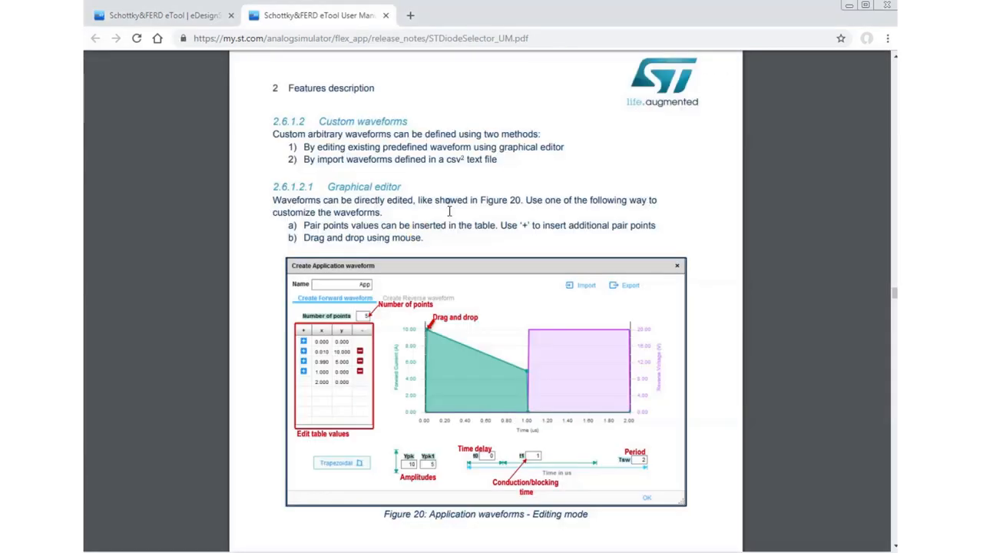
{"action": "scroll", "scroll_direction": "down", "scroll_amount": 3}
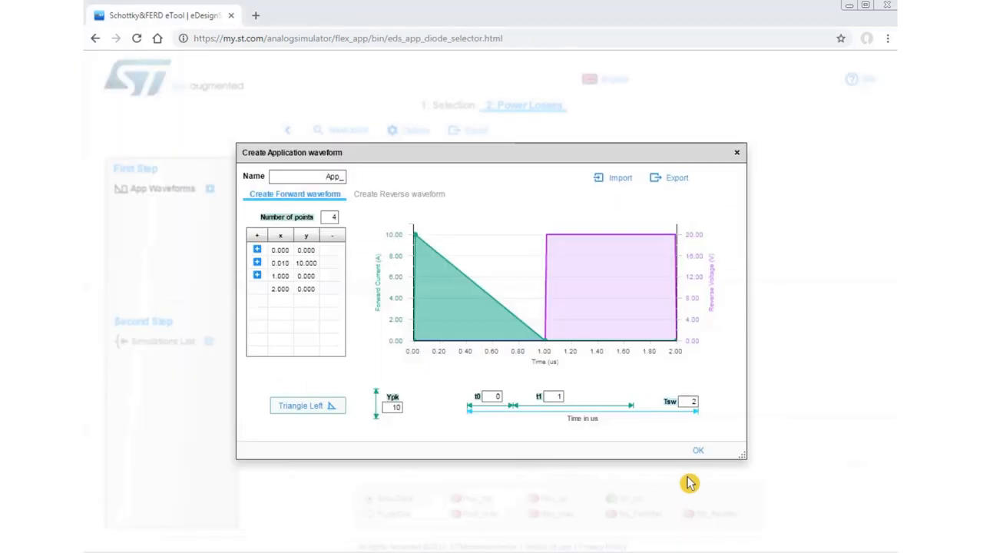
{"action": "mouse_move", "coordinate": [697, 452]}
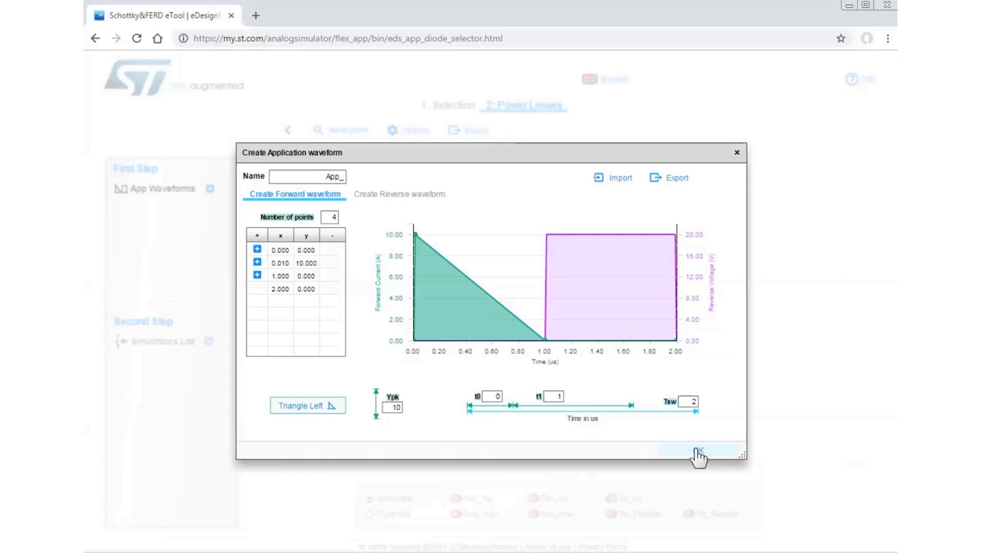
Step: Confirm the falling-triangle waveform so it is saved as App_
{"action": "left_click", "coordinate": [697, 452]}
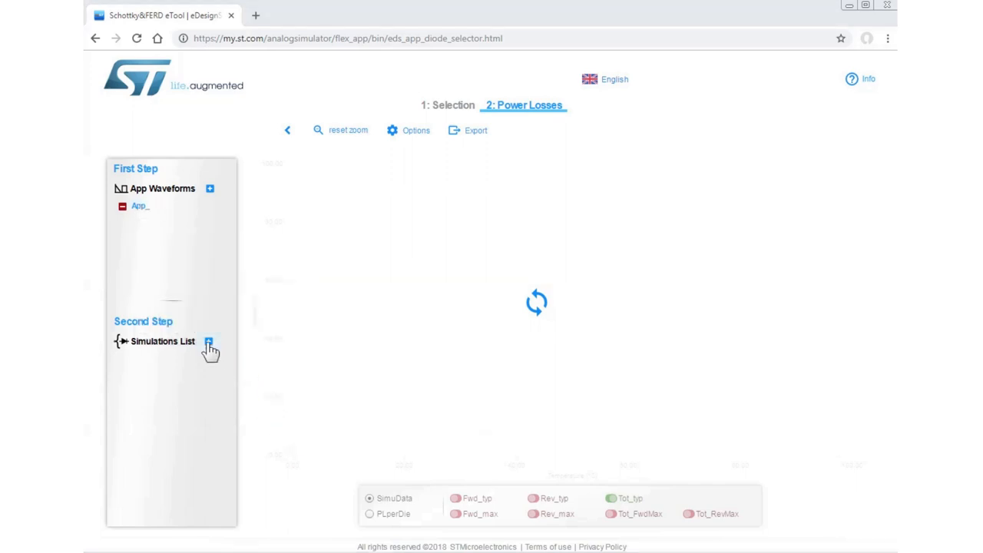
Step: Create simulation Simu_0 running App_ on FERD2045SB with 1 die
{"action": "left_click", "coordinate": [210, 341]}
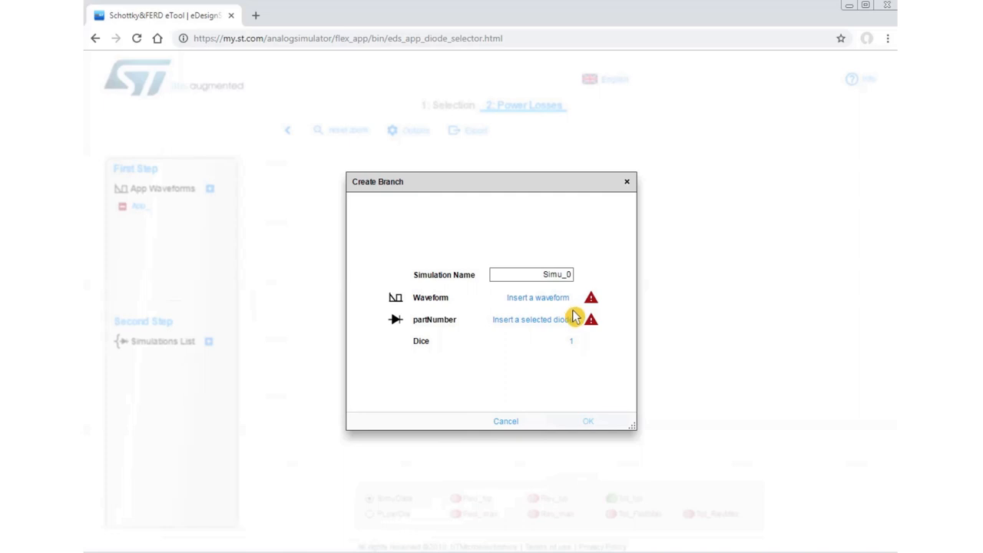
{"action": "mouse_move", "coordinate": [578, 357]}
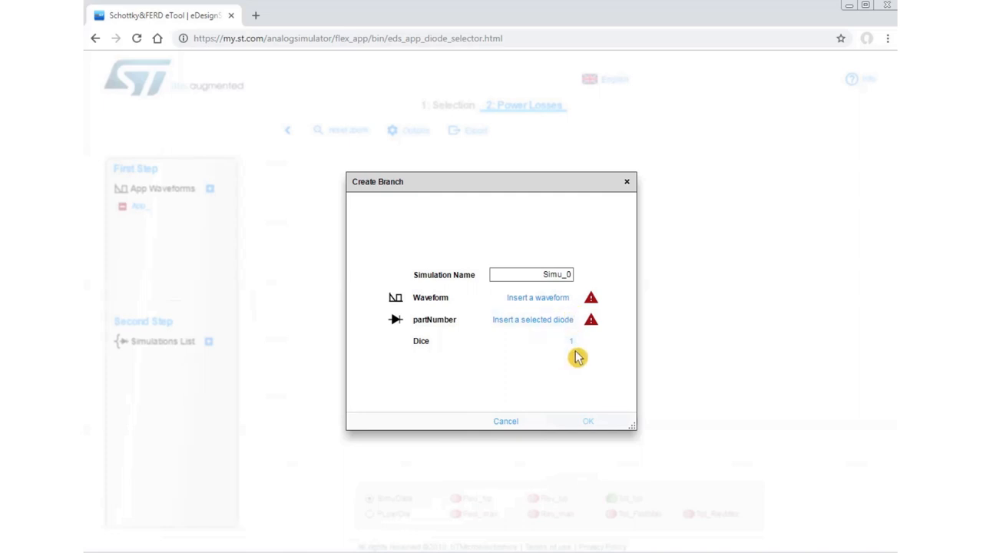
{"action": "mouse_move", "coordinate": [588, 353]}
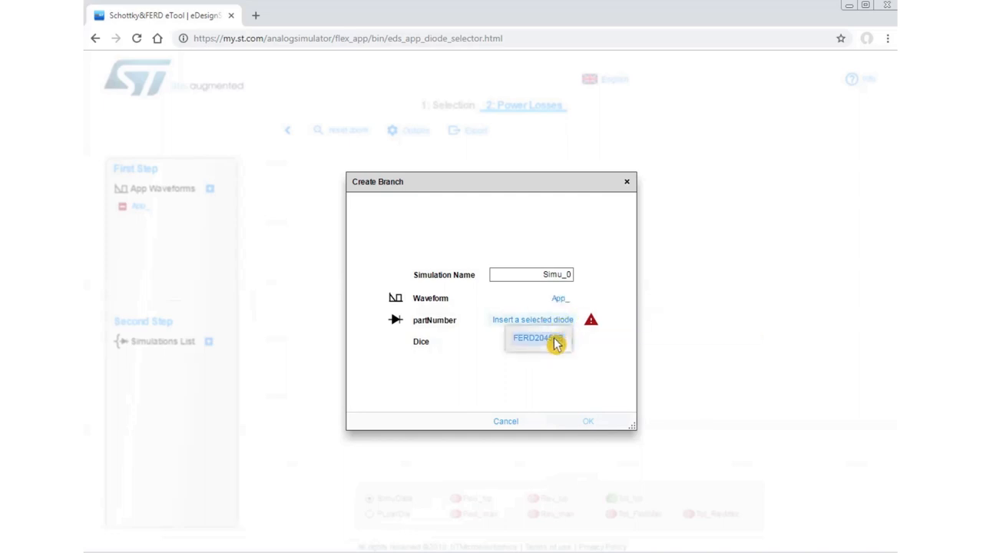
{"action": "left_click", "coordinate": [537, 338]}
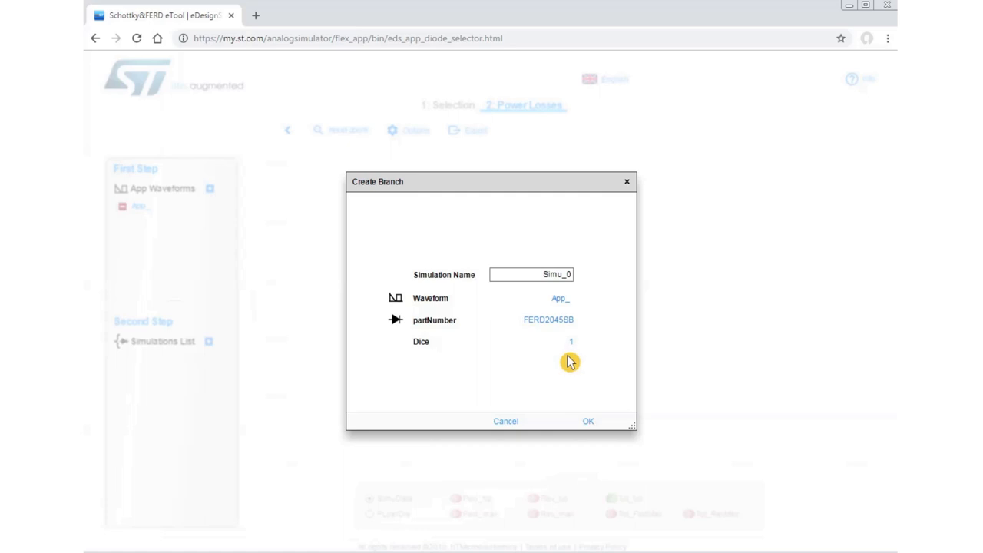
{"action": "mouse_move", "coordinate": [563, 369]}
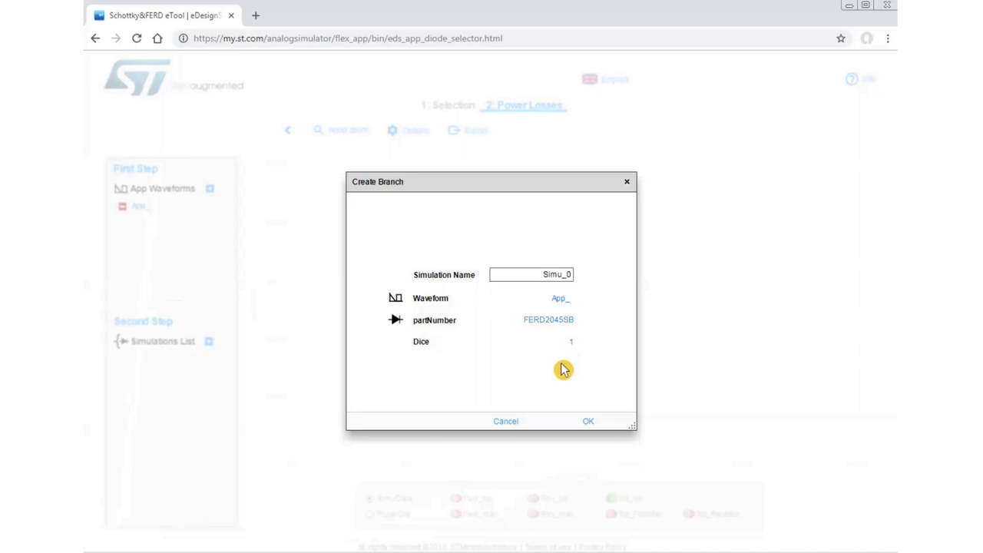
{"action": "left_click", "coordinate": [570, 341]}
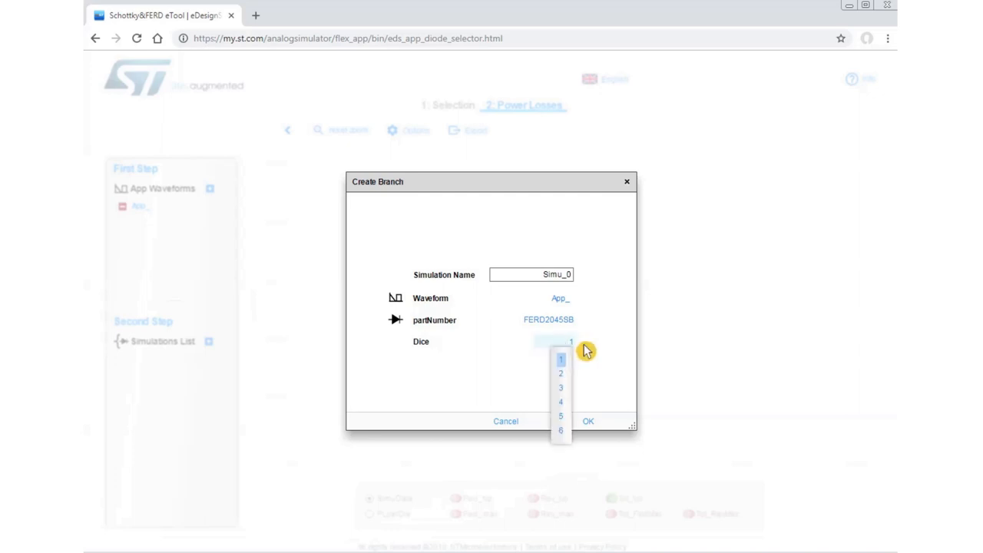
{"action": "mouse_move", "coordinate": [570, 443]}
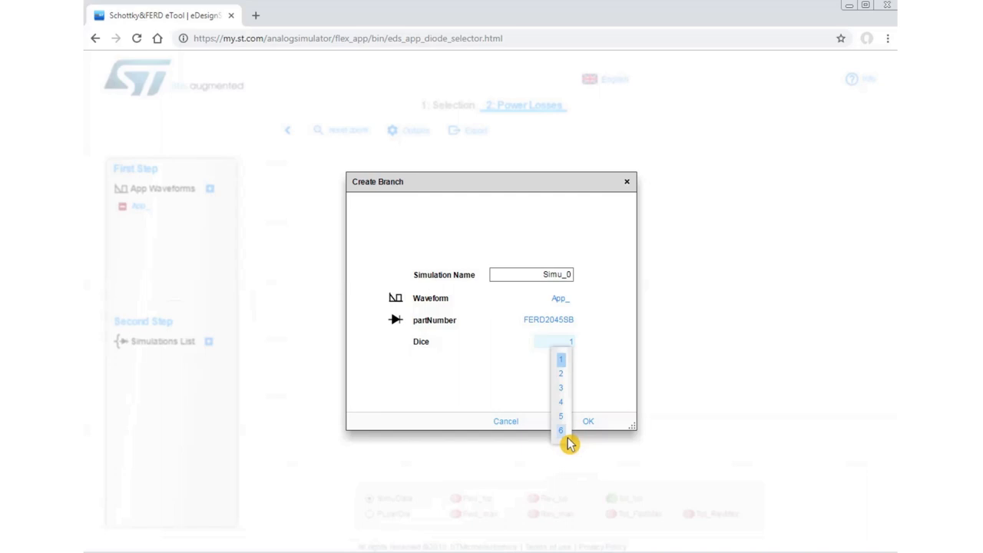
{"action": "mouse_move", "coordinate": [601, 401]}
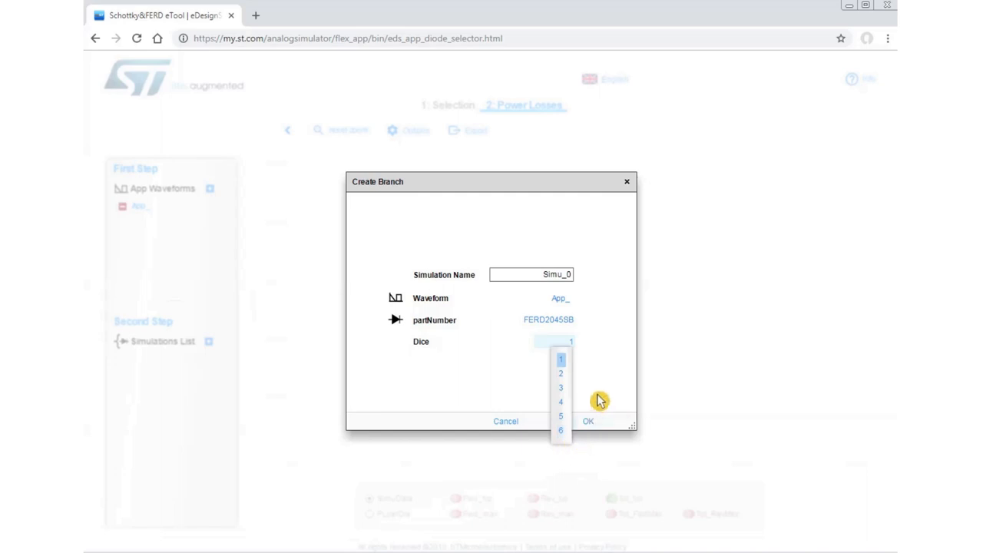
{"action": "left_click", "coordinate": [560, 358]}
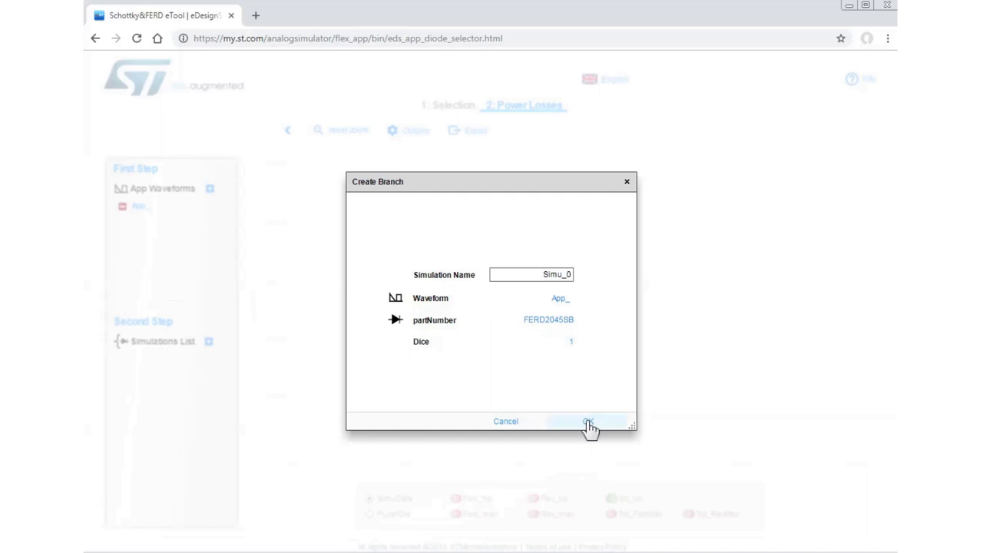
{"action": "left_click", "coordinate": [587, 421]}
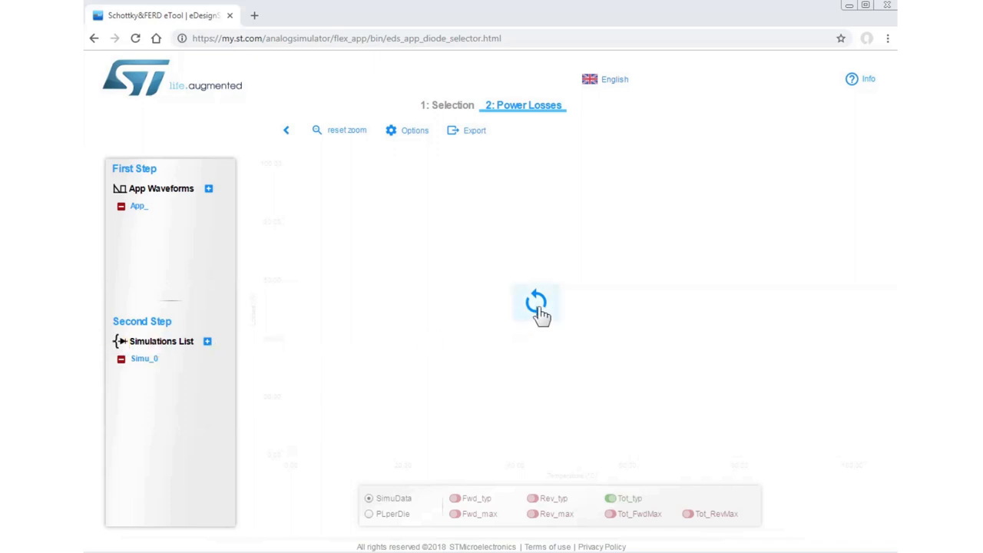
{"action": "left_click", "coordinate": [536, 300]}
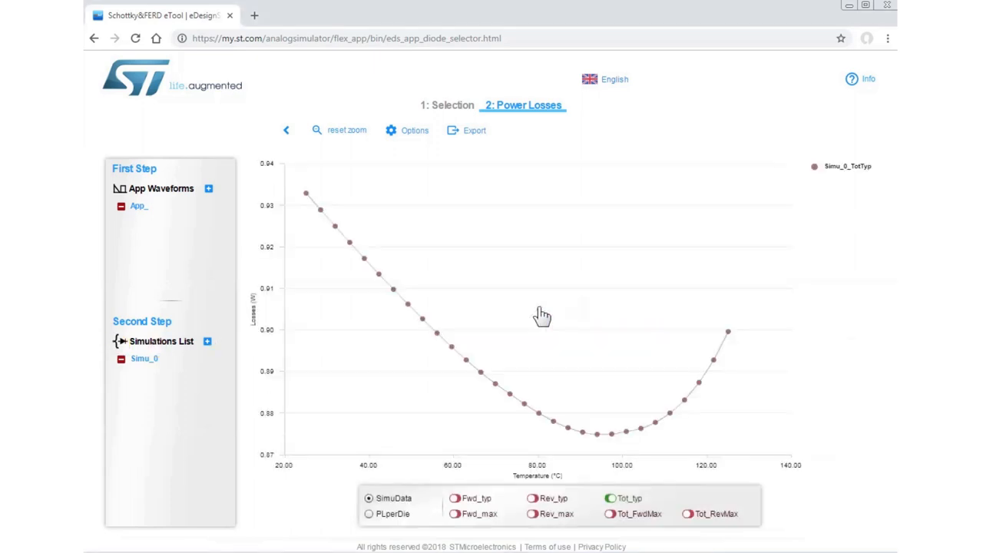
{"action": "mouse_move", "coordinate": [471, 358]}
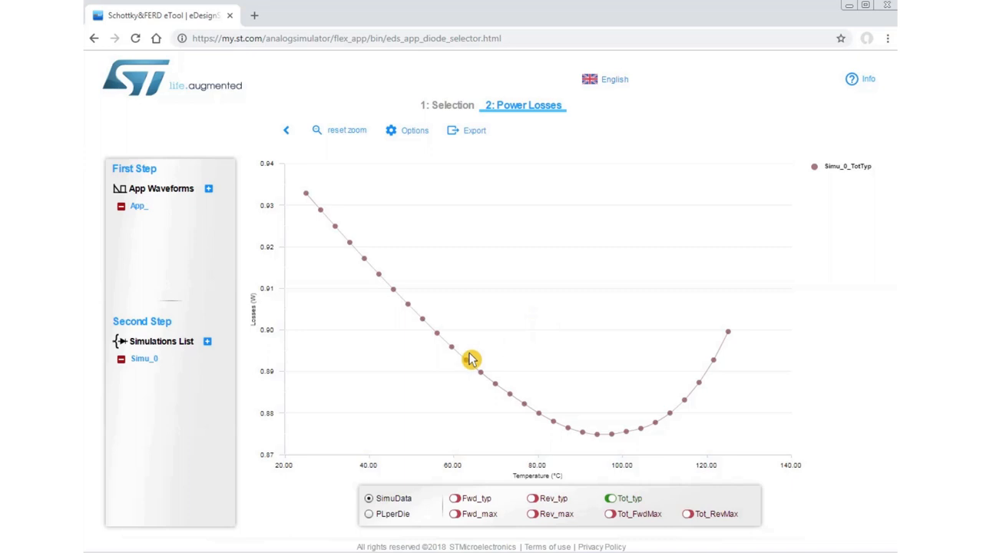
{"action": "mouse_move", "coordinate": [390, 291]}
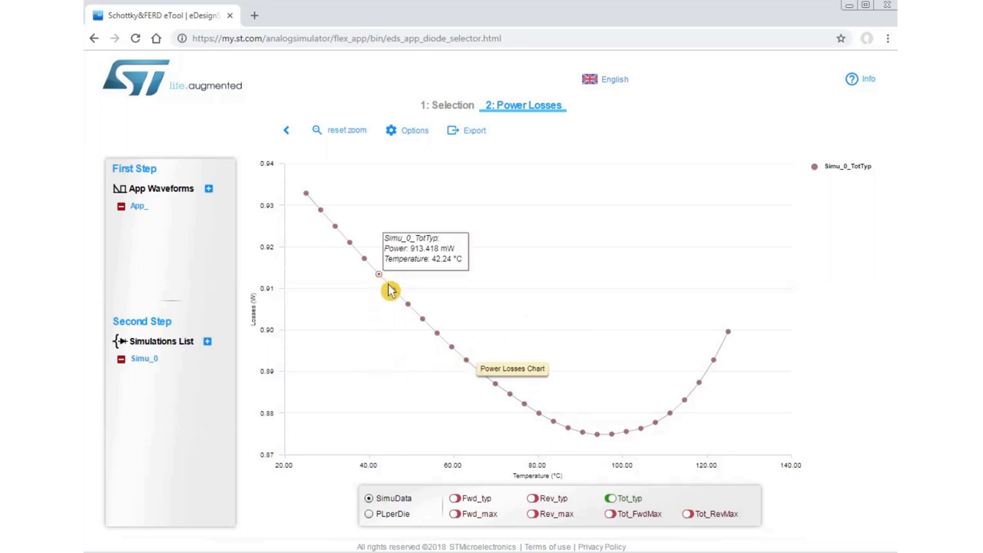
{"action": "mouse_move", "coordinate": [530, 415]}
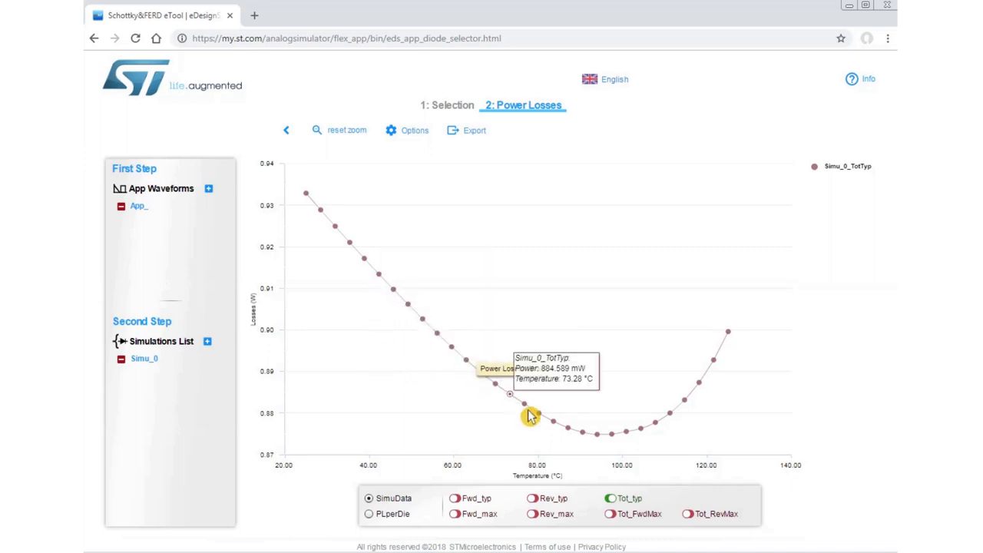
{"action": "mouse_move", "coordinate": [606, 443]}
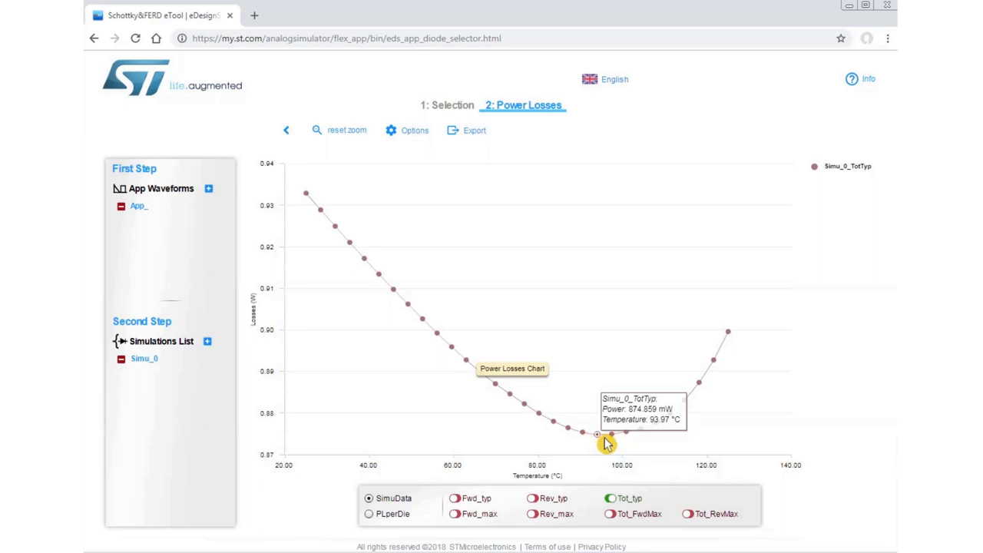
{"action": "mouse_move", "coordinate": [672, 421]}
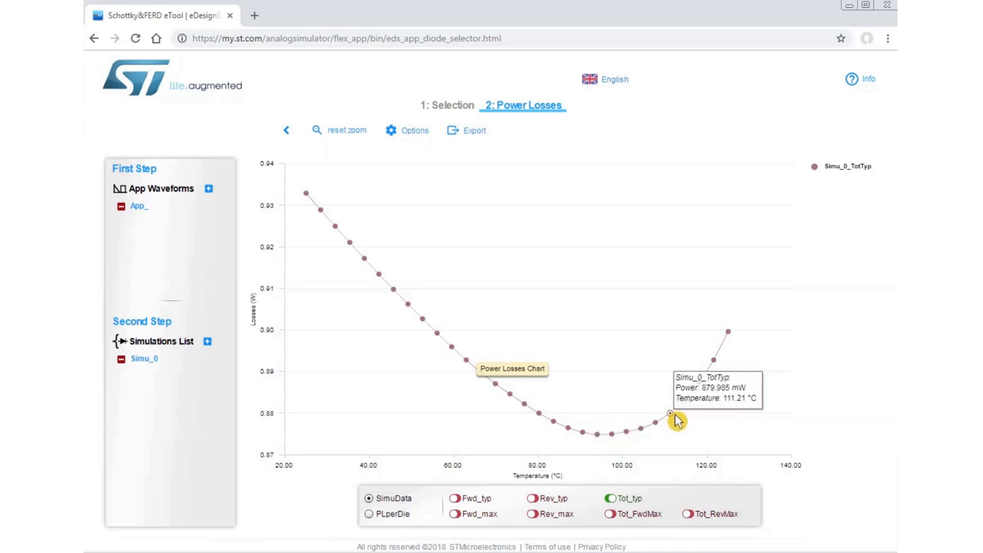
{"action": "mouse_move", "coordinate": [588, 489]}
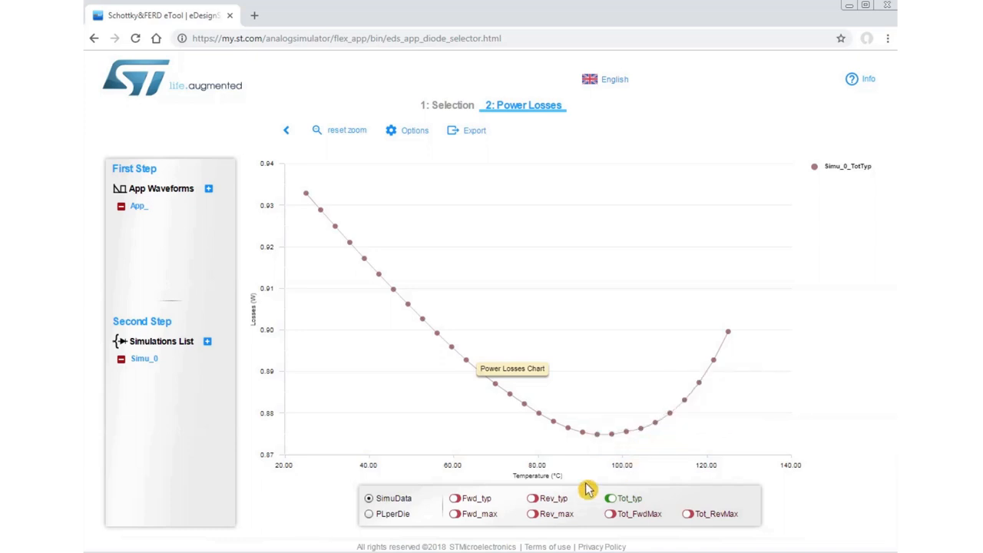
{"action": "mouse_move", "coordinate": [551, 506]}
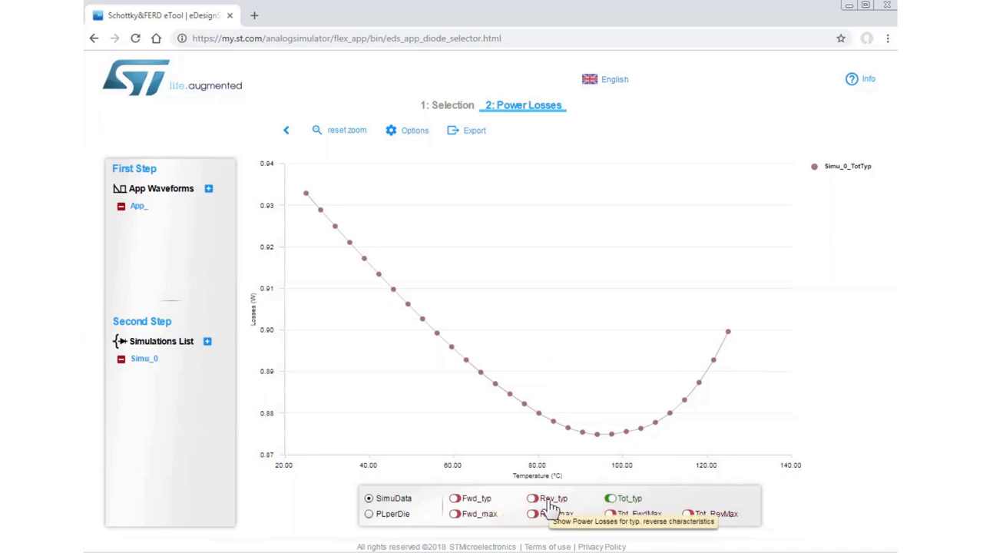
{"action": "mouse_move", "coordinate": [593, 457]}
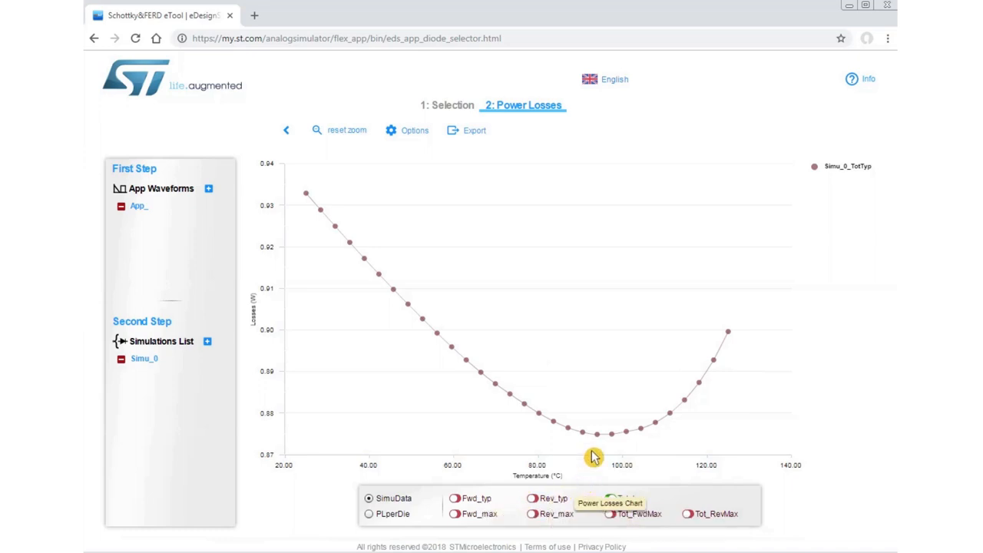
{"action": "mouse_move", "coordinate": [742, 384]}
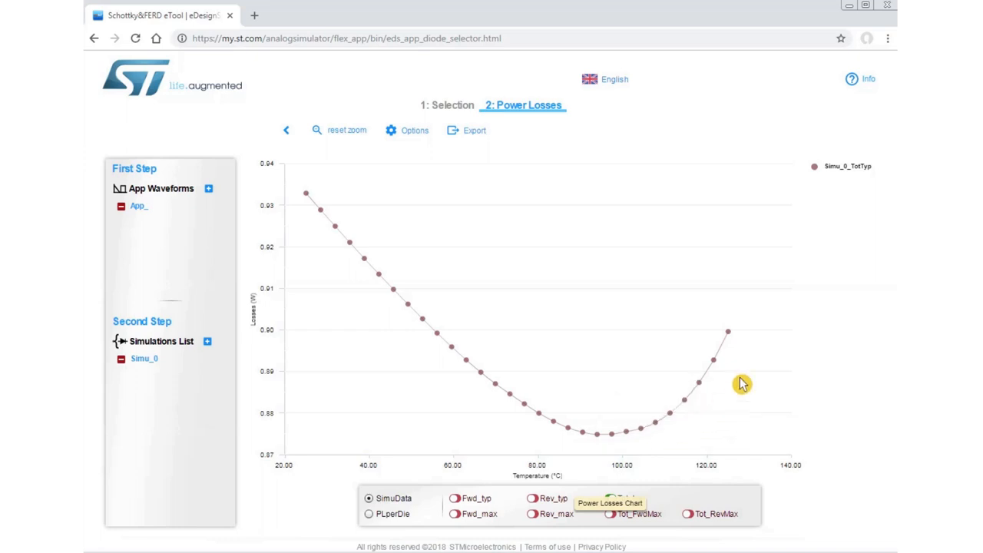
{"action": "mouse_move", "coordinate": [760, 345]}
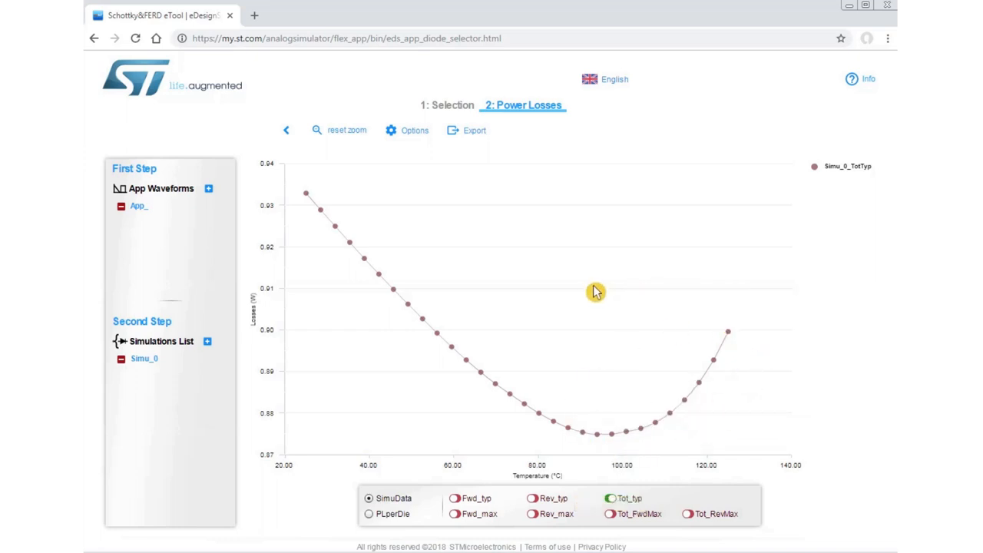
{"action": "mouse_move", "coordinate": [498, 392]}
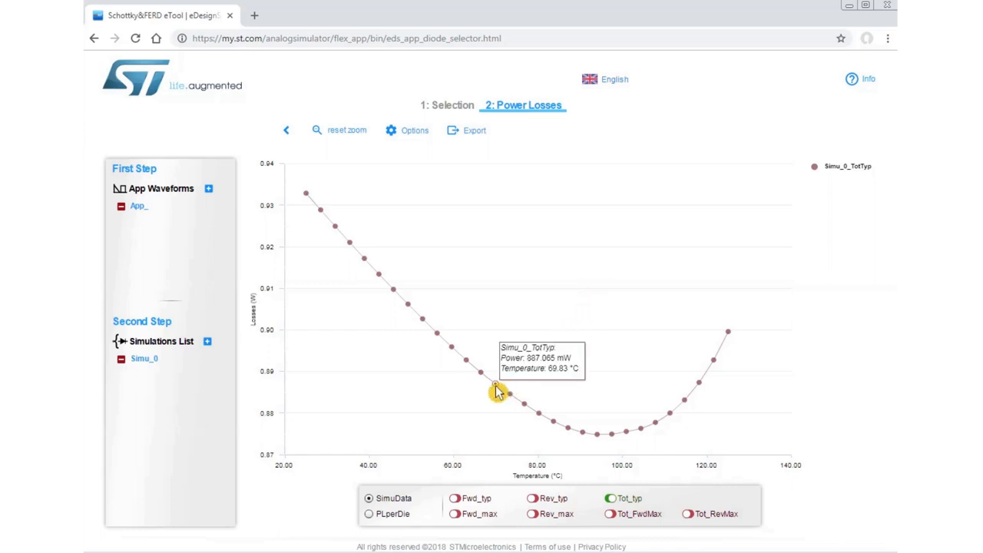
{"action": "mouse_move", "coordinate": [541, 441]}
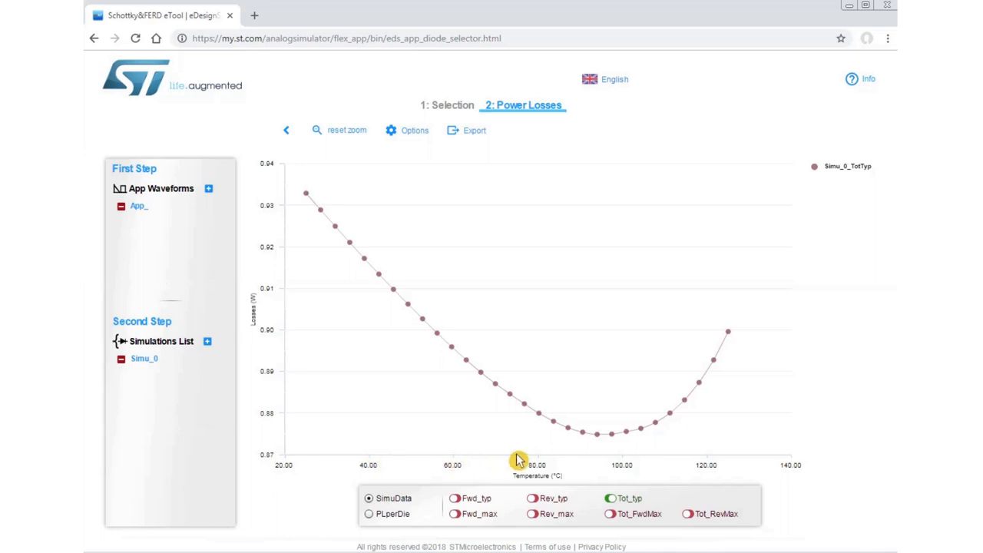
{"action": "mouse_move", "coordinate": [684, 435]}
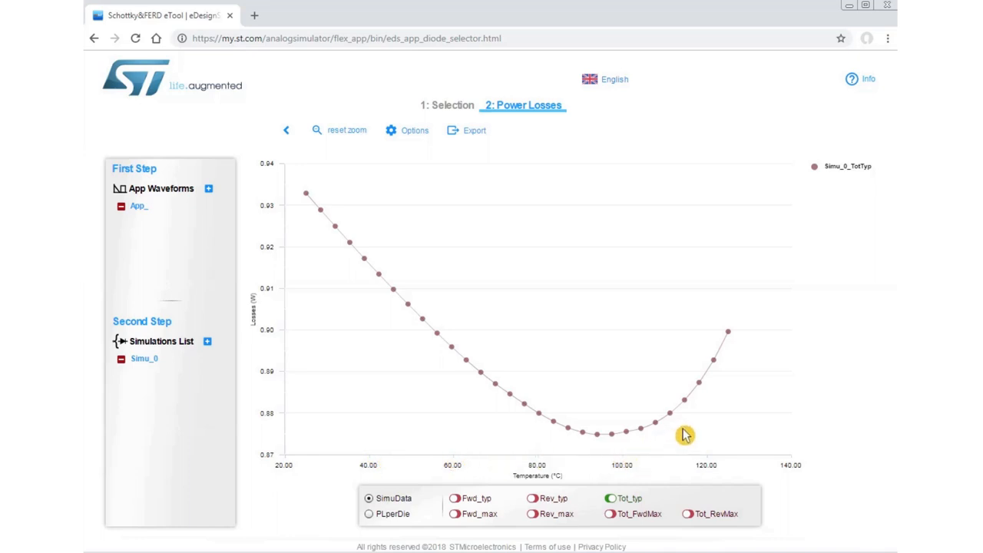
{"action": "mouse_move", "coordinate": [688, 456]}
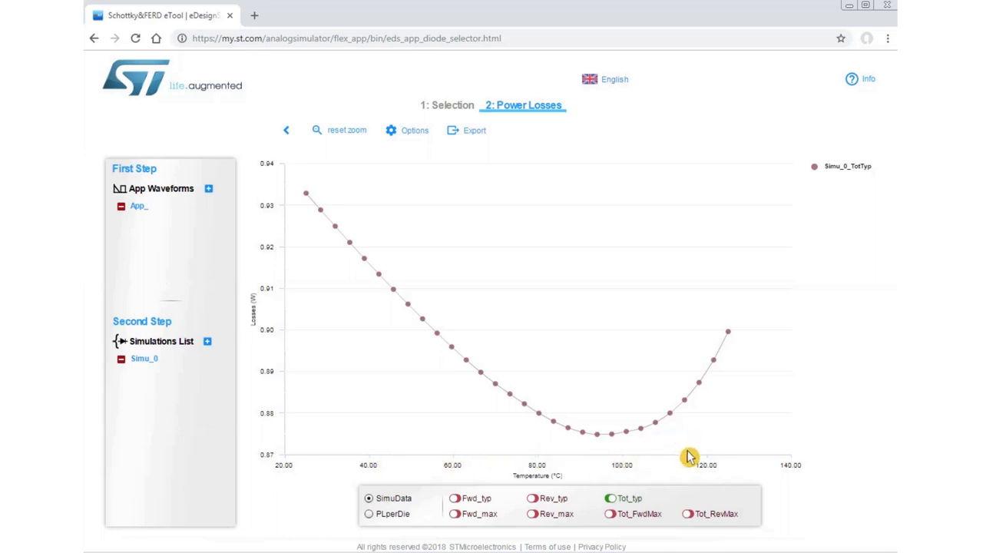
{"action": "mouse_move", "coordinate": [689, 514]}
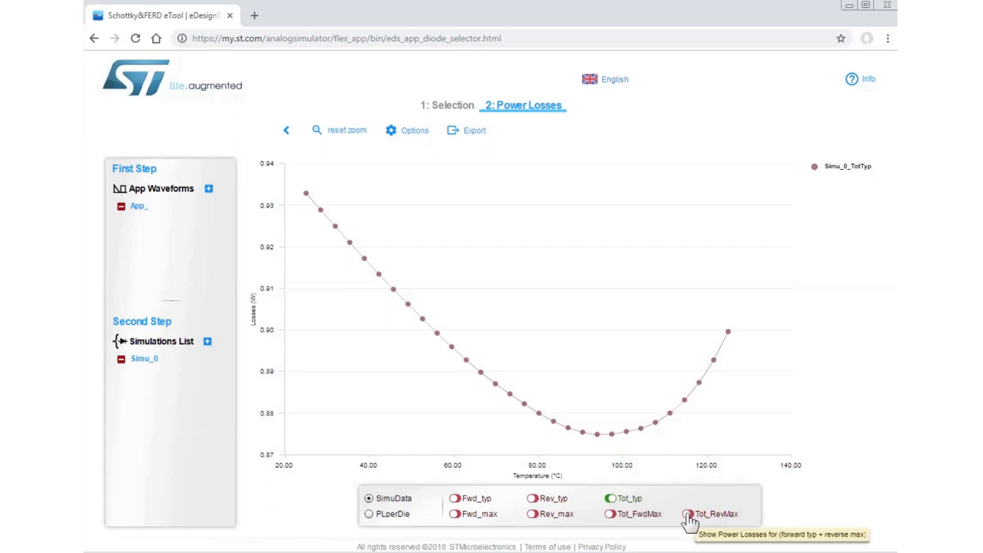
{"action": "mouse_move", "coordinate": [576, 514]}
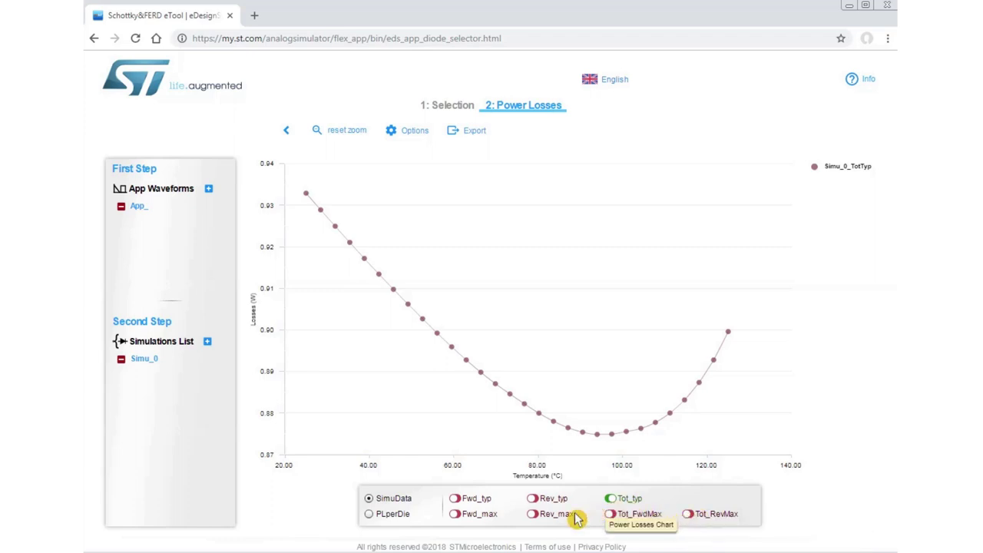
{"action": "mouse_move", "coordinate": [487, 520]}
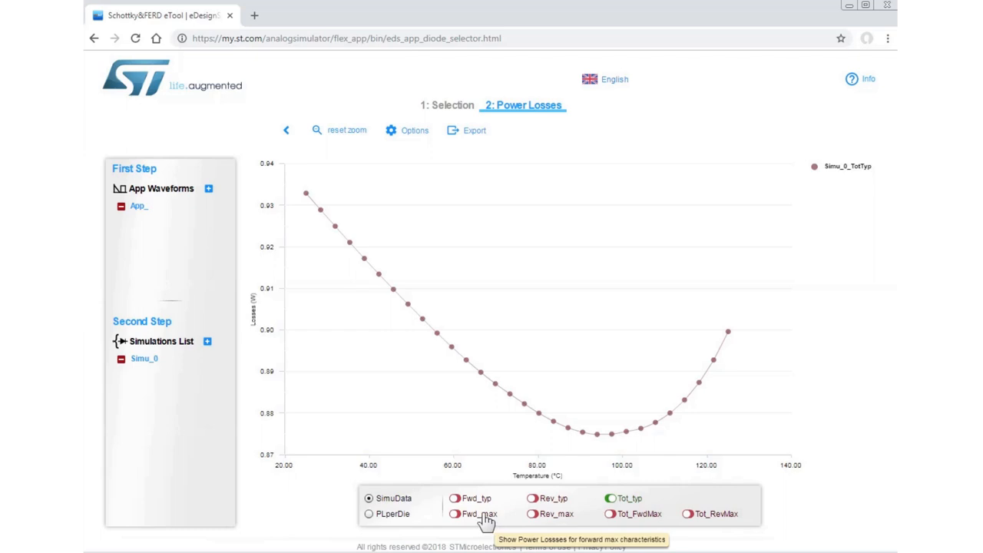
{"action": "mouse_move", "coordinate": [455, 498]}
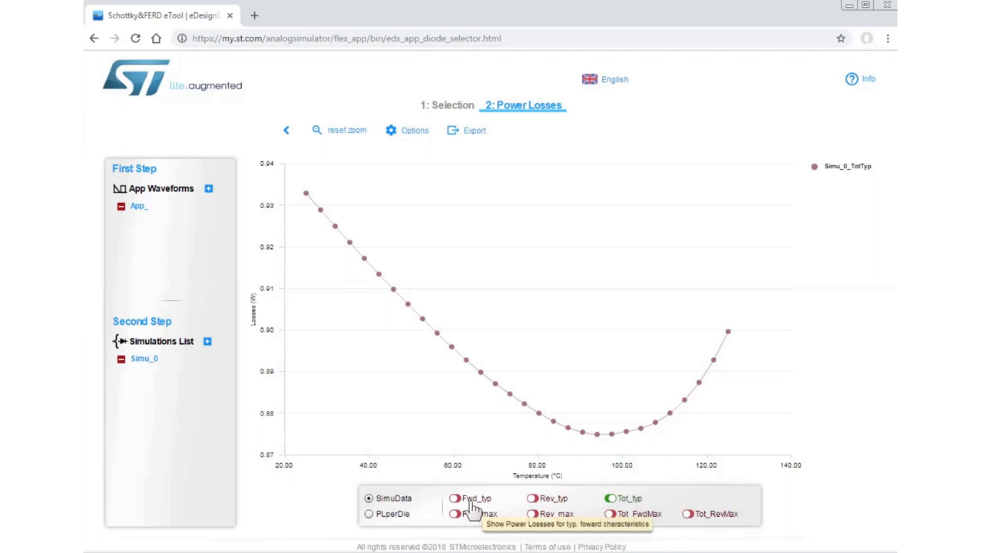
Step: Turn on Tot_RevMax to plot Simu_0_TotMaxR, reaching about 1.01 W at 125 °C
{"action": "left_click", "coordinate": [455, 497]}
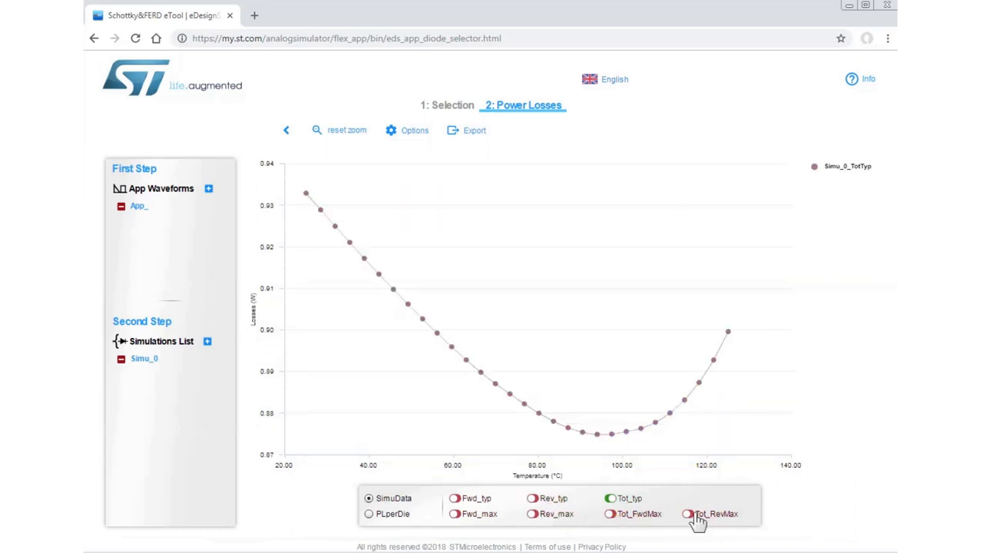
{"action": "left_click", "coordinate": [687, 514]}
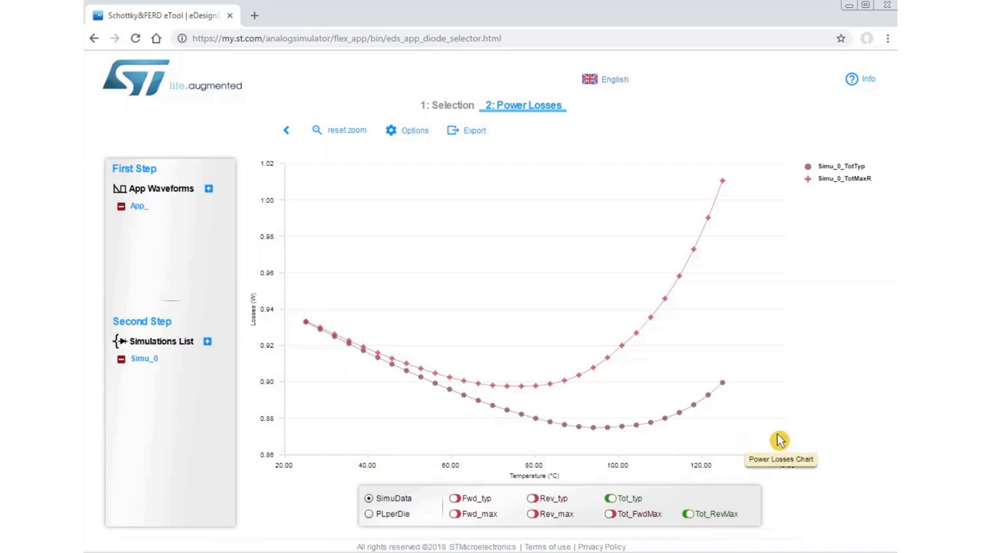
{"action": "mouse_move", "coordinate": [558, 136]}
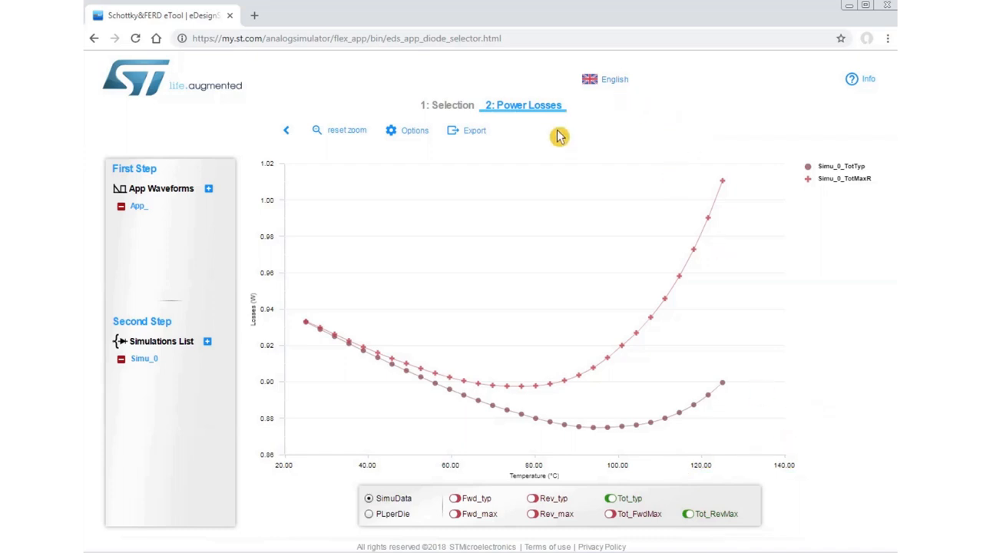
Step: Open the chart's Export menu listing TXT, CSV and JPG formats
{"action": "left_click", "coordinate": [474, 130]}
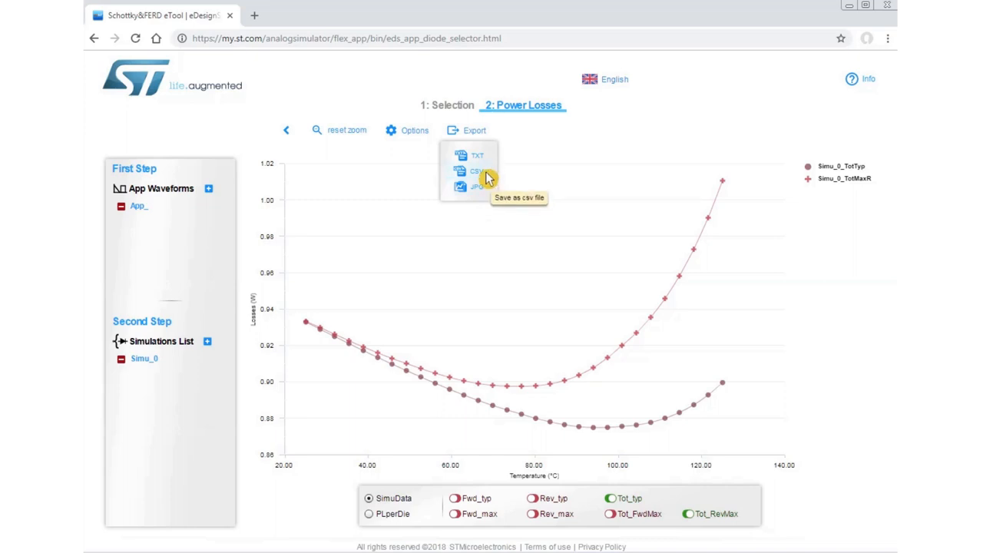
{"action": "mouse_move", "coordinate": [489, 188]}
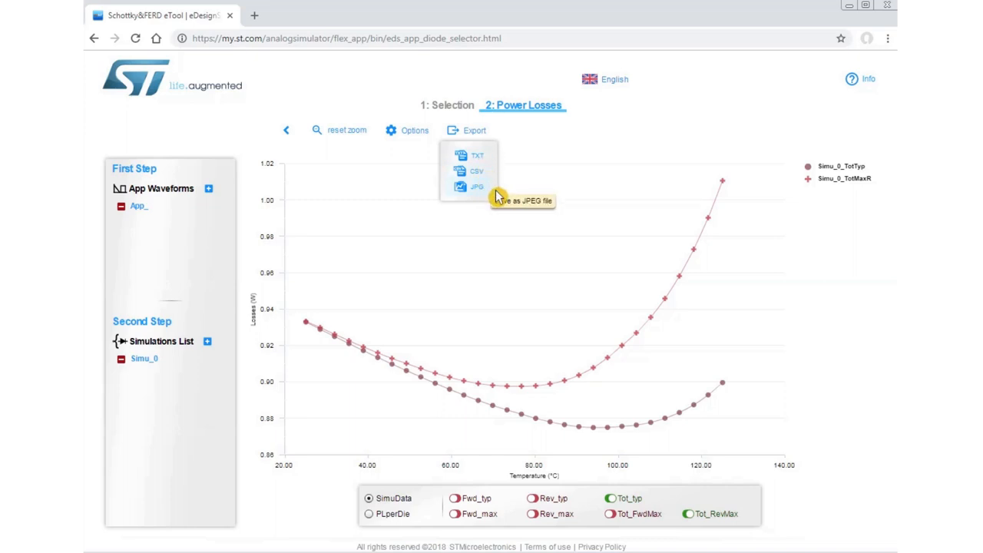
{"action": "mouse_move", "coordinate": [497, 190]}
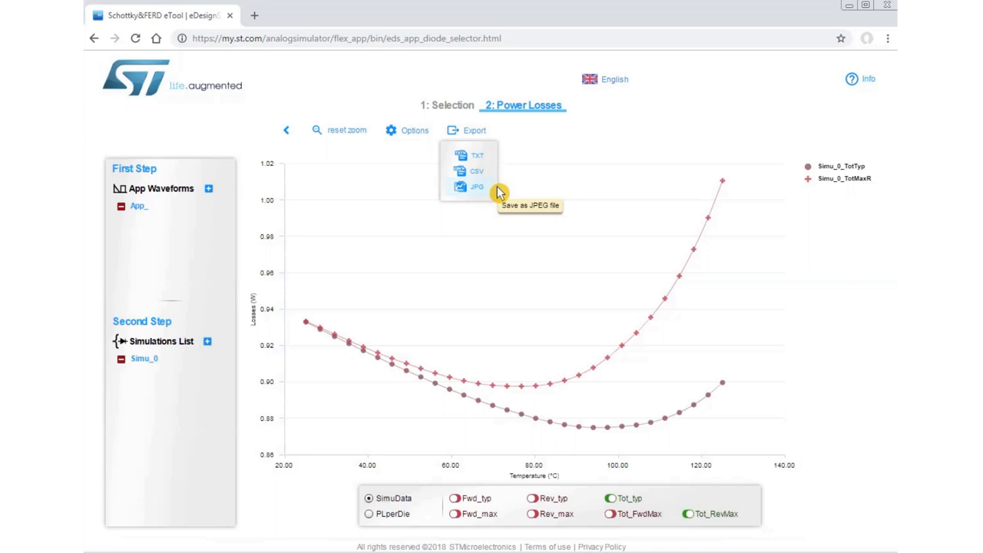
Step: Set STPS20H100CT to 2 dice and limit its forward chart to 0.001–6 A without 25 °C curves
{"action": "left_click", "coordinate": [447, 106]}
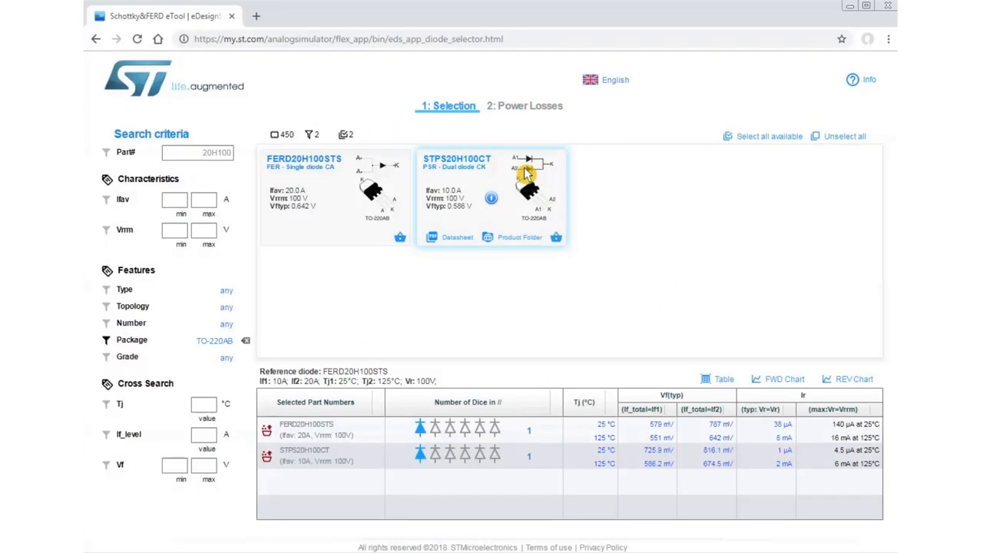
{"action": "left_click", "coordinate": [434, 453]}
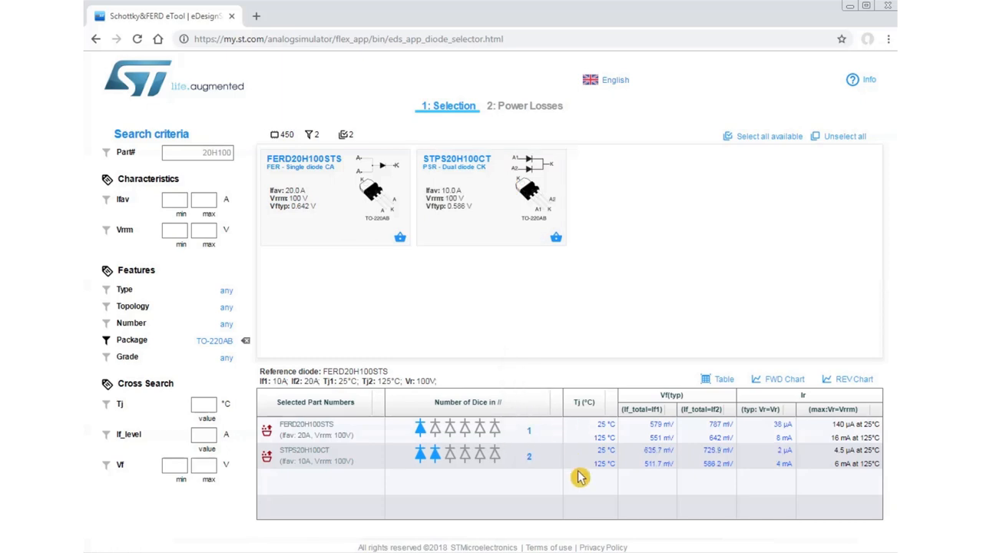
{"action": "left_click", "coordinate": [778, 378]}
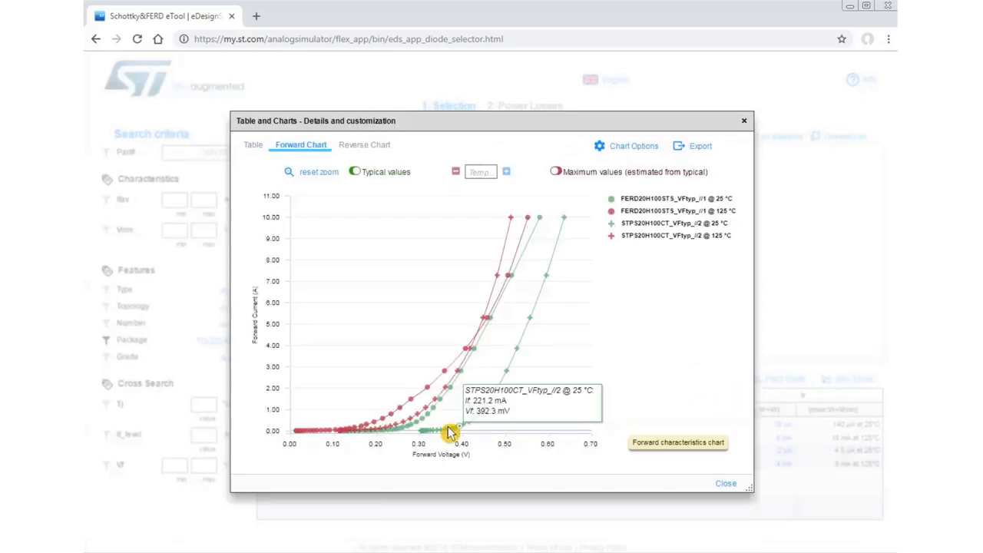
{"action": "left_click", "coordinate": [633, 146]}
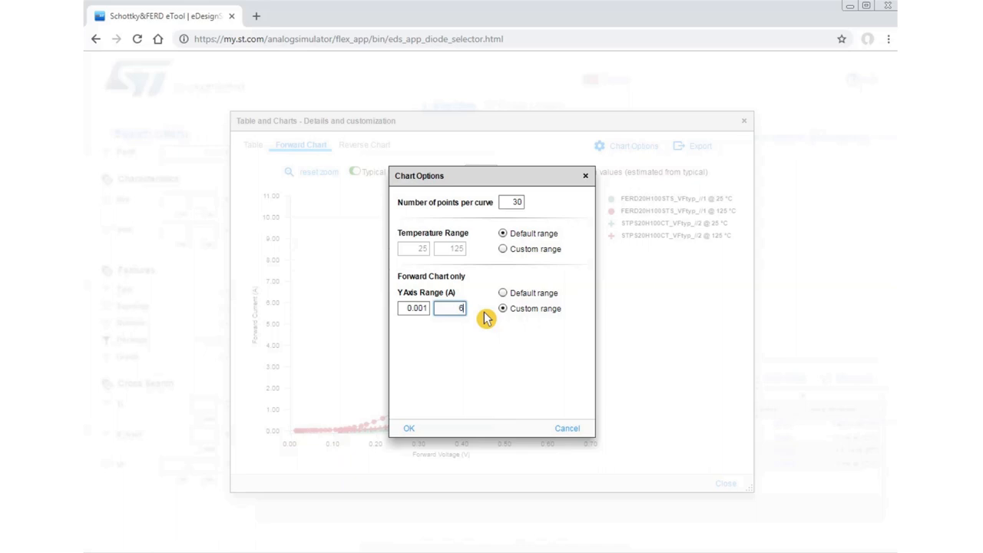
{"action": "left_click", "coordinate": [409, 427]}
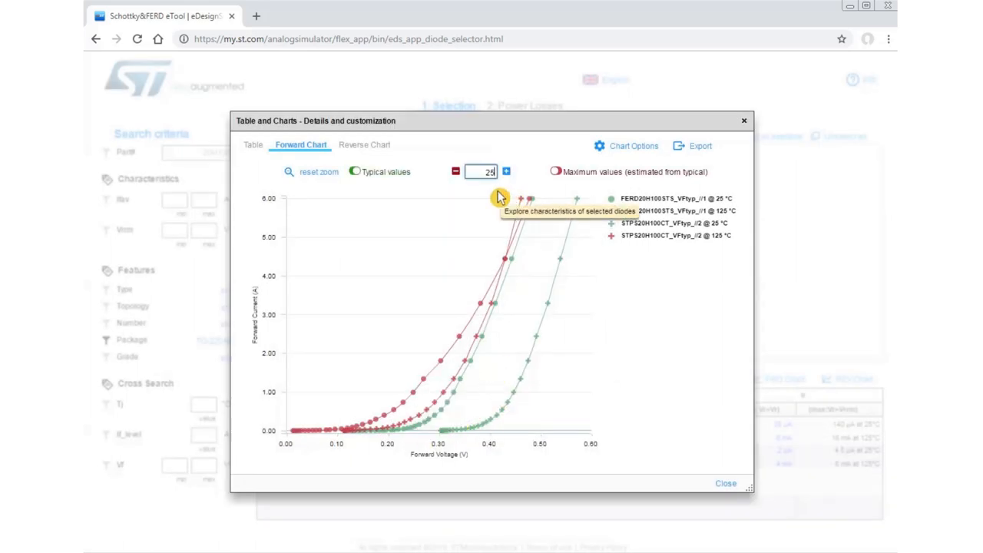
{"action": "left_click", "coordinate": [454, 171]}
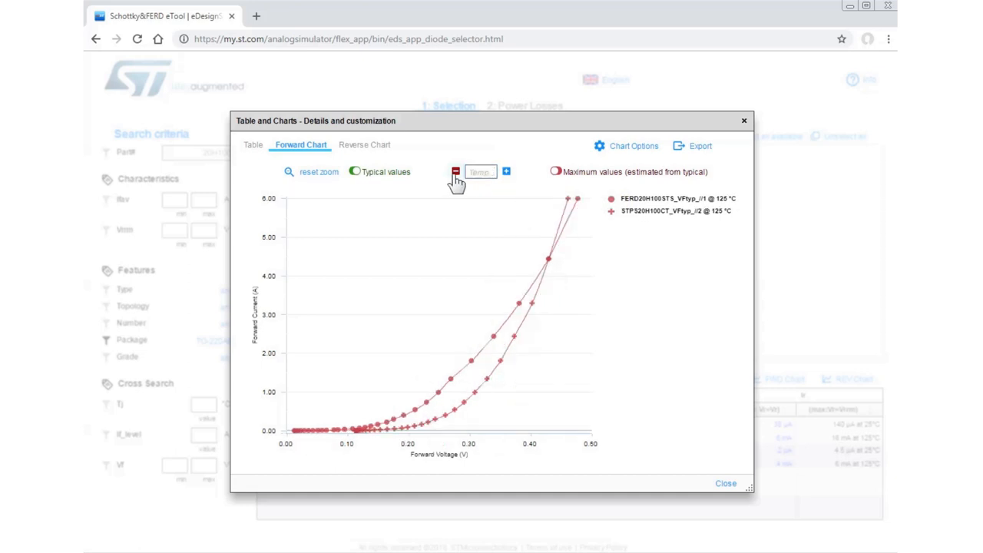
{"action": "left_click", "coordinate": [724, 483]}
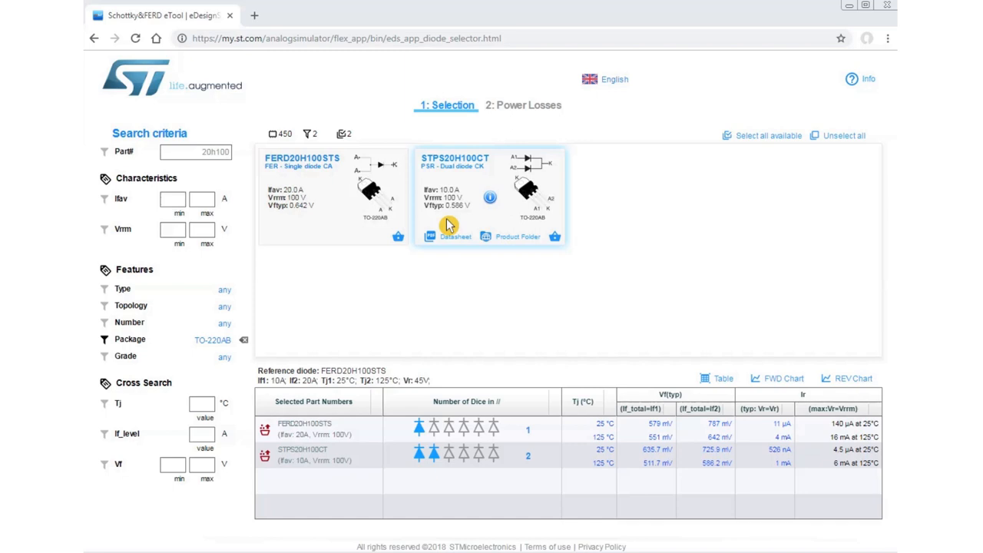
{"action": "mouse_move", "coordinate": [451, 224]}
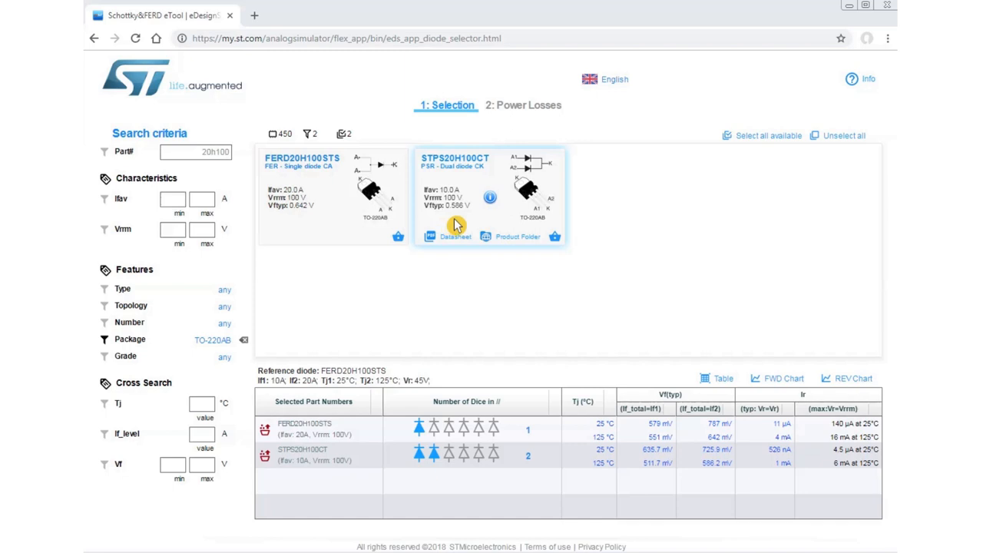
Step: Open the Fly application waveform in the Power Losses step's waveform creator
{"action": "left_click", "coordinate": [528, 105]}
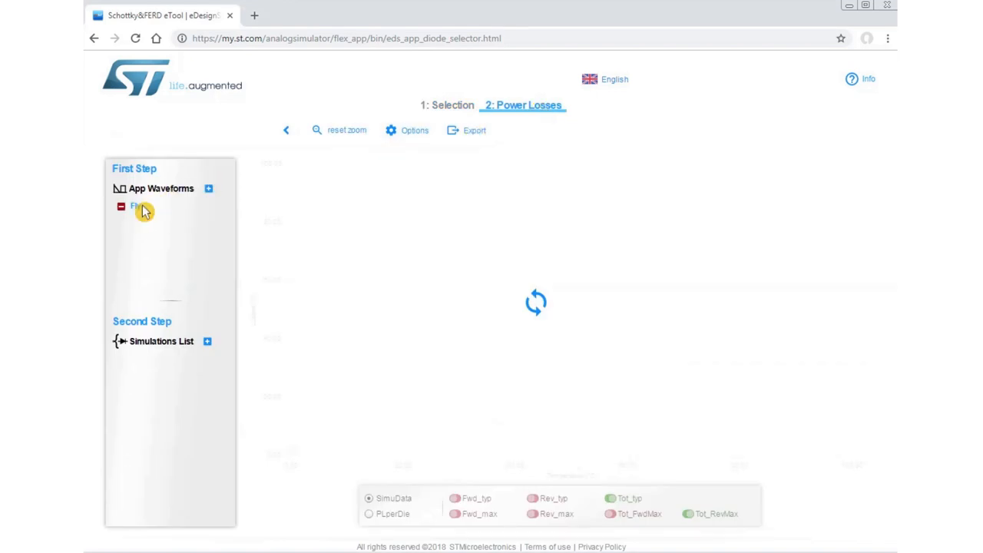
{"action": "left_click", "coordinate": [138, 205]}
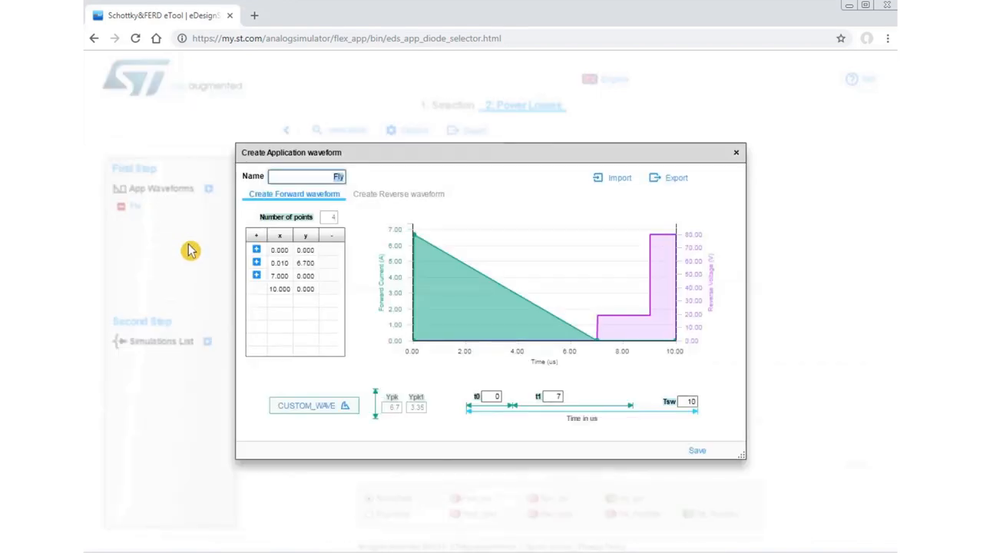
{"action": "mouse_move", "coordinate": [195, 281]}
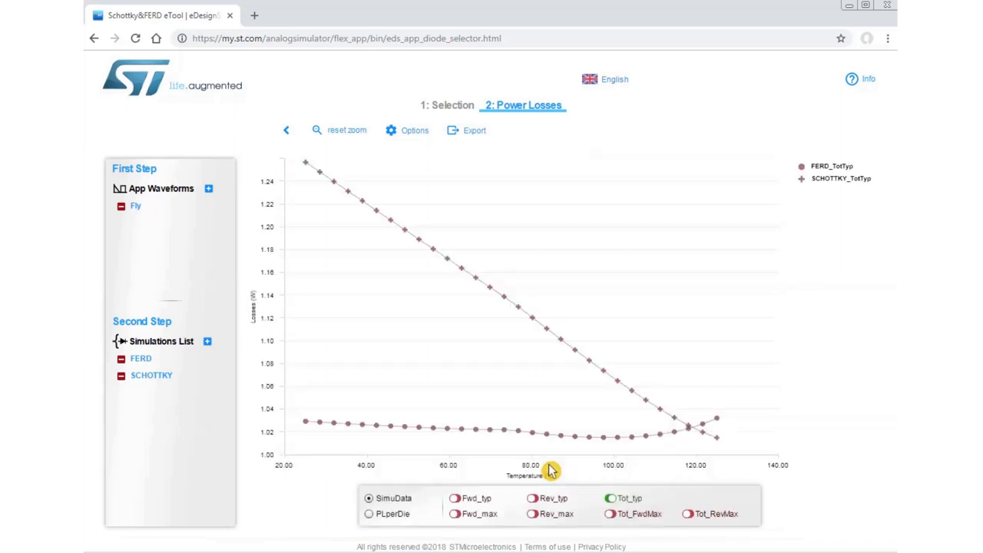
{"action": "mouse_move", "coordinate": [764, 399]}
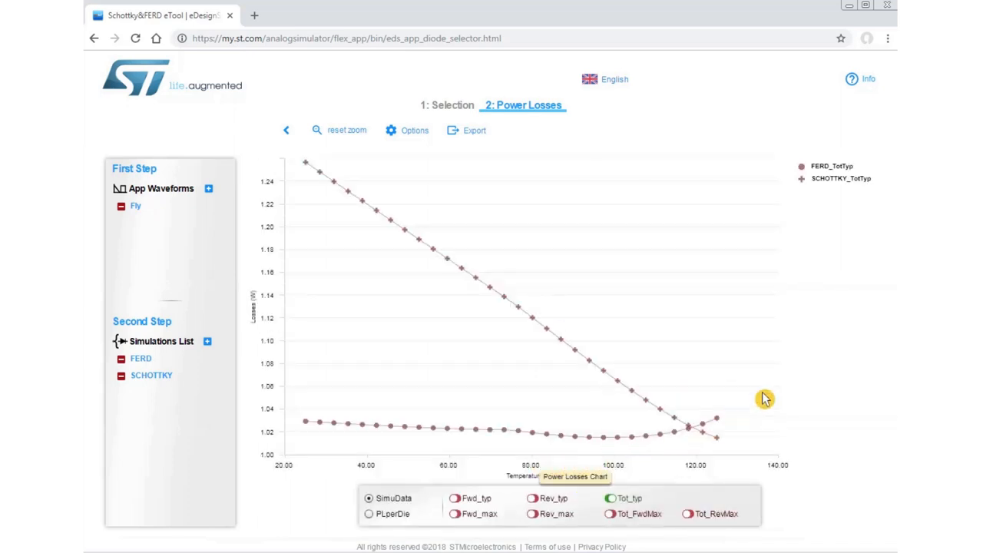
{"action": "mouse_move", "coordinate": [790, 363]}
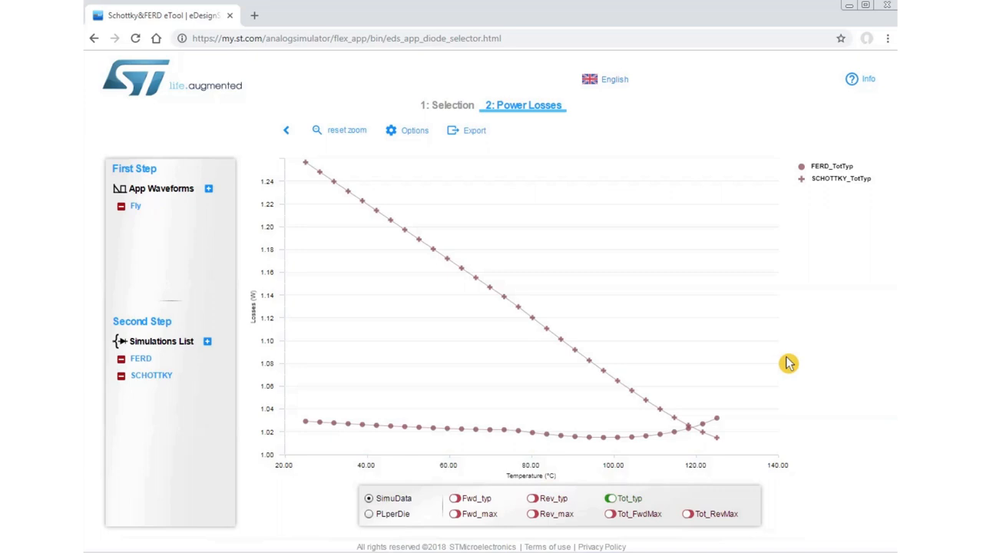
{"action": "mouse_move", "coordinate": [780, 448]}
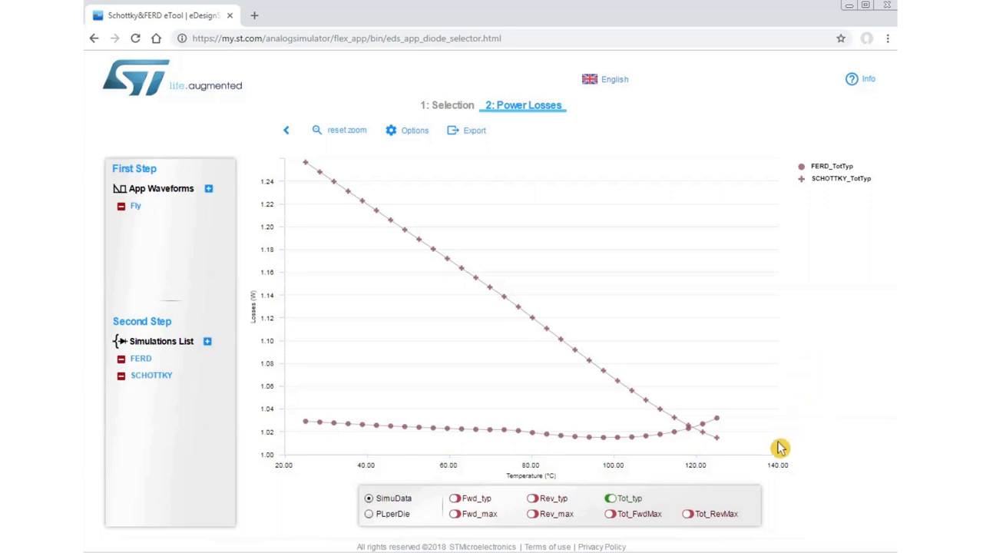
{"action": "mouse_move", "coordinate": [664, 447]}
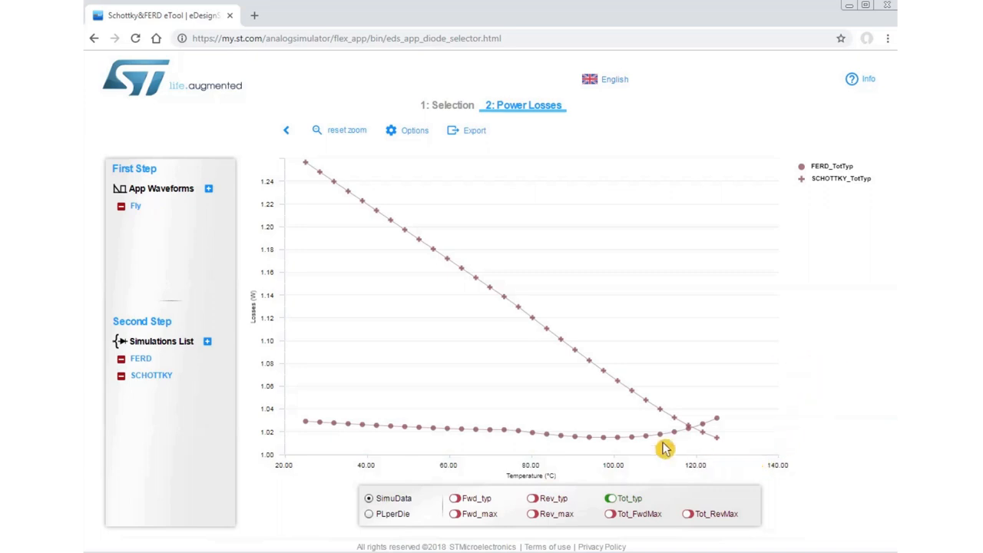
{"action": "mouse_move", "coordinate": [687, 428]}
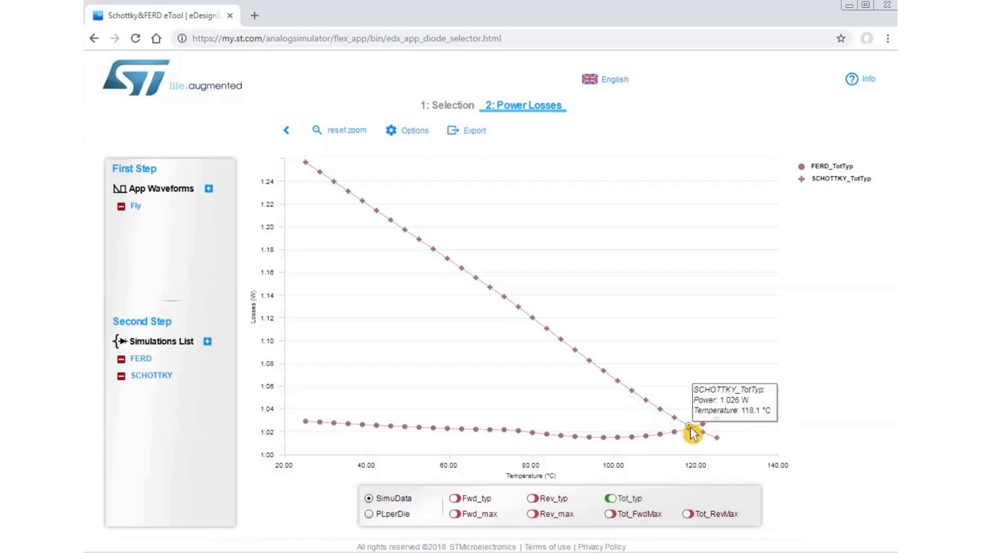